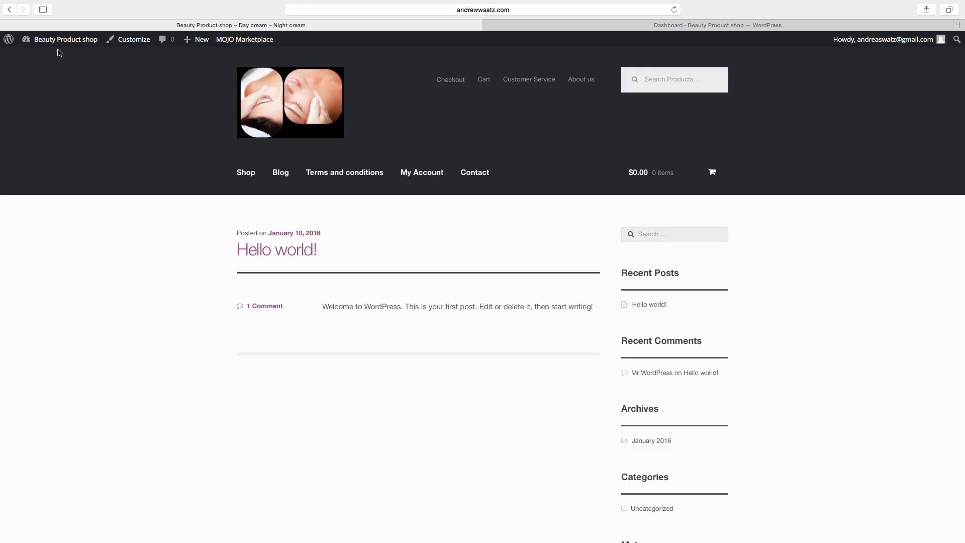
{"action": "mouse_move", "coordinate": [117, 92]}
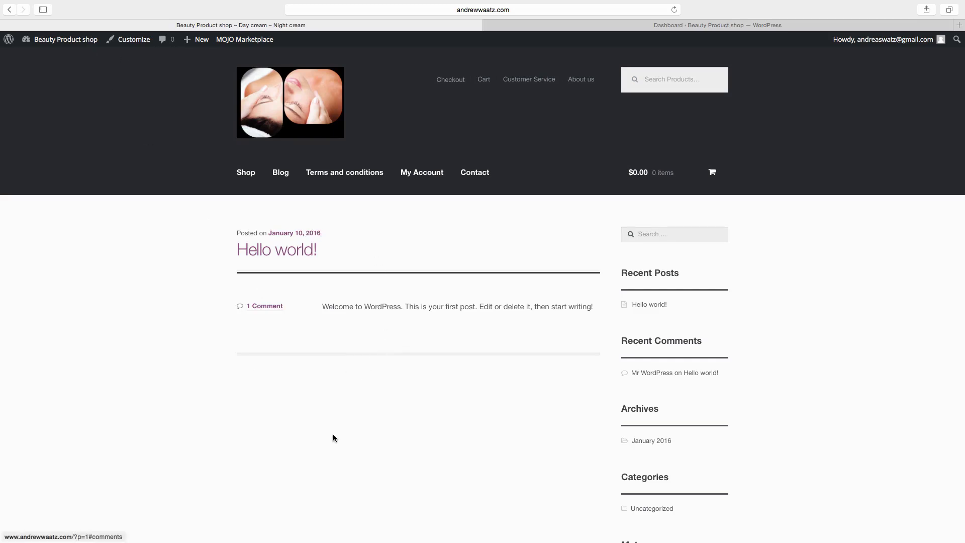
{"action": "mouse_move", "coordinate": [339, 323]}
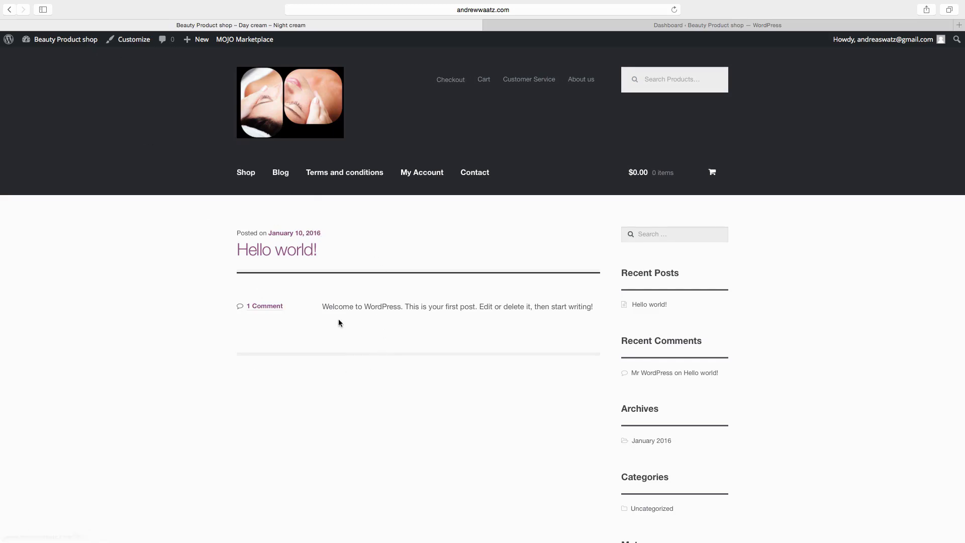
{"action": "mouse_move", "coordinate": [334, 323]}
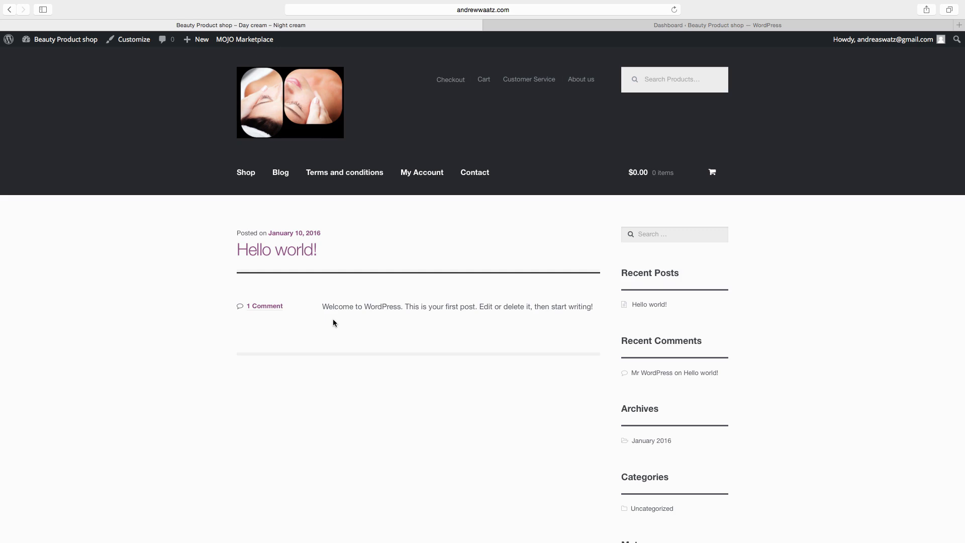
Step: Go from the shop's Hello world page to the WordPress admin dashboard
{"action": "left_click", "coordinate": [66, 39]}
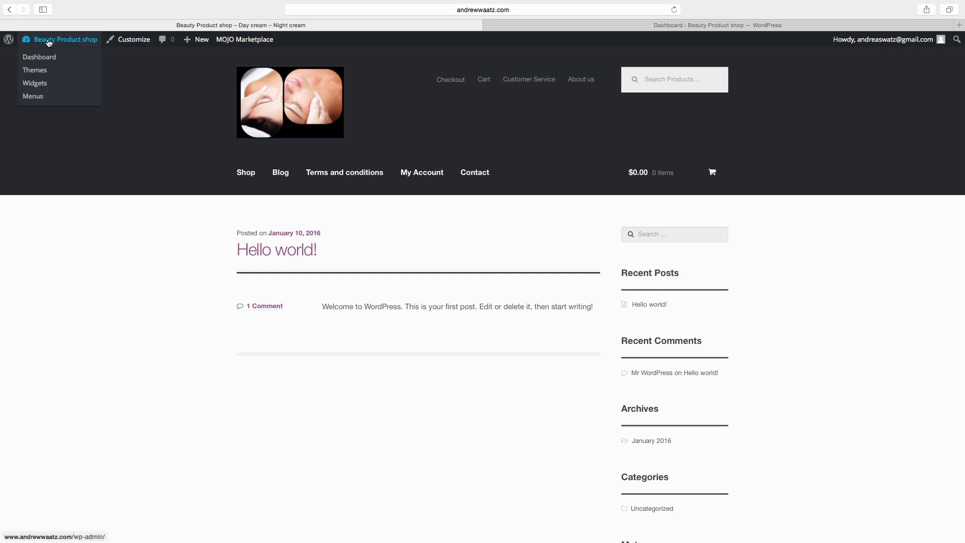
{"action": "left_click", "coordinate": [40, 56]}
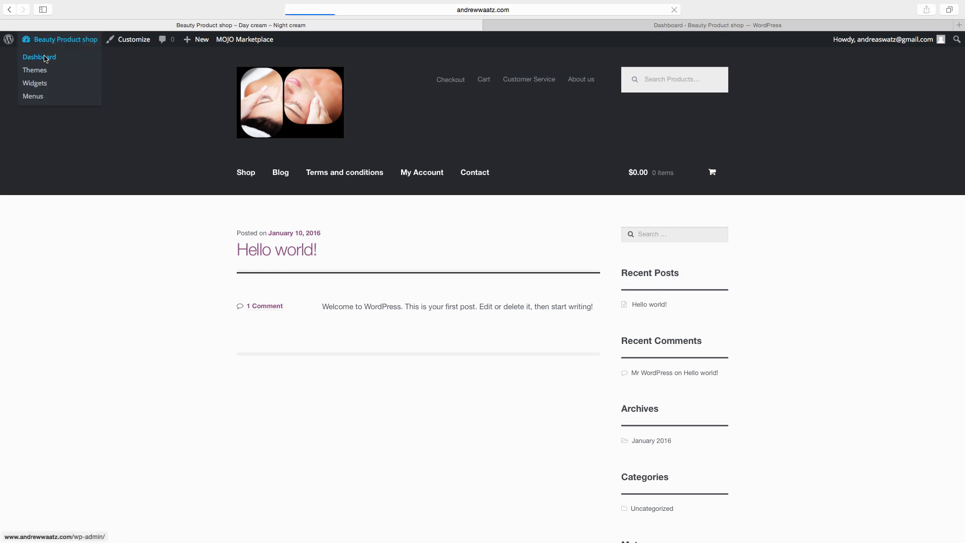
Step: Go to the product Categories page under Products
{"action": "left_click", "coordinate": [39, 57]}
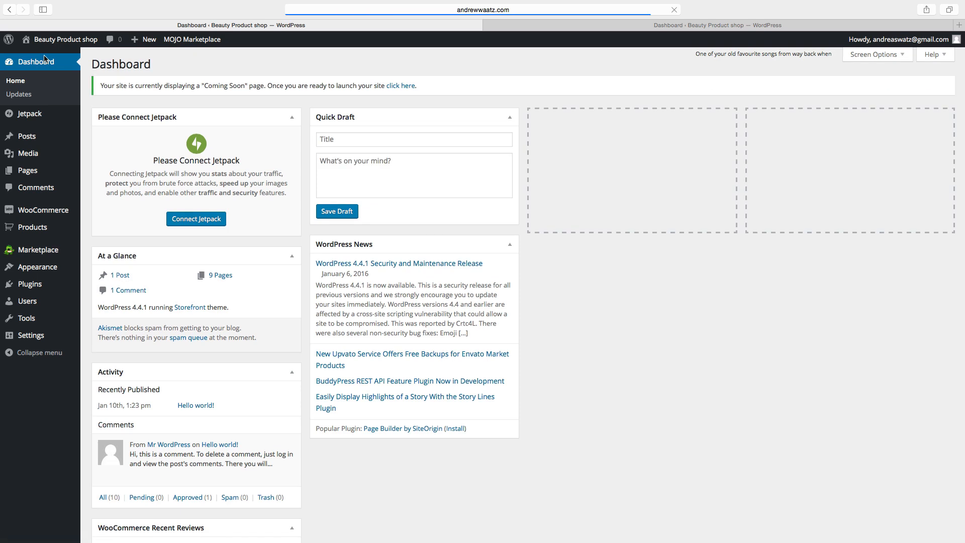
{"action": "mouse_move", "coordinate": [32, 227]}
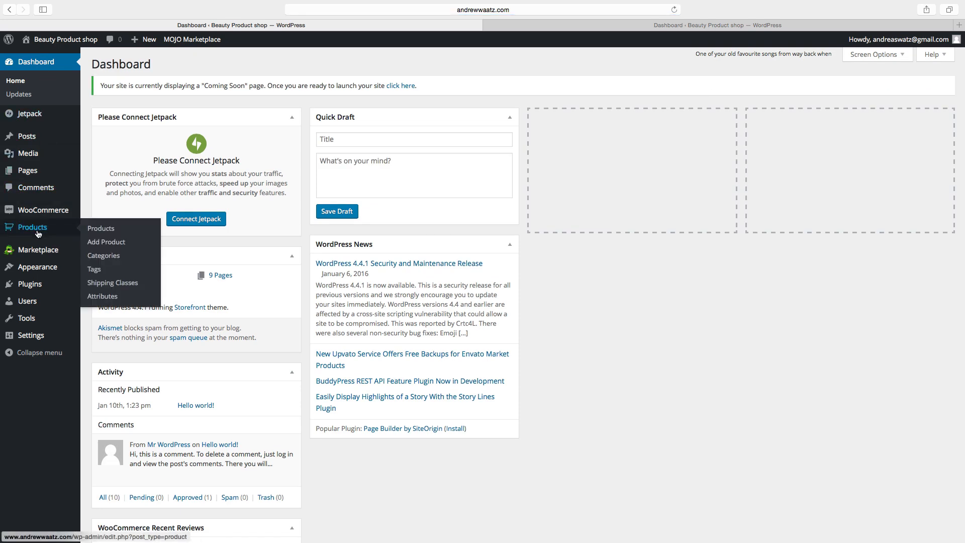
{"action": "mouse_move", "coordinate": [106, 242]}
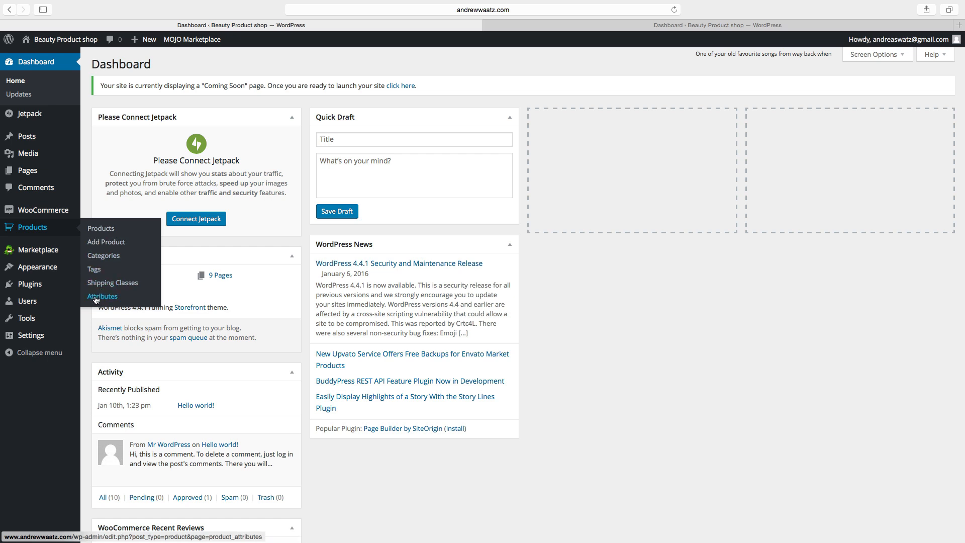
{"action": "mouse_move", "coordinate": [103, 256]}
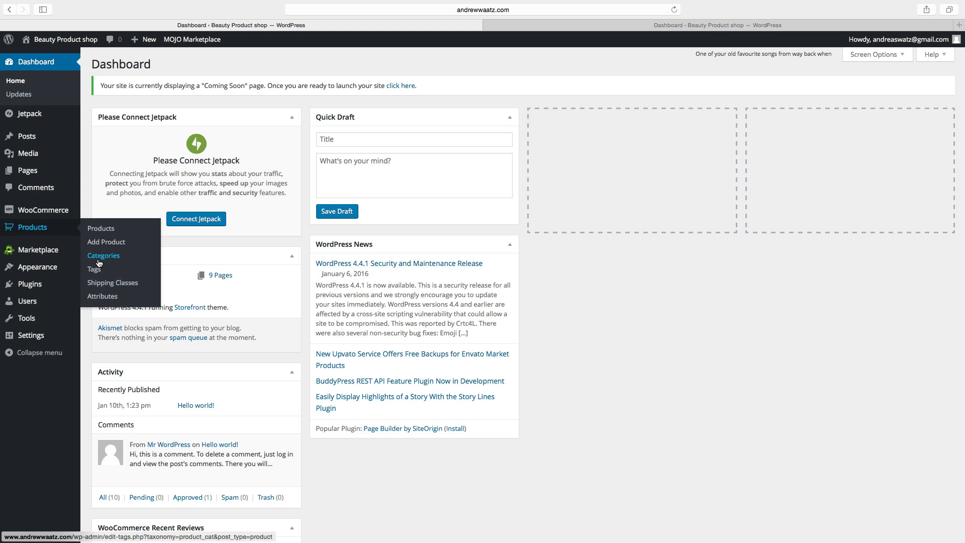
{"action": "left_click", "coordinate": [102, 254]}
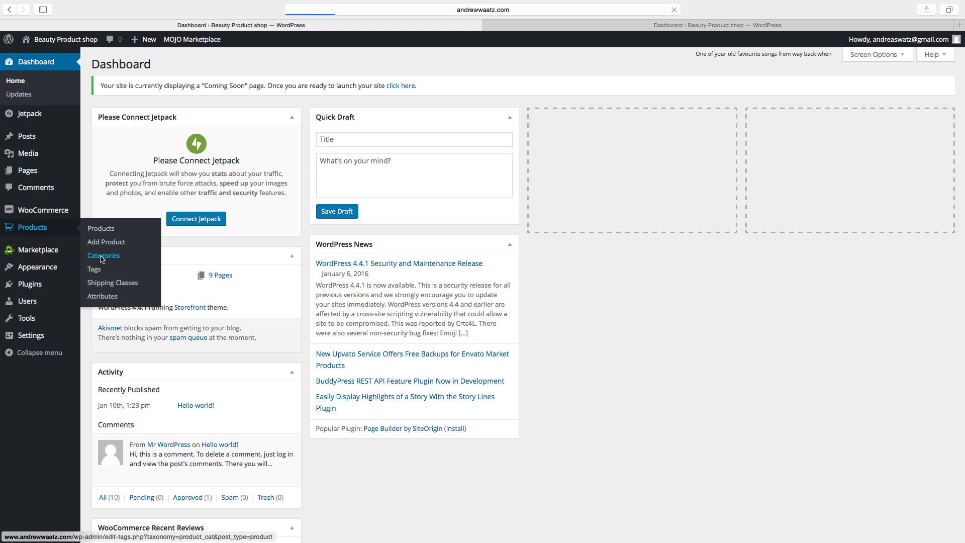
Step: Enter category name and slug 'Facial beauty' with display type Products
{"action": "left_click", "coordinate": [103, 255]}
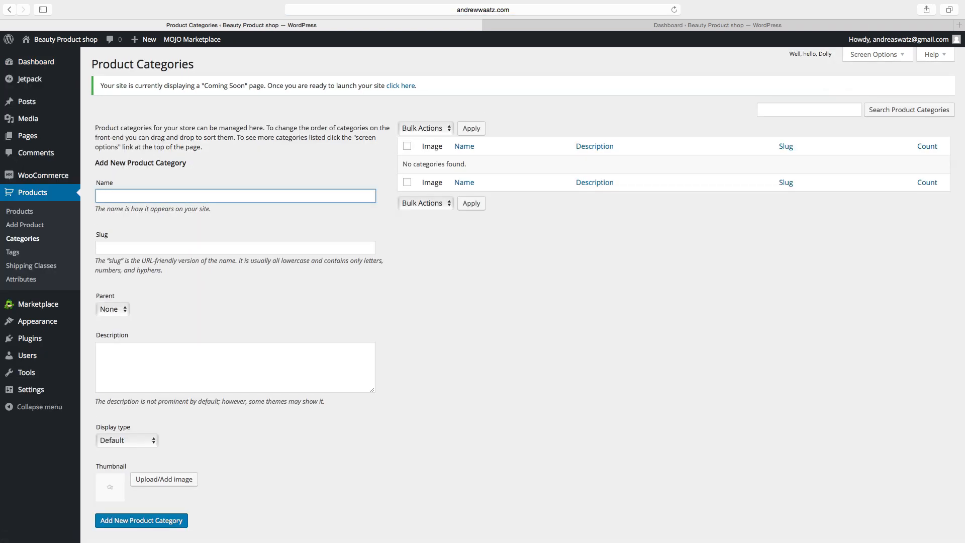
{"action": "type", "text": "Facial"}
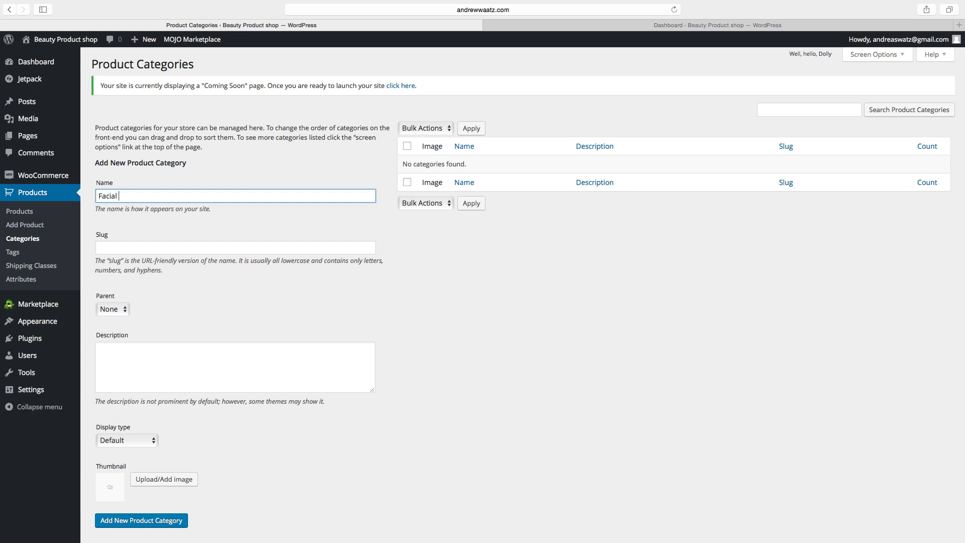
{"action": "type", "text": "beauty"}
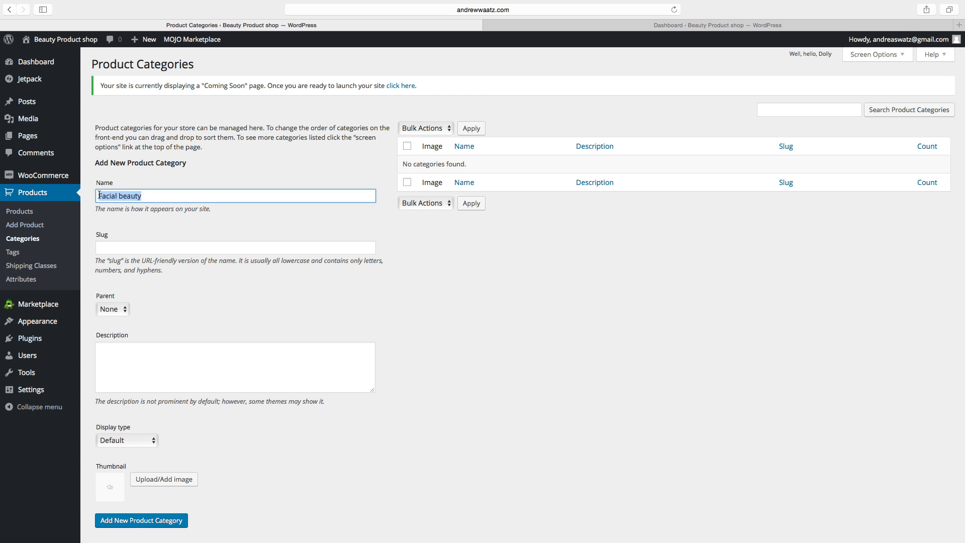
{"action": "left_click", "coordinate": [234, 248]}
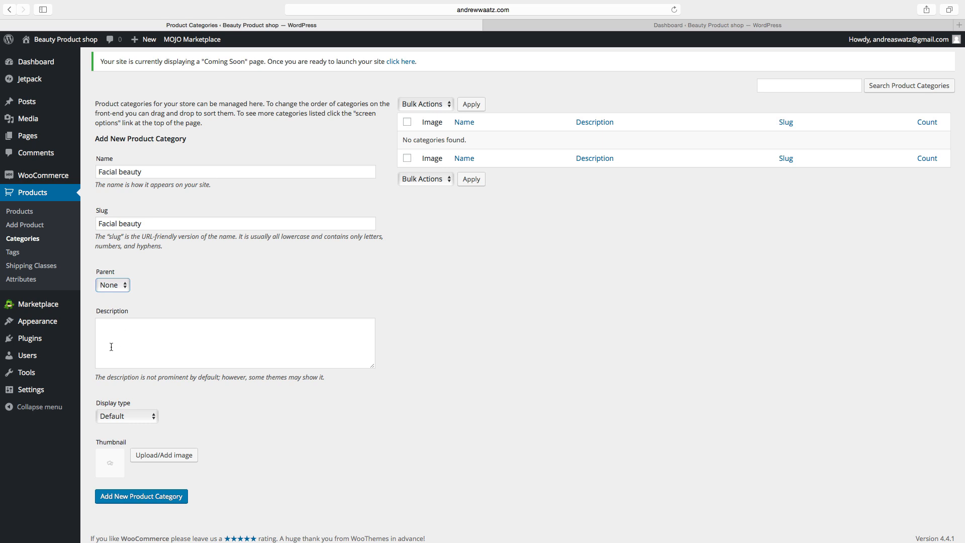
{"action": "left_click", "coordinate": [126, 415]}
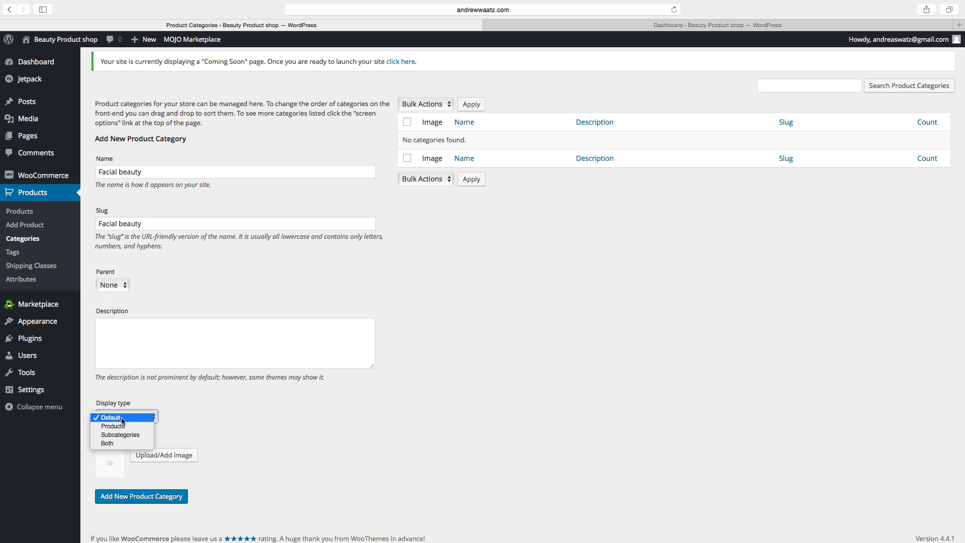
{"action": "left_click", "coordinate": [114, 425]}
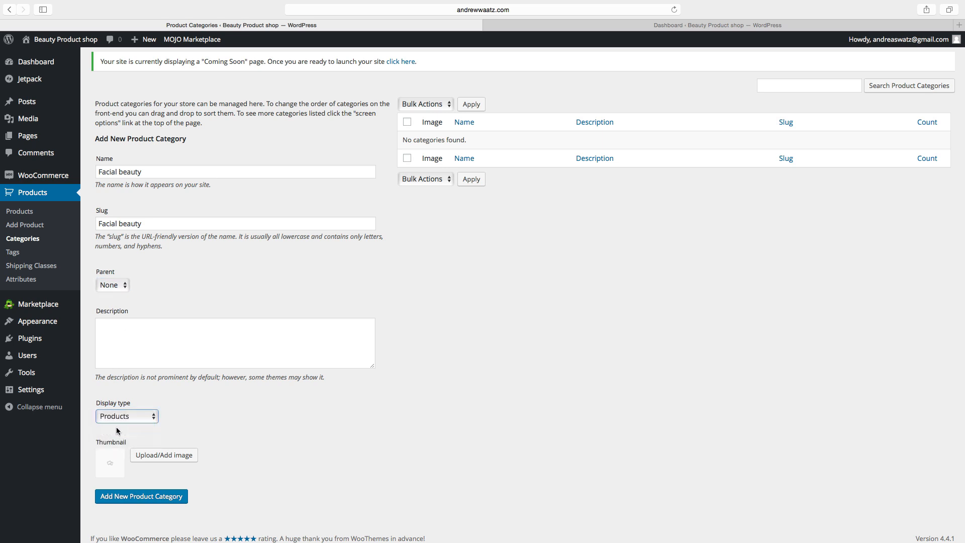
{"action": "mouse_move", "coordinate": [128, 453]}
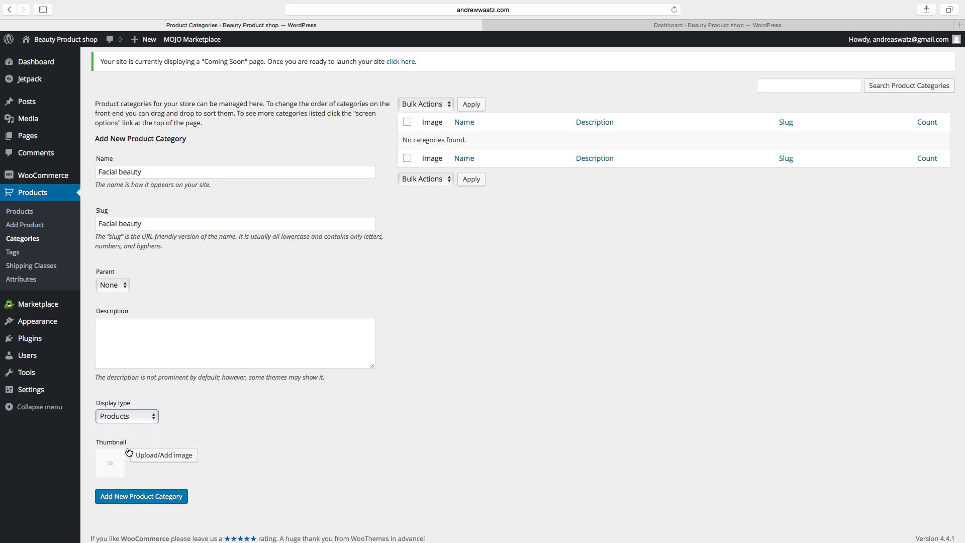
Step: Set the face-massage photo as thumbnail and add the Facial beauty category
{"action": "left_click", "coordinate": [163, 454]}
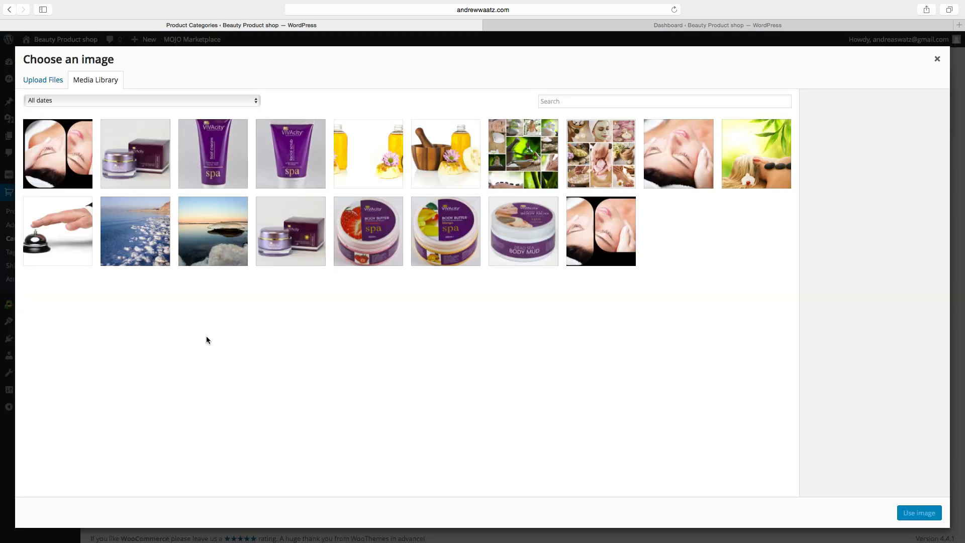
{"action": "mouse_move", "coordinate": [601, 231]}
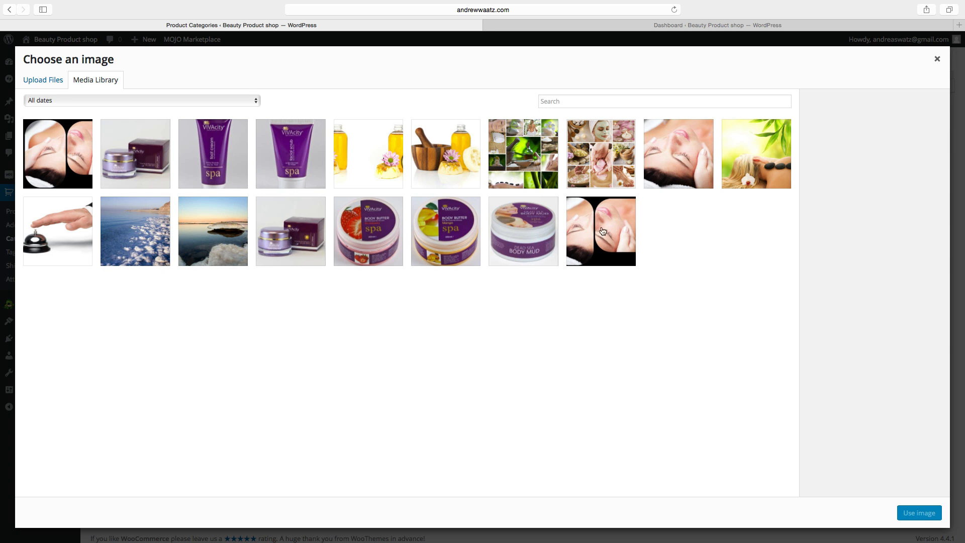
{"action": "left_click", "coordinate": [678, 153]}
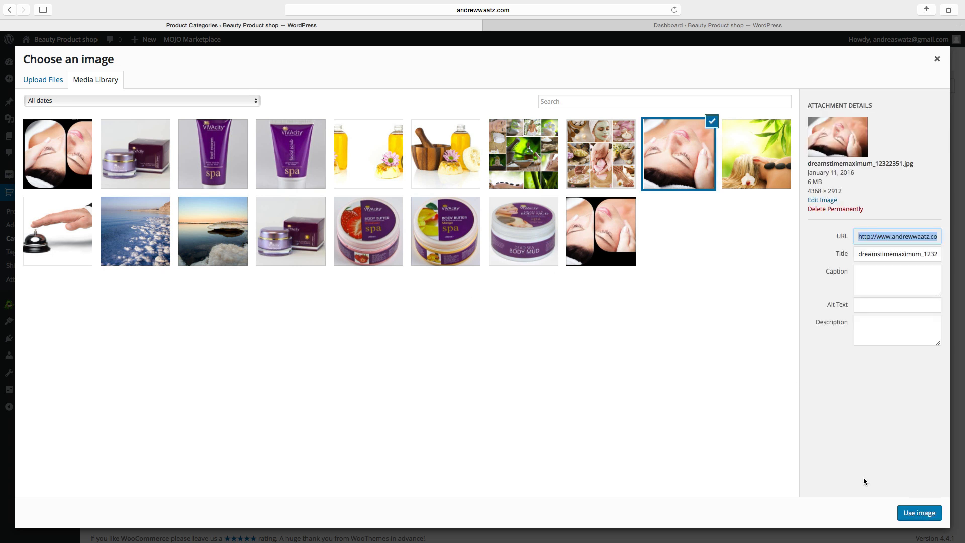
{"action": "mouse_move", "coordinate": [919, 513]}
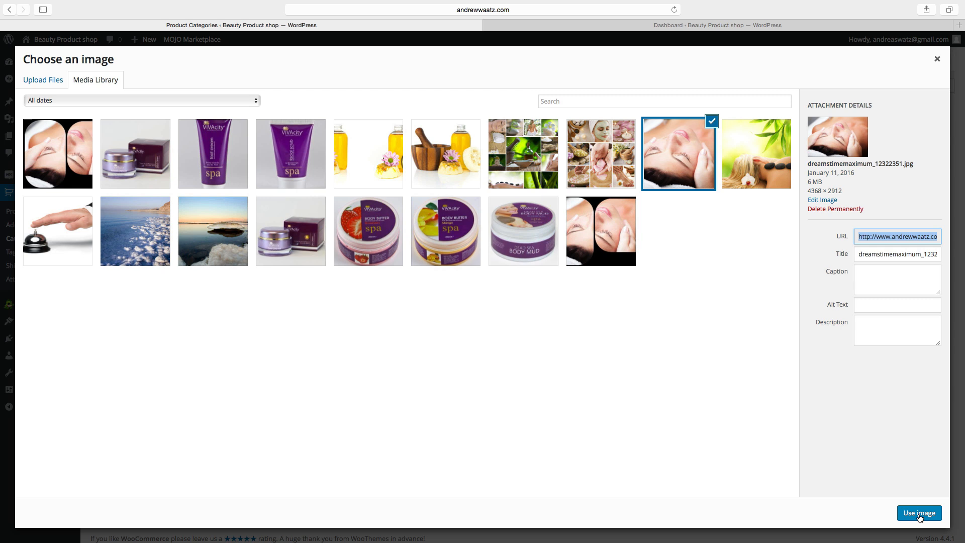
{"action": "left_click", "coordinate": [918, 513]}
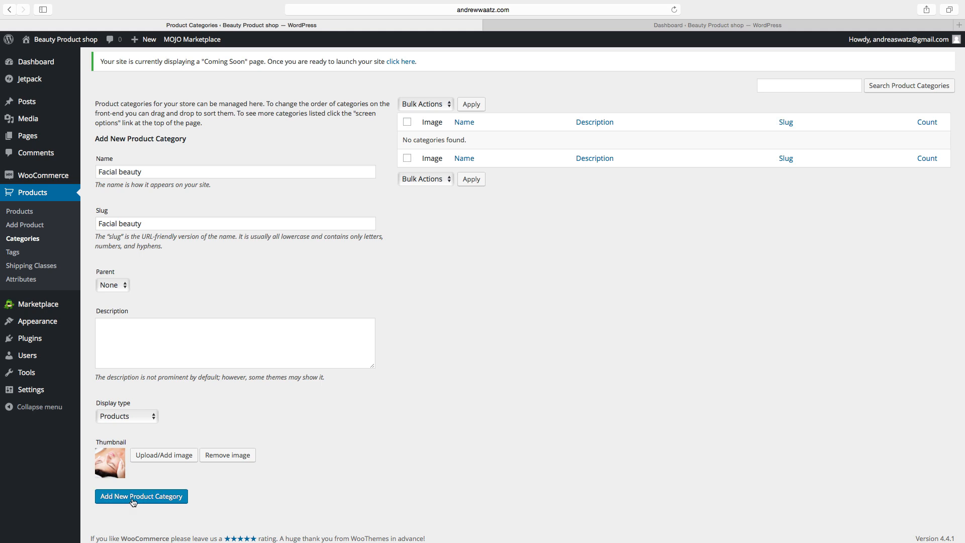
{"action": "left_click", "coordinate": [141, 496]}
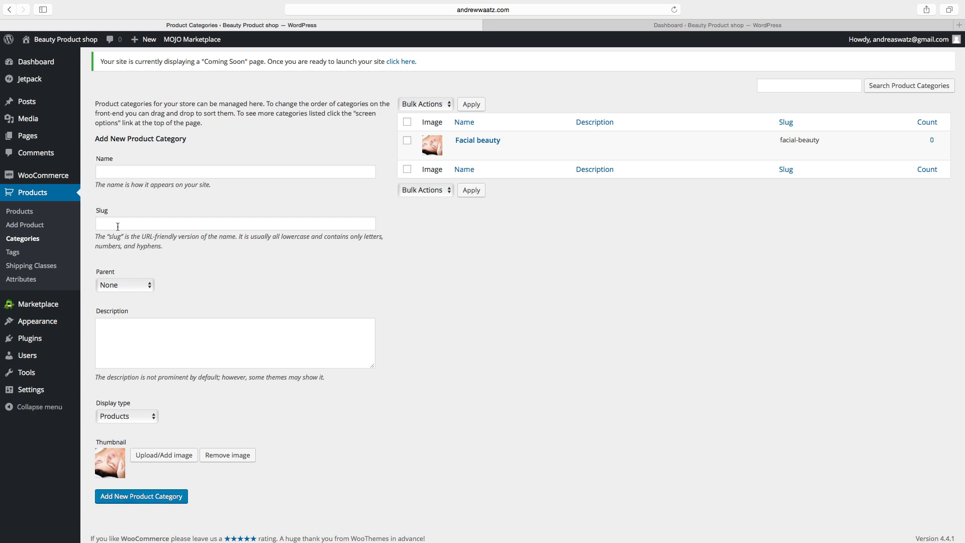
Step: Enter 'Body Beauty' as the second category's name
{"action": "type", "text": "B"}
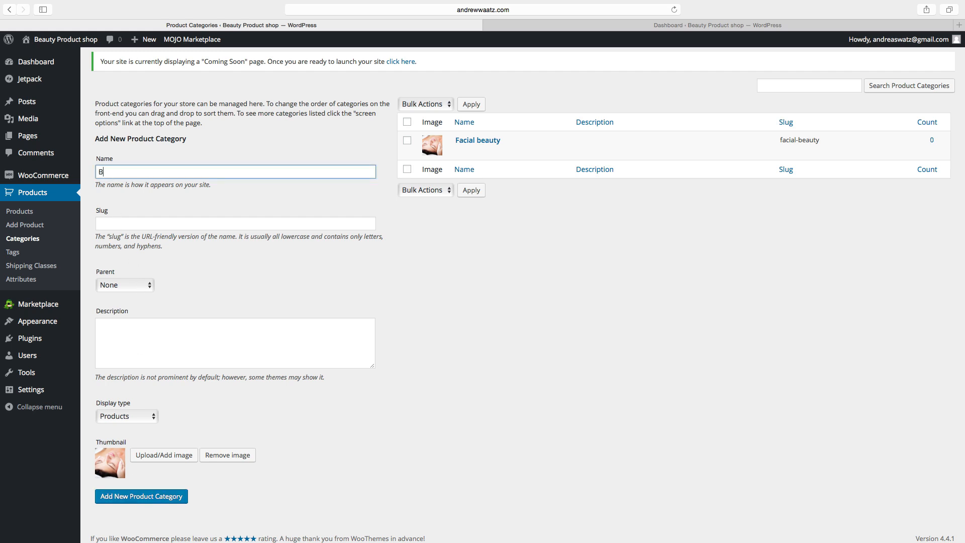
{"action": "type", "text": "odu B"}
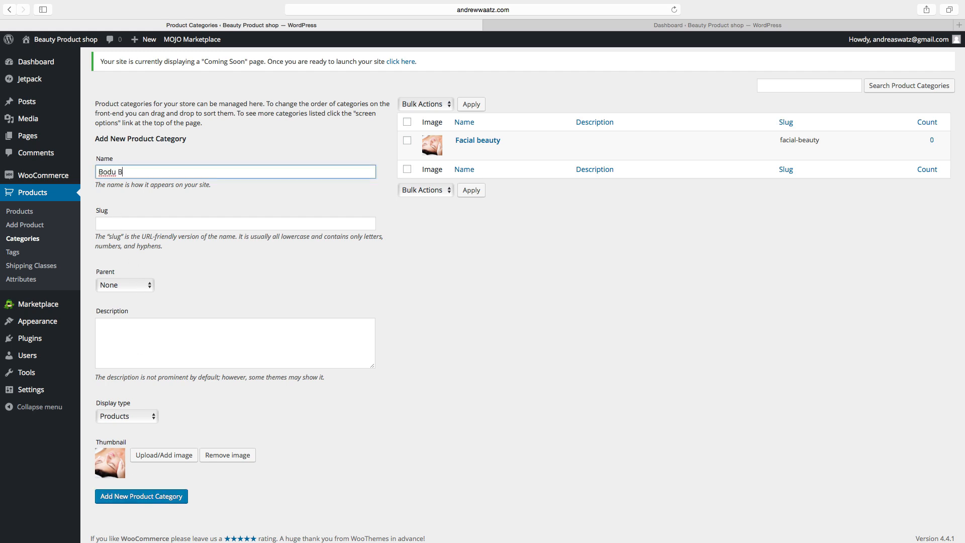
{"action": "type", "text": "eauty"}
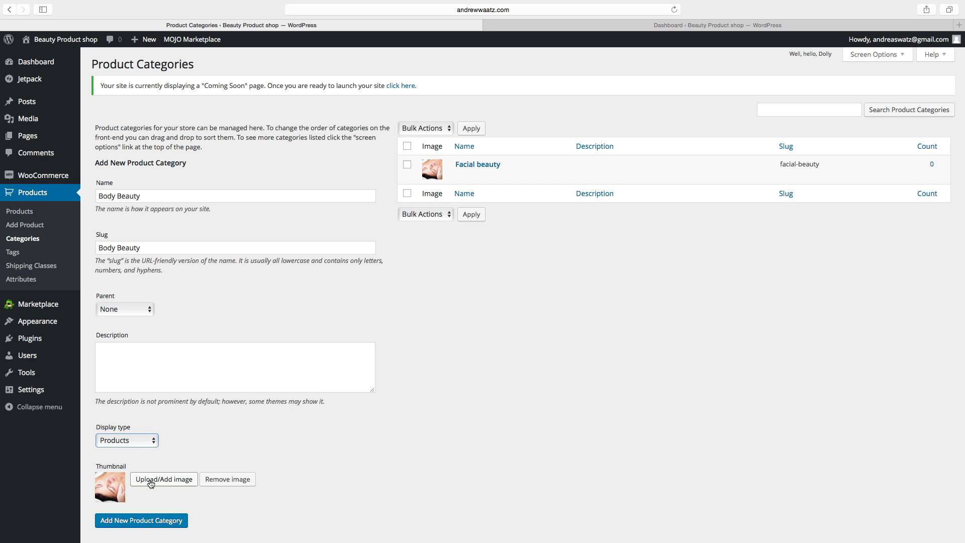
Step: Set the hot-stone spa photo as thumbnail and add the Body Beauty category
{"action": "left_click", "coordinate": [163, 478]}
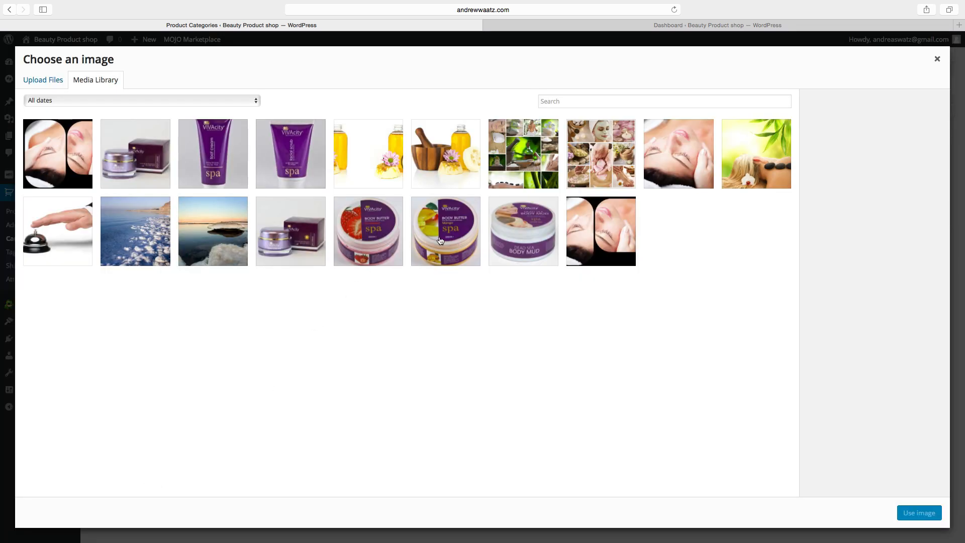
{"action": "mouse_move", "coordinate": [782, 168]}
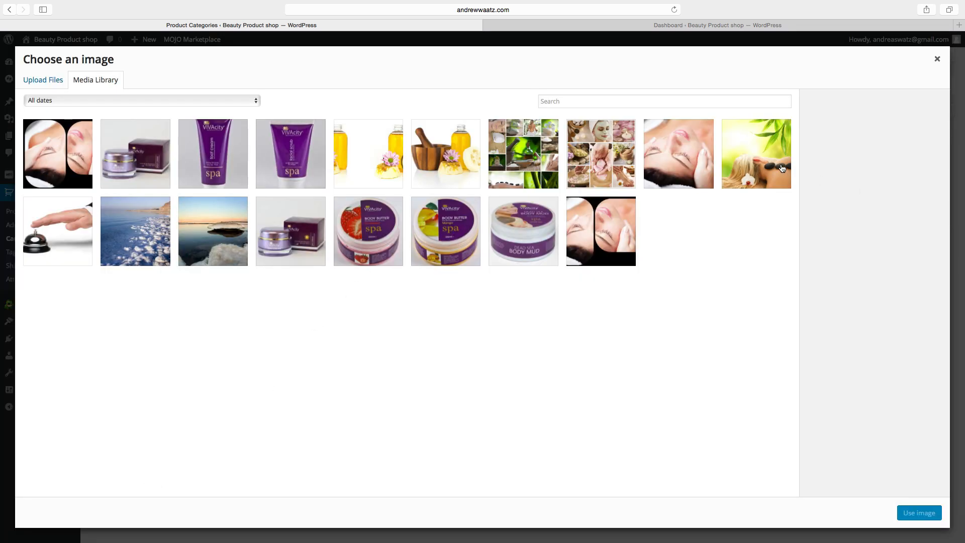
{"action": "left_click", "coordinate": [755, 152]}
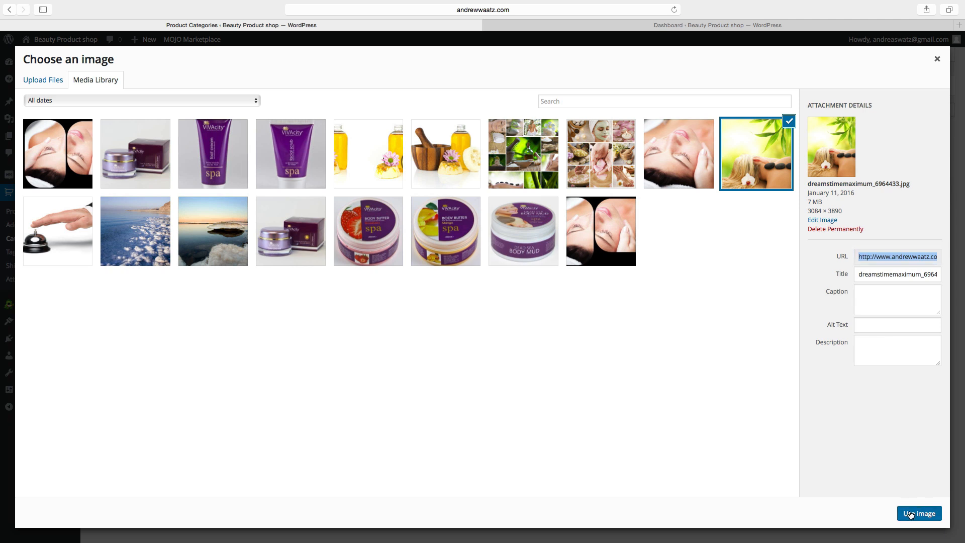
{"action": "left_click", "coordinate": [918, 513]}
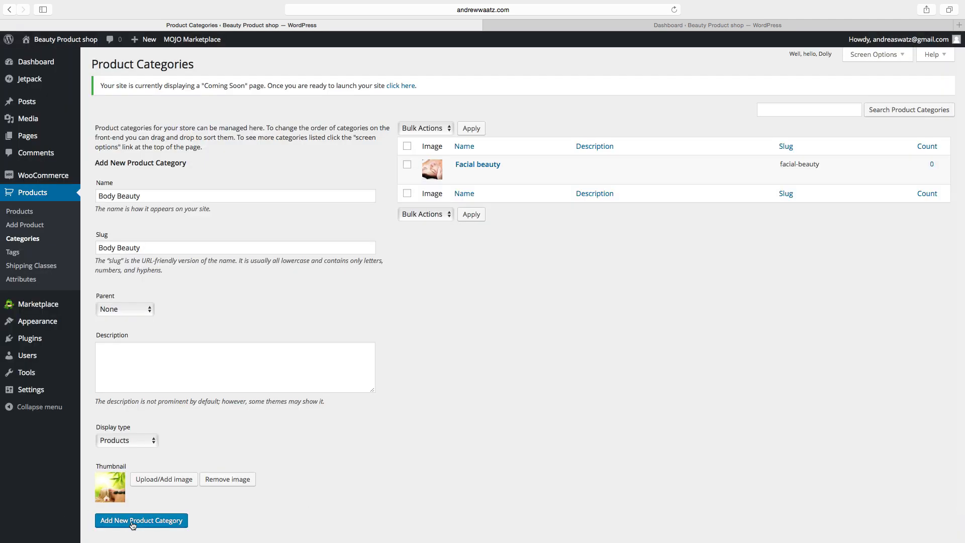
{"action": "left_click", "coordinate": [140, 520]}
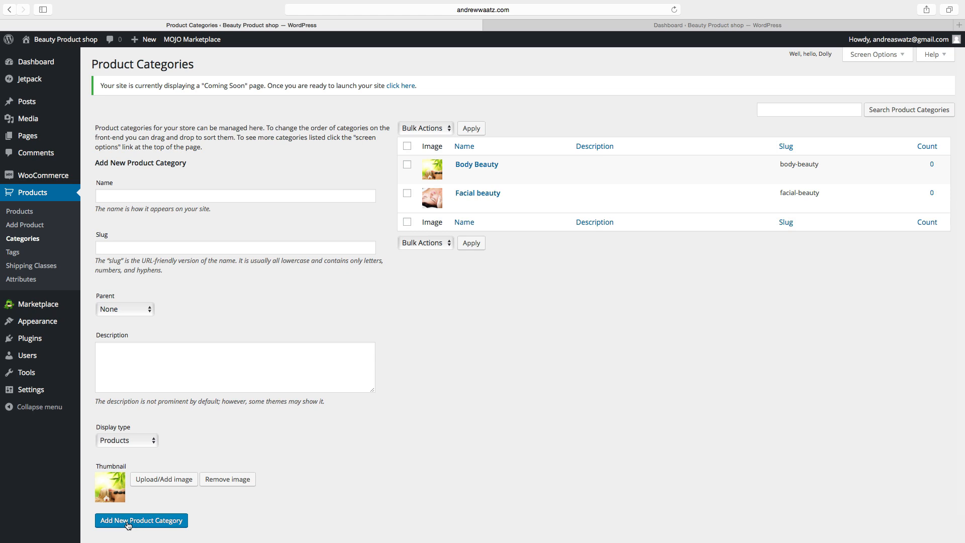
{"action": "mouse_move", "coordinate": [476, 164]}
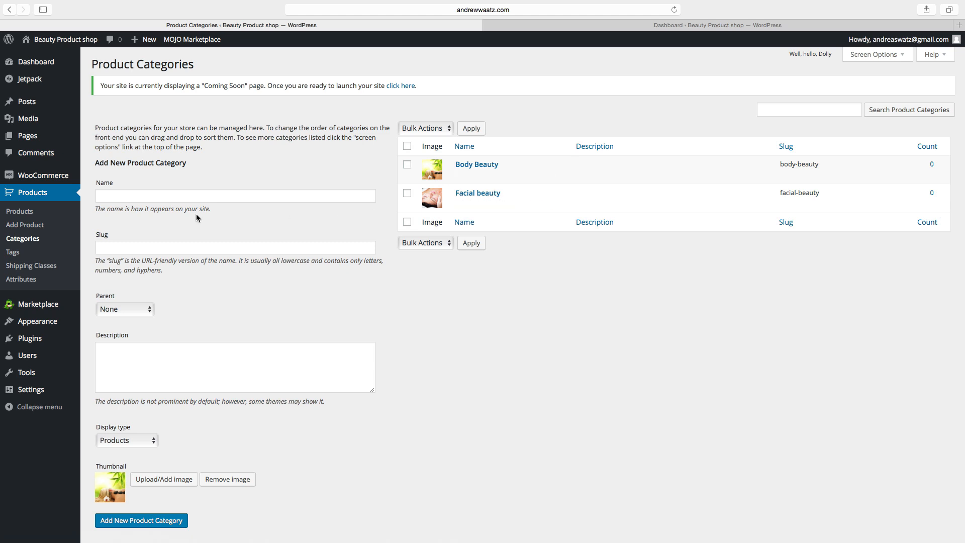
Step: Add a new product titled 'Body butter 500ml' with pasted lorem ipsum description
{"action": "left_click", "coordinate": [24, 224]}
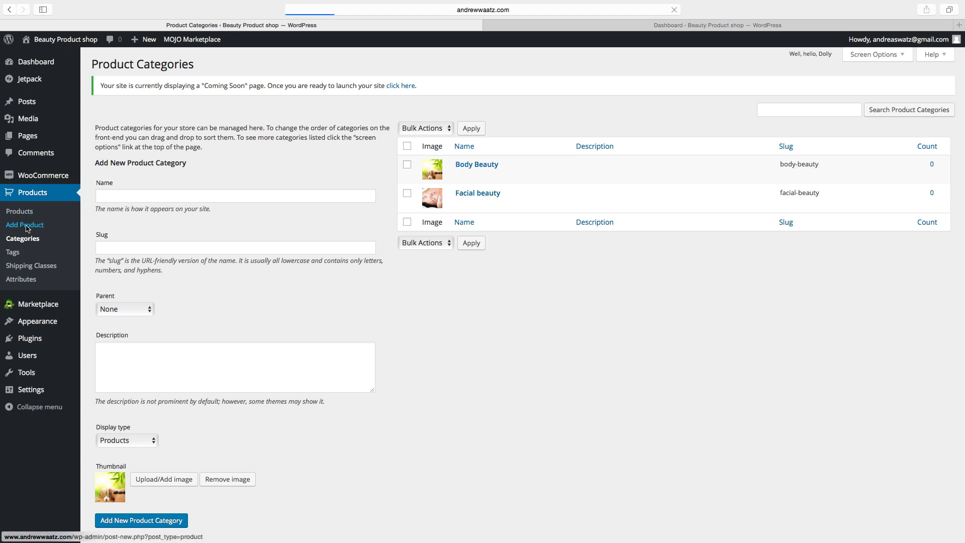
{"action": "left_click", "coordinate": [25, 224]}
{"action": "type", "text": "Body butter 500ml"}
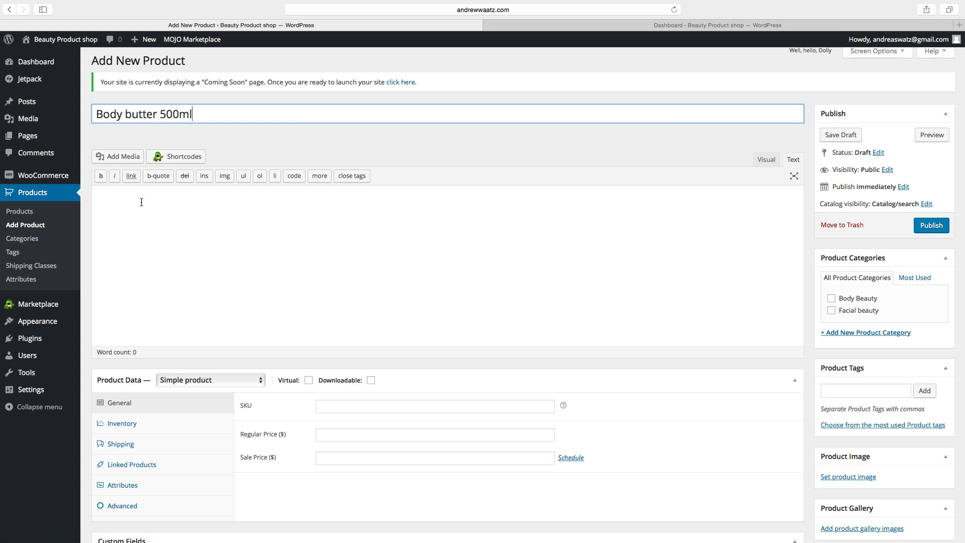
{"action": "right_click", "coordinate": [140, 196]}
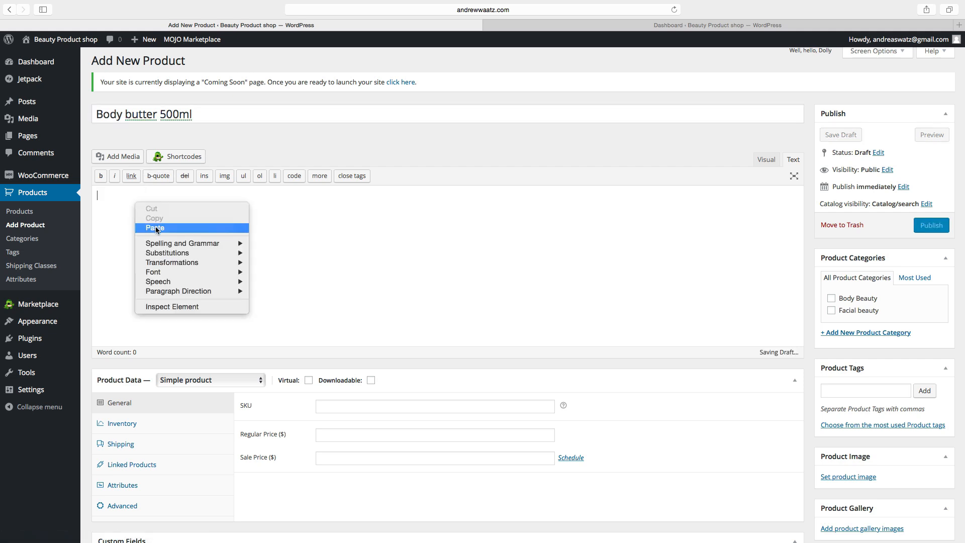
{"action": "left_click", "coordinate": [155, 229]}
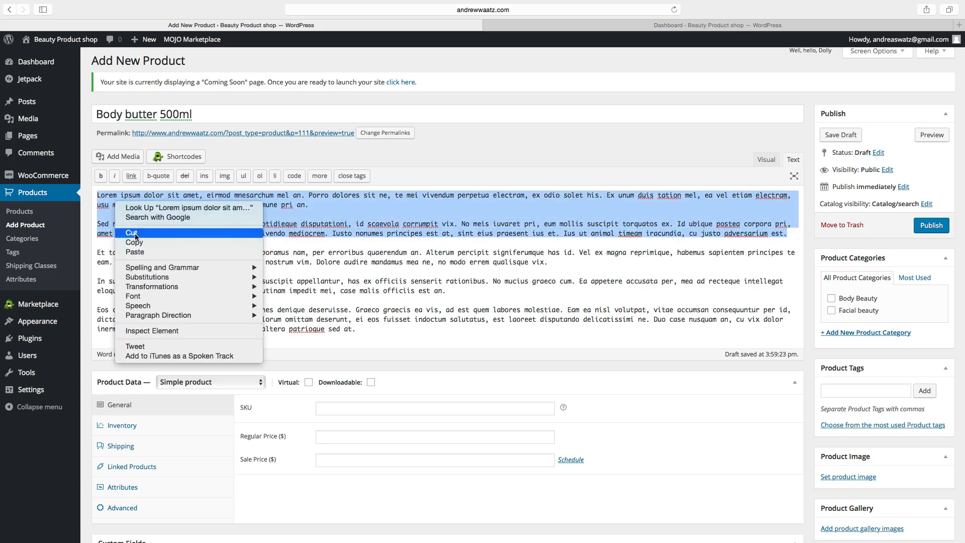
{"action": "scroll", "scroll_direction": "down", "scroll_amount": 3}
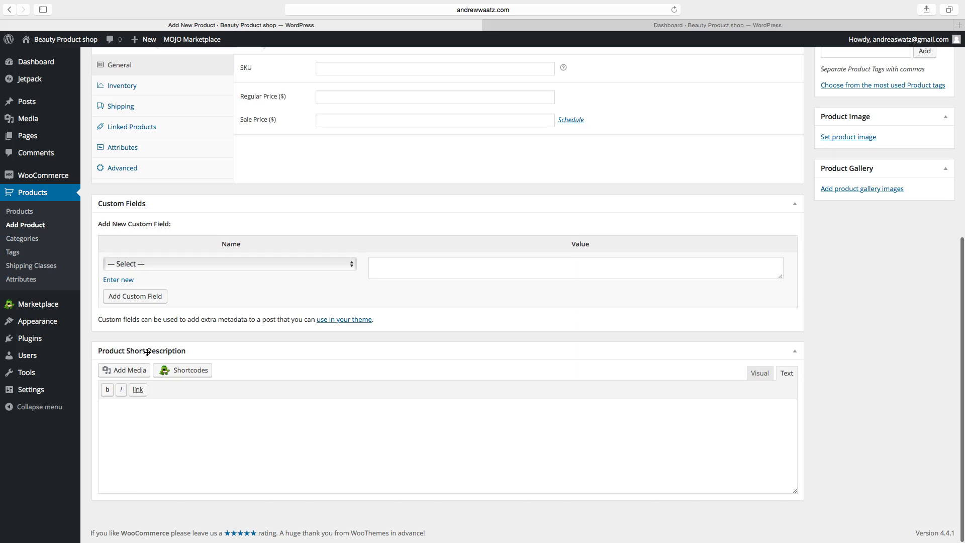
Step: Paste two lorem ipsum paragraphs into the Product Short Description
{"action": "right_click", "coordinate": [130, 416]}
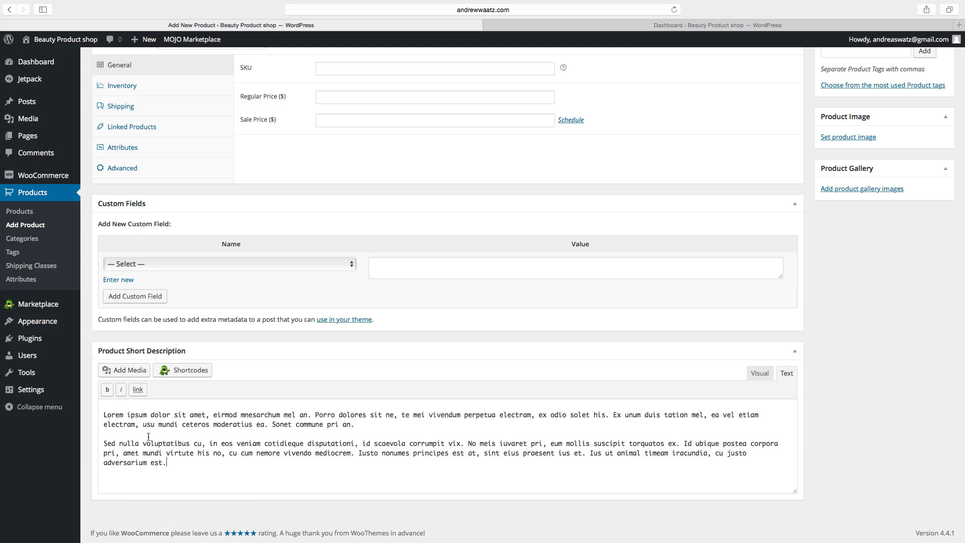
{"action": "mouse_move", "coordinate": [198, 436]}
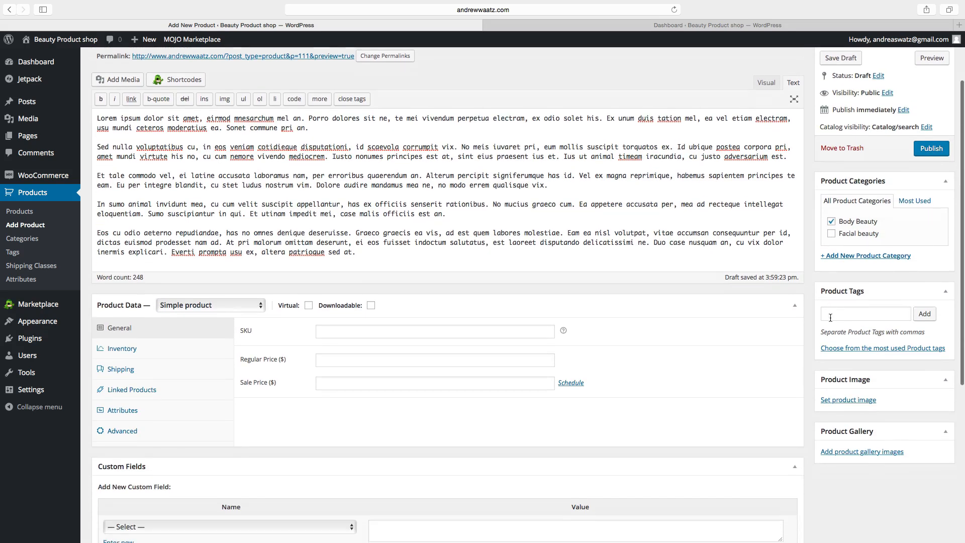
Step: File the product under Body Beauty and tag it 'body butter'
{"action": "scroll", "scroll_direction": "down", "scroll_amount": 3}
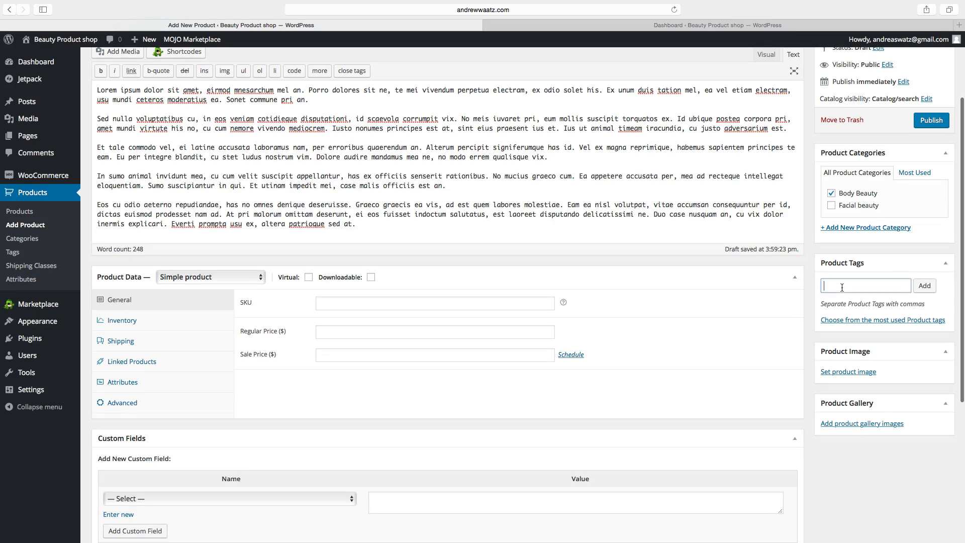
{"action": "type", "text": "b"}
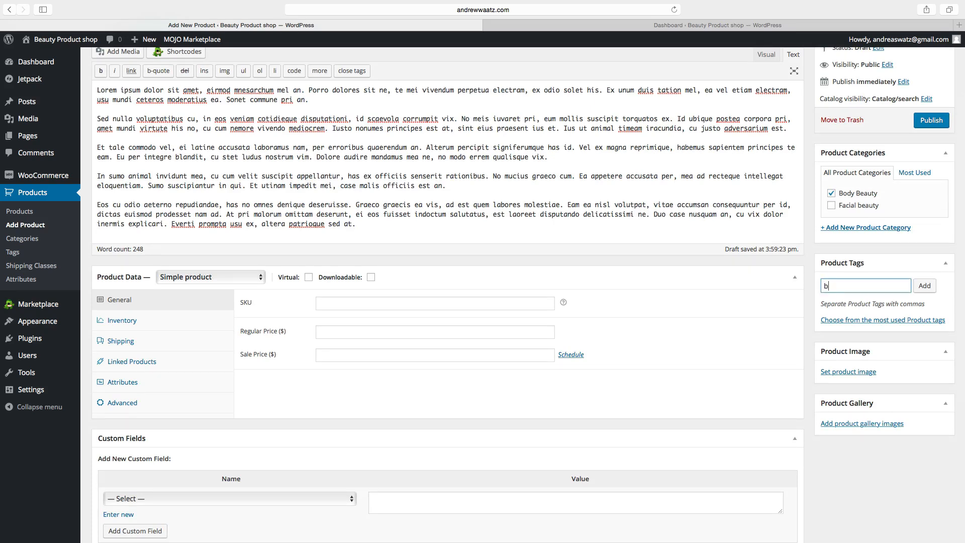
{"action": "type", "text": "body b"}
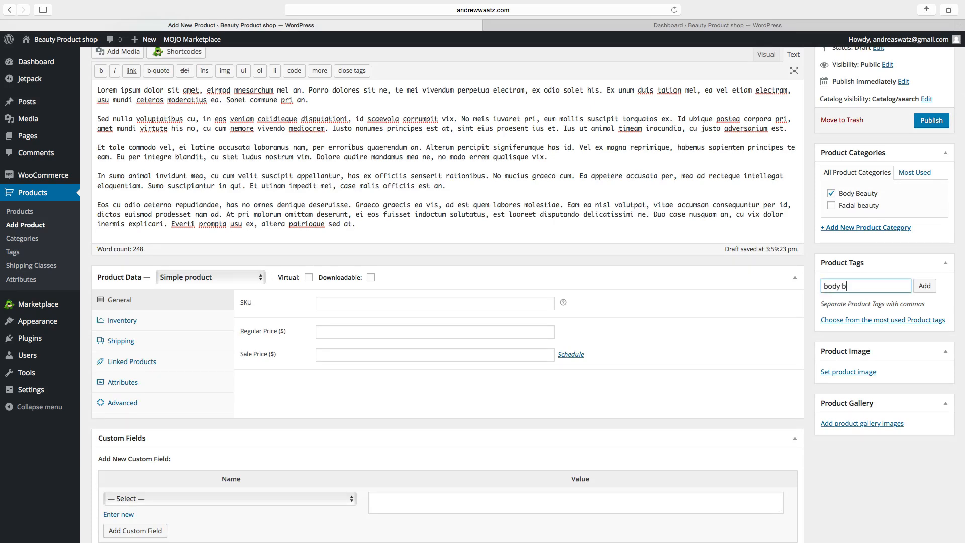
{"action": "type", "text": "utter"}
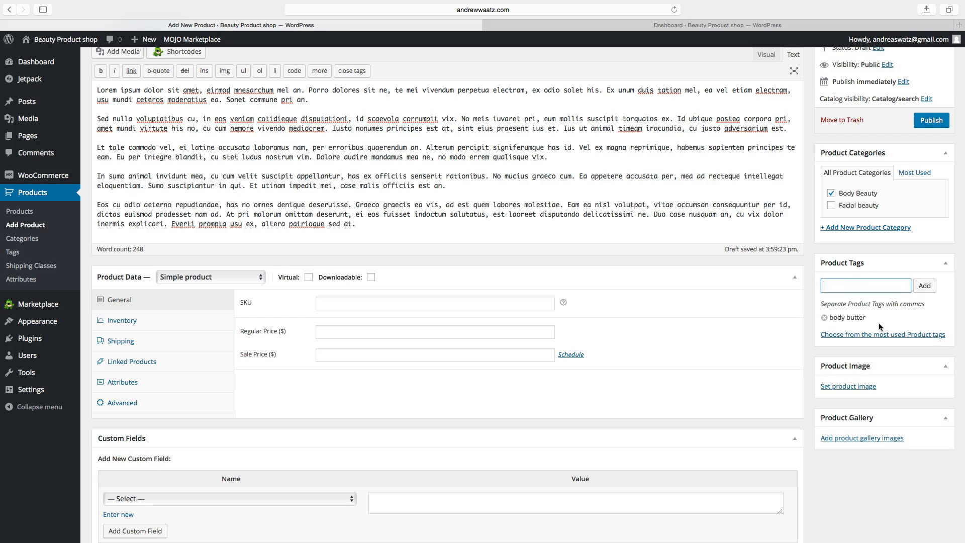
{"action": "scroll", "scroll_direction": "down", "scroll_amount": 3}
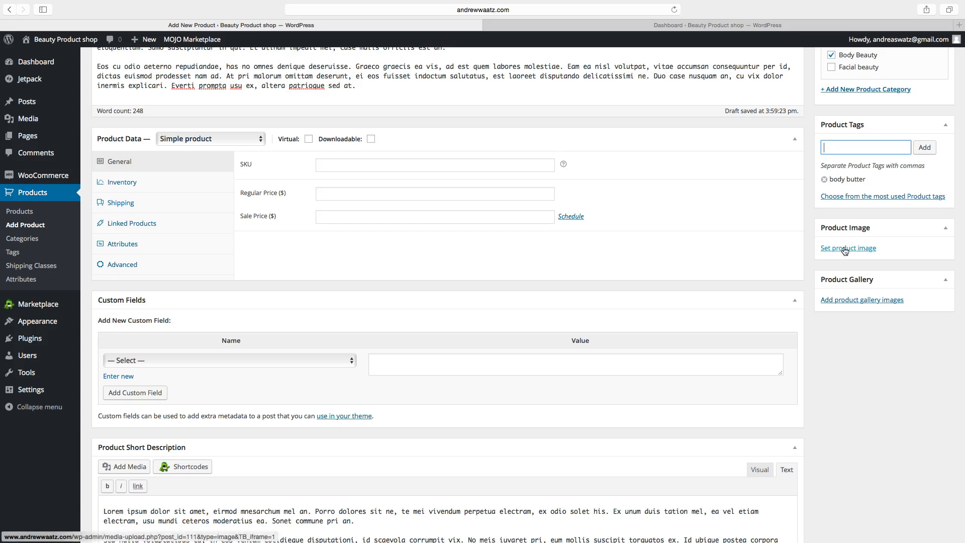
Step: Set the strawberry Body-Butter-S jar photo as the product image
{"action": "left_click", "coordinate": [848, 247]}
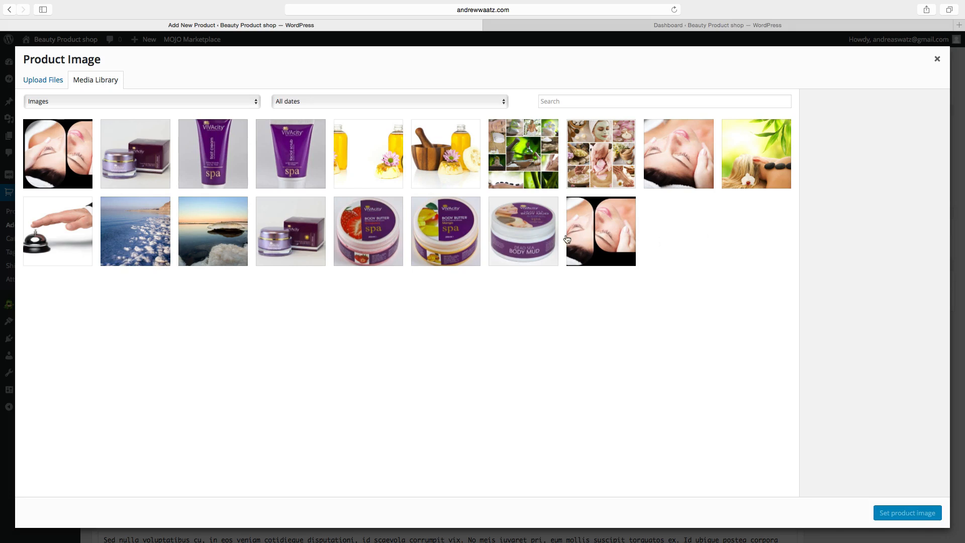
{"action": "left_click", "coordinate": [368, 231]}
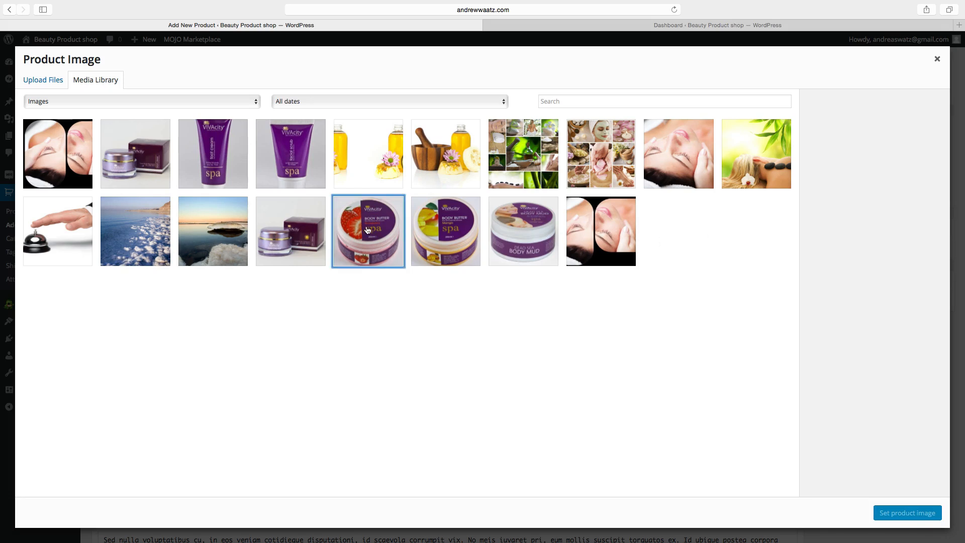
{"action": "left_click", "coordinate": [368, 231]}
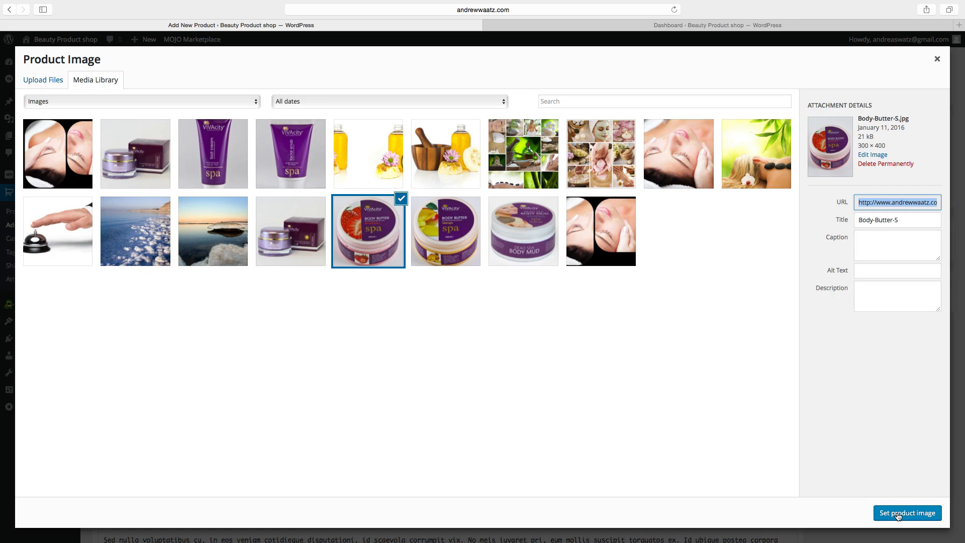
{"action": "left_click", "coordinate": [907, 513]}
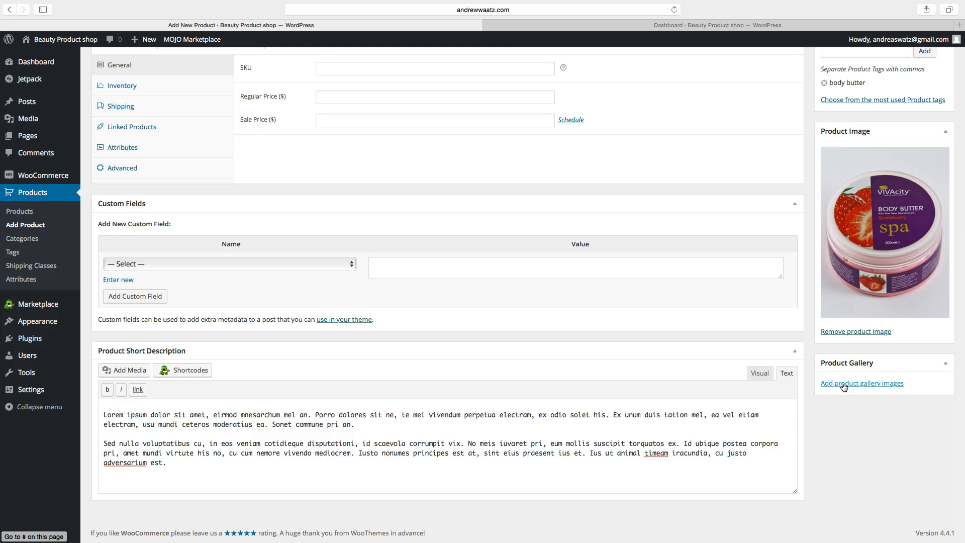
Step: Add the Body-Butter-M and Body-Butter-S jar photos to the product gallery
{"action": "left_click", "coordinate": [861, 383]}
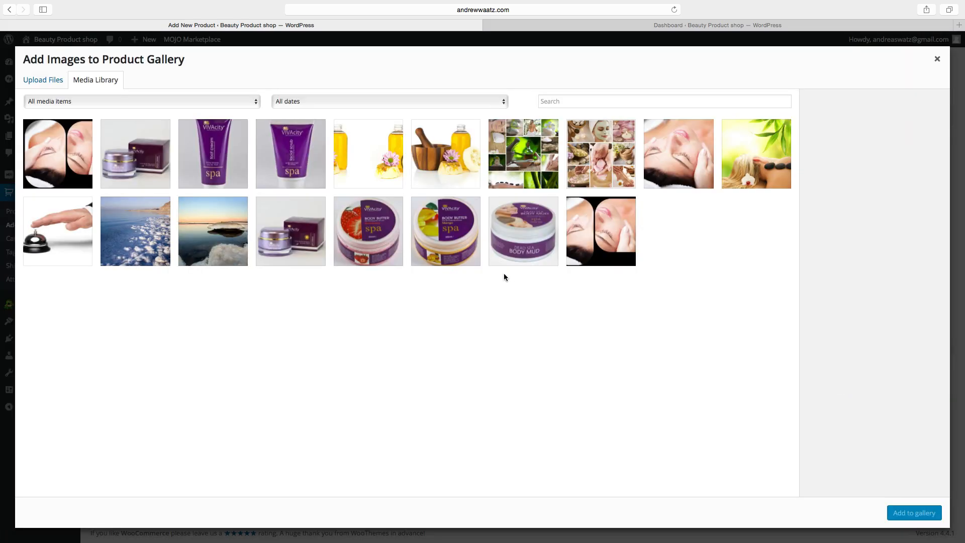
{"action": "left_click", "coordinate": [446, 231]}
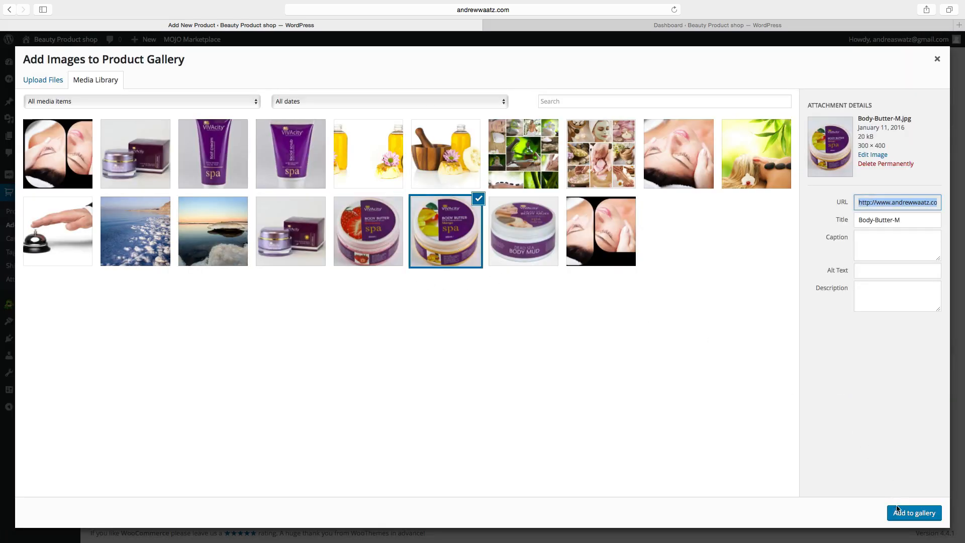
{"action": "left_click", "coordinate": [914, 512]}
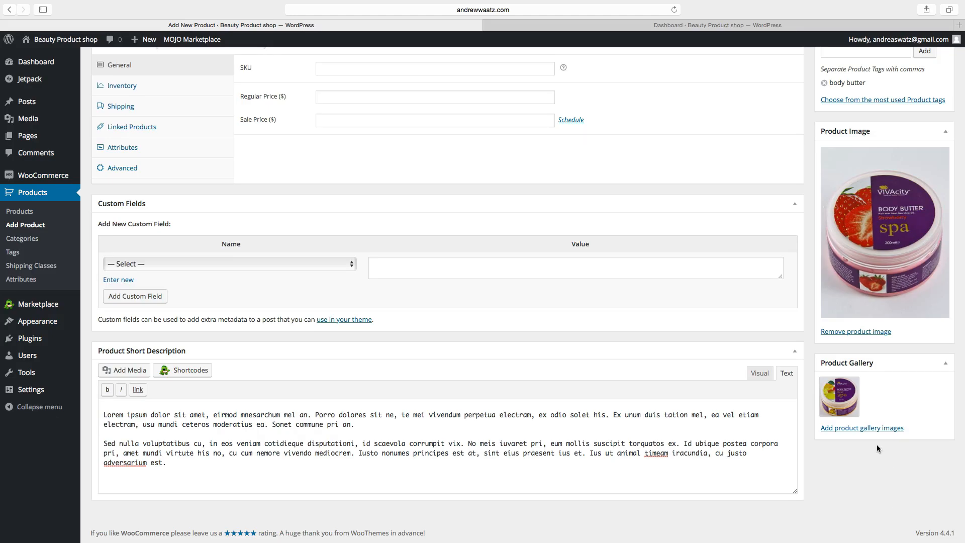
{"action": "left_click", "coordinate": [862, 428]}
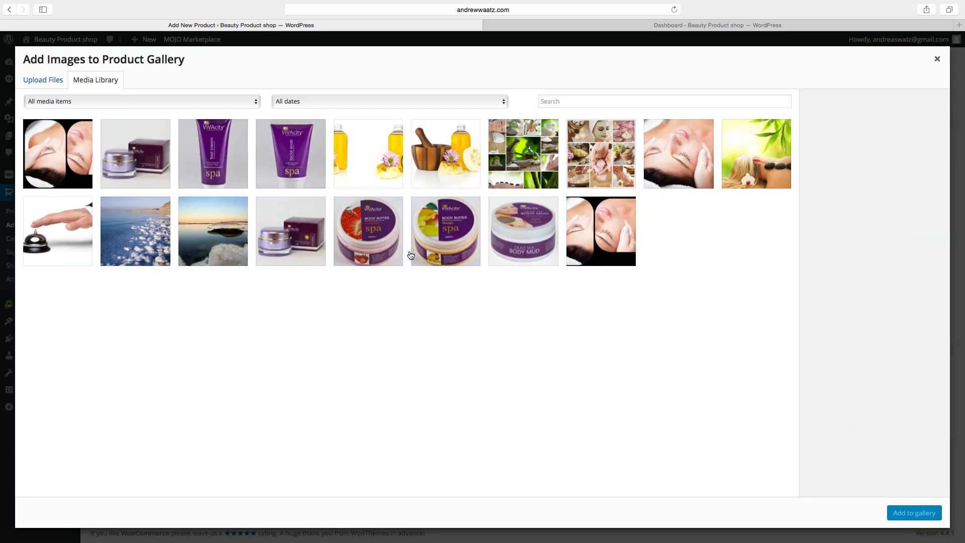
{"action": "left_click", "coordinate": [368, 231]}
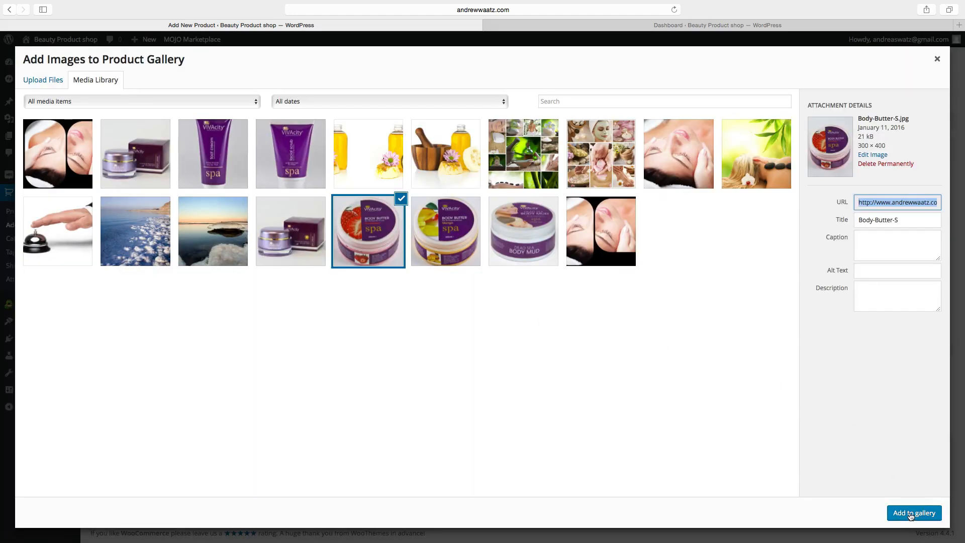
{"action": "left_click", "coordinate": [913, 513]}
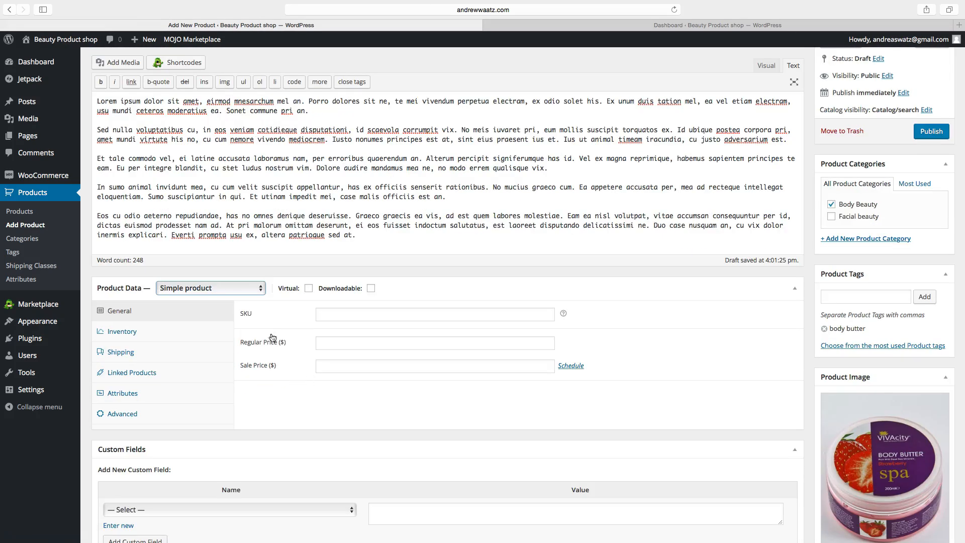
{"action": "mouse_move", "coordinate": [157, 307]}
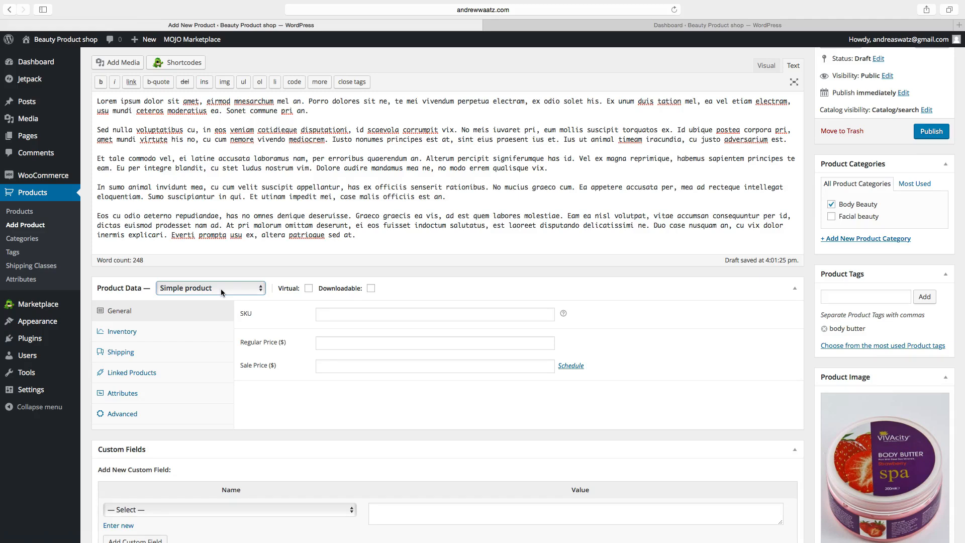
{"action": "mouse_move", "coordinate": [145, 315]}
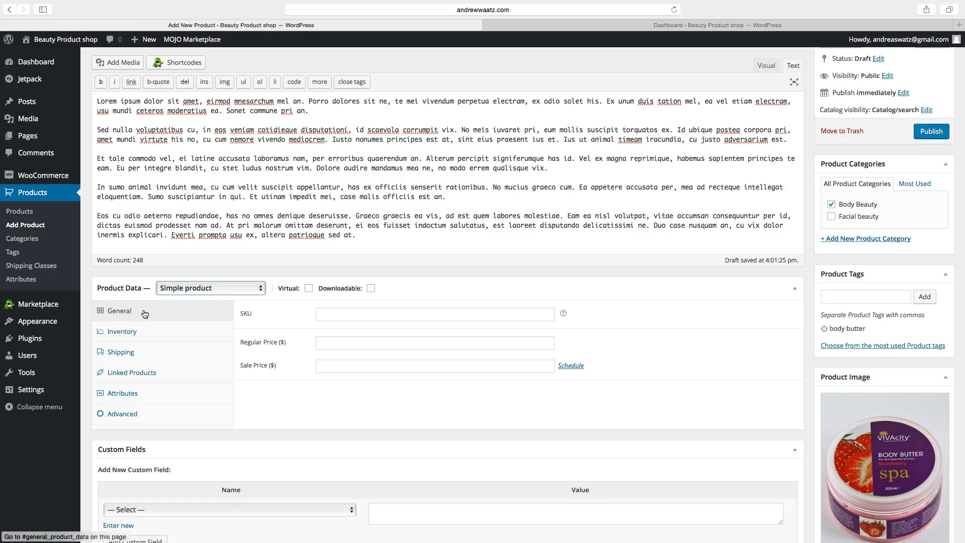
{"action": "mouse_move", "coordinate": [223, 321]}
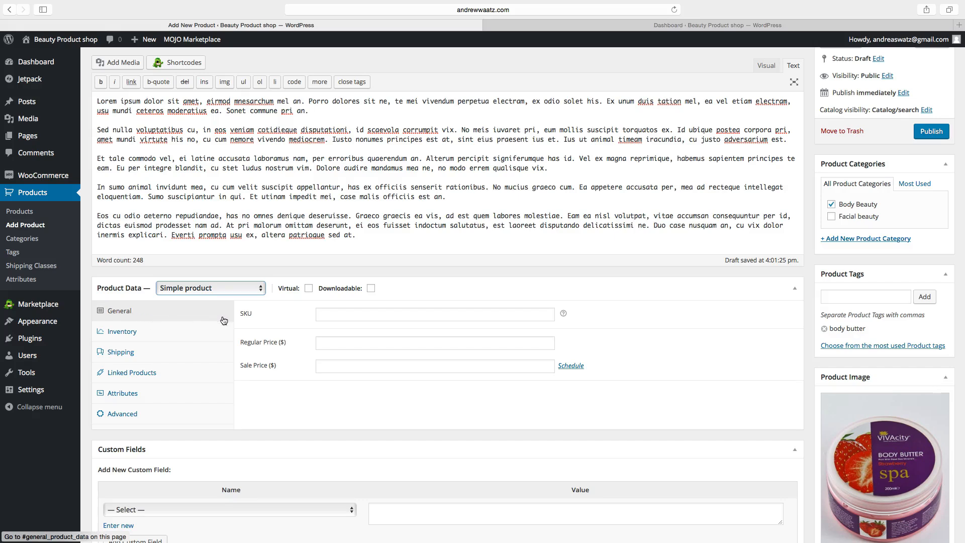
Step: Give Body butter 500ml SKU 1001, regular price 45 and sale price 40
{"action": "left_click", "coordinate": [434, 314]}
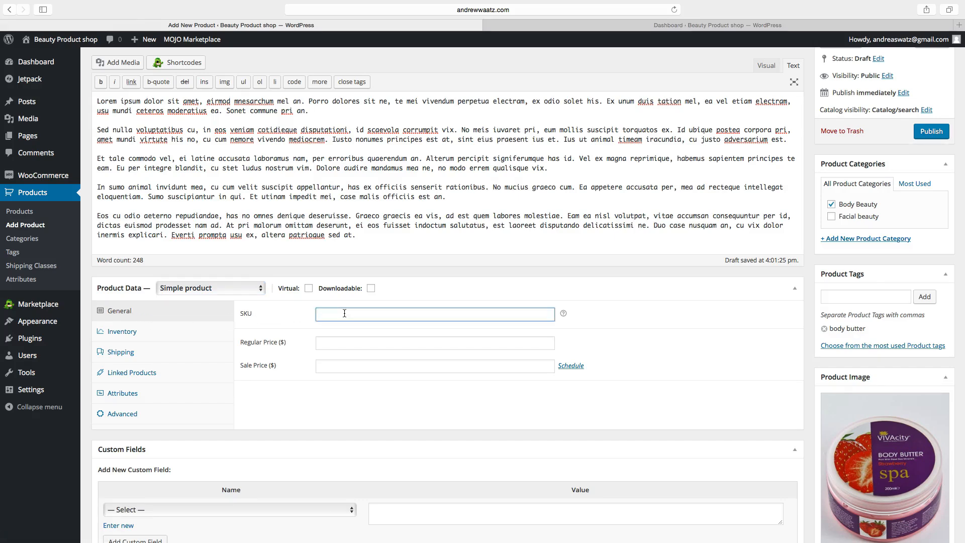
{"action": "left_click", "coordinate": [434, 314]}
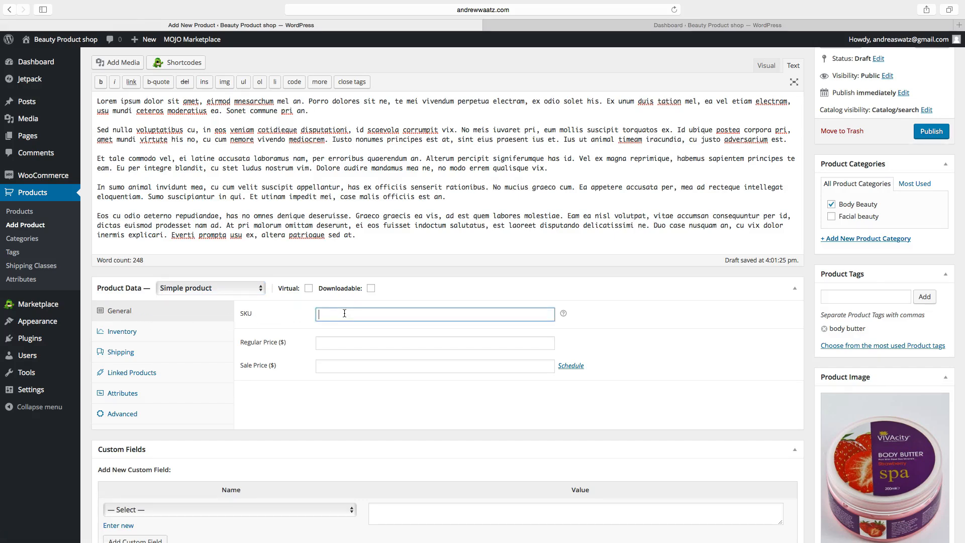
{"action": "type", "text": "1"}
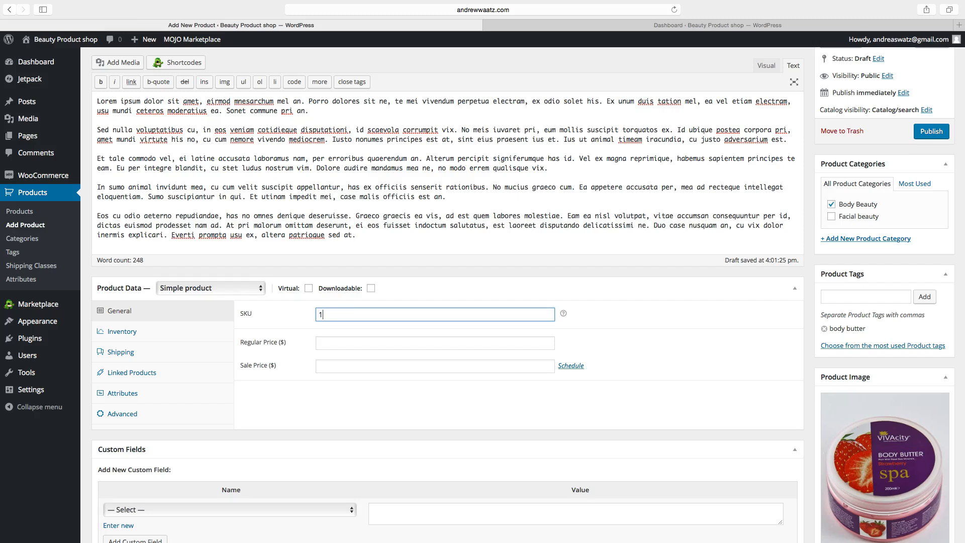
{"action": "type", "text": "001"}
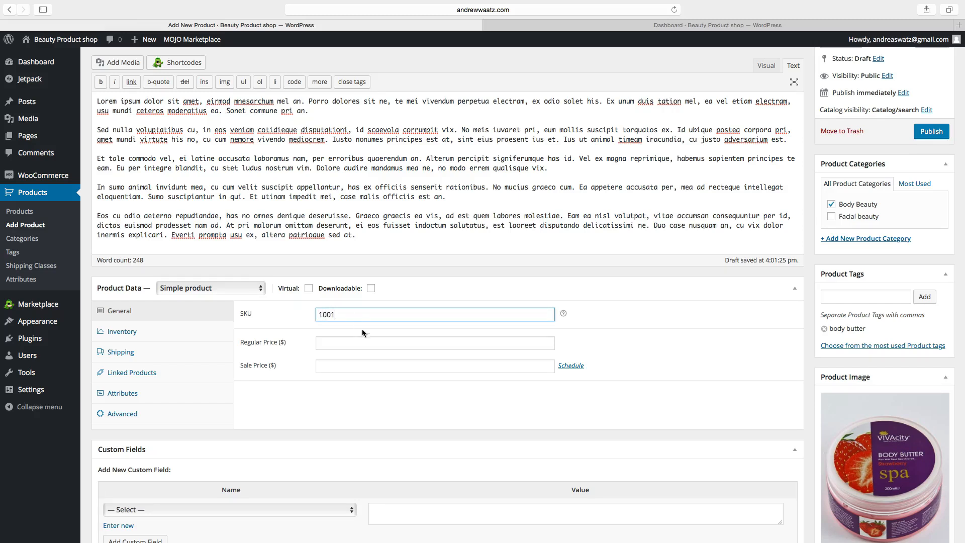
{"action": "left_click", "coordinate": [435, 342]}
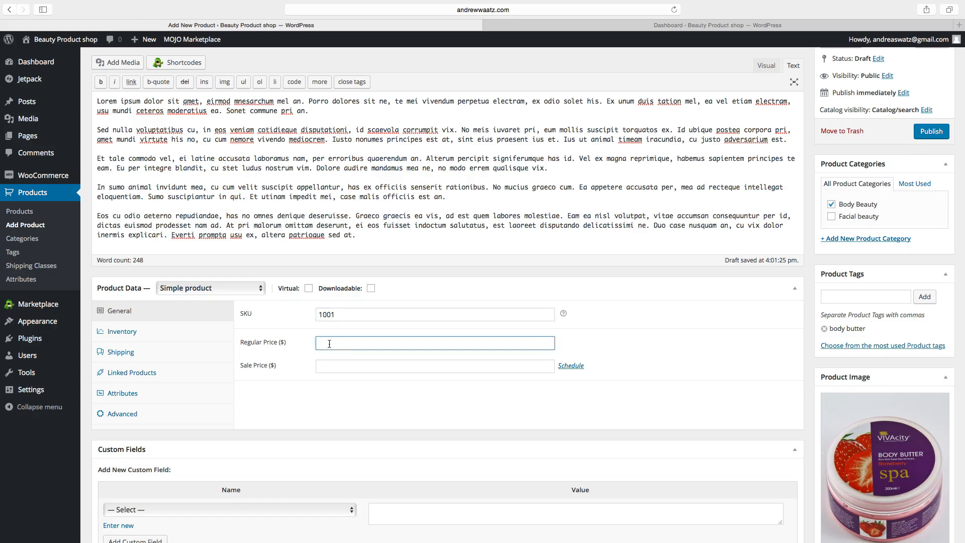
{"action": "type", "text": "45"}
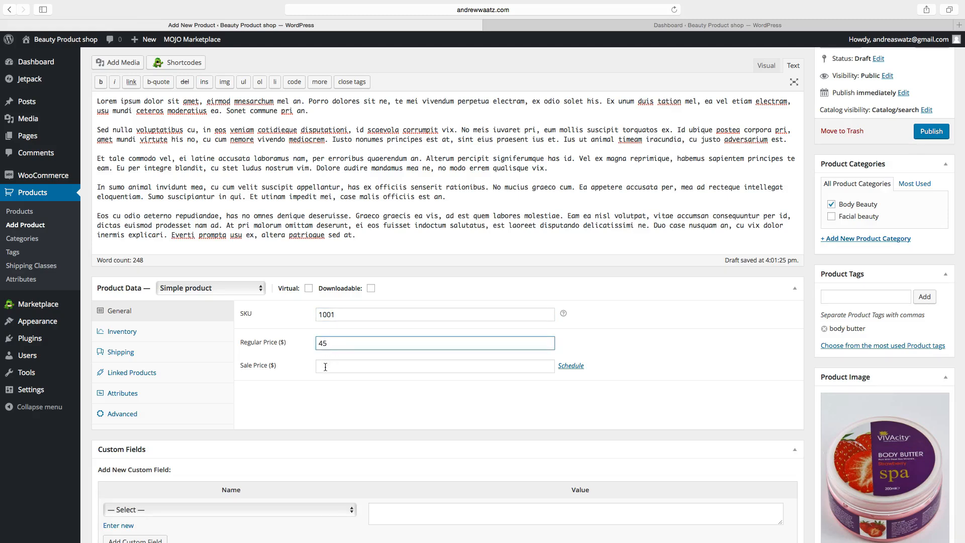
{"action": "left_click", "coordinate": [434, 366]}
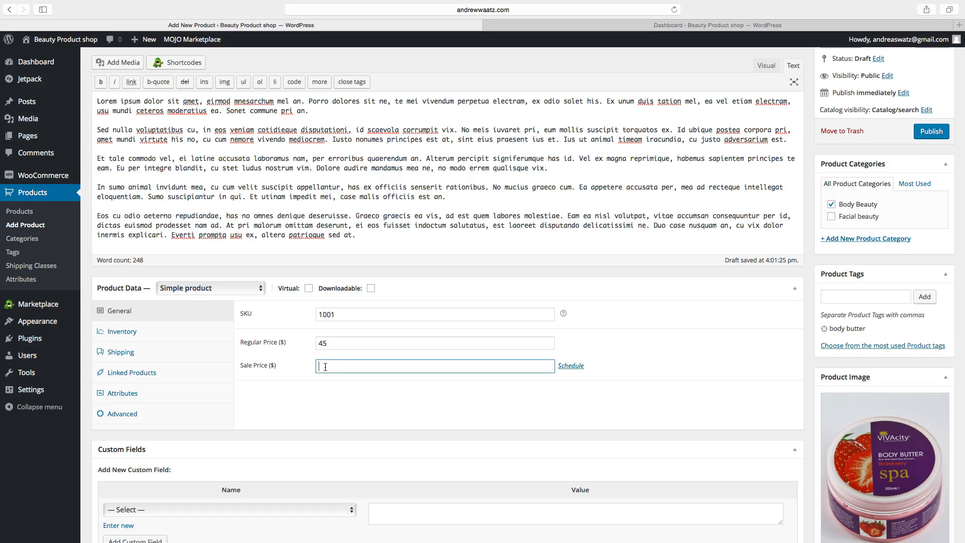
{"action": "type", "text": "40"}
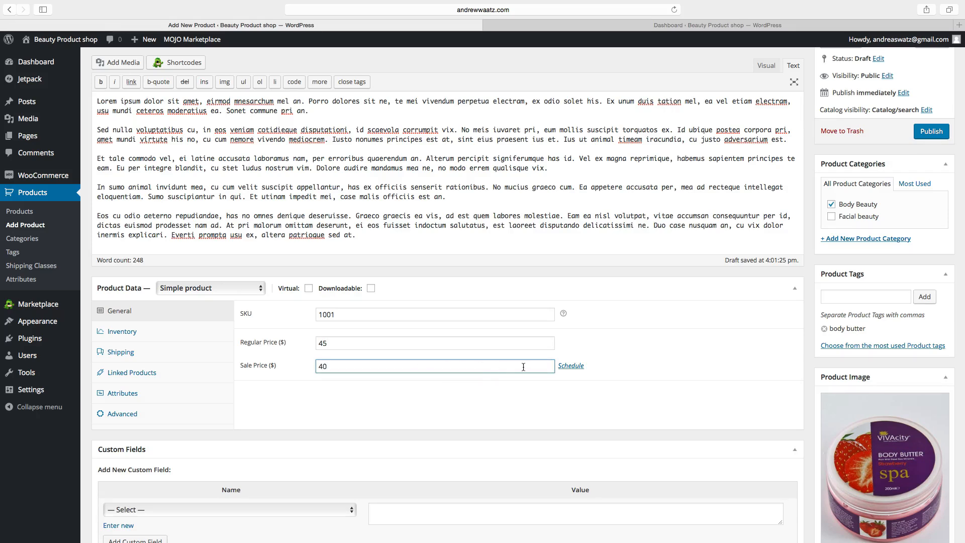
Step: Schedule the sale to start 2016-01-18 and move on to the end date field
{"action": "left_click", "coordinate": [570, 366]}
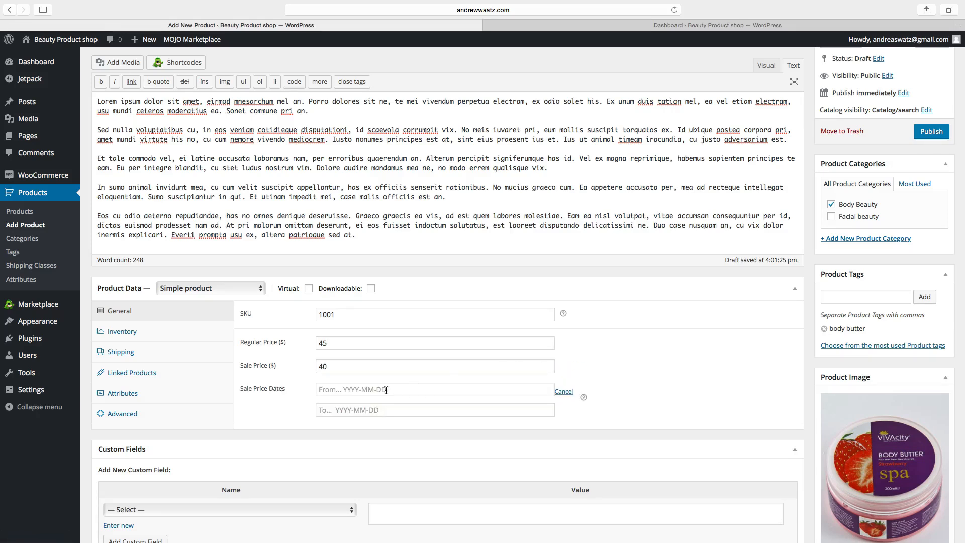
{"action": "left_click", "coordinate": [434, 389]}
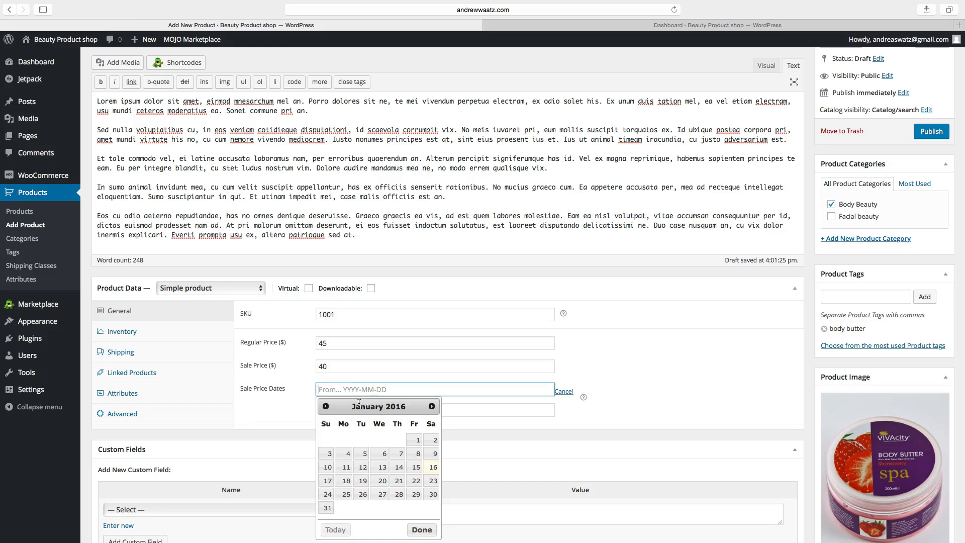
{"action": "left_click", "coordinate": [346, 480]}
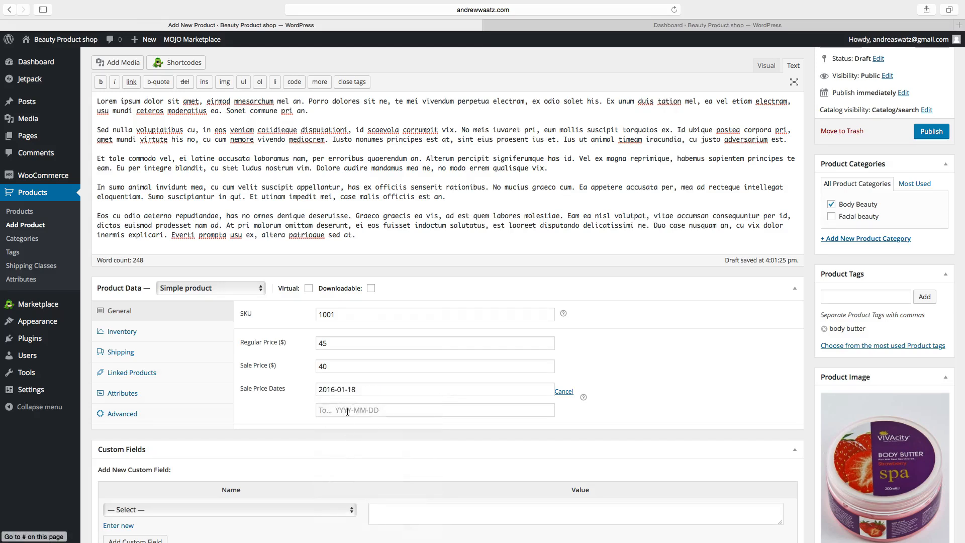
{"action": "left_click", "coordinate": [434, 410]}
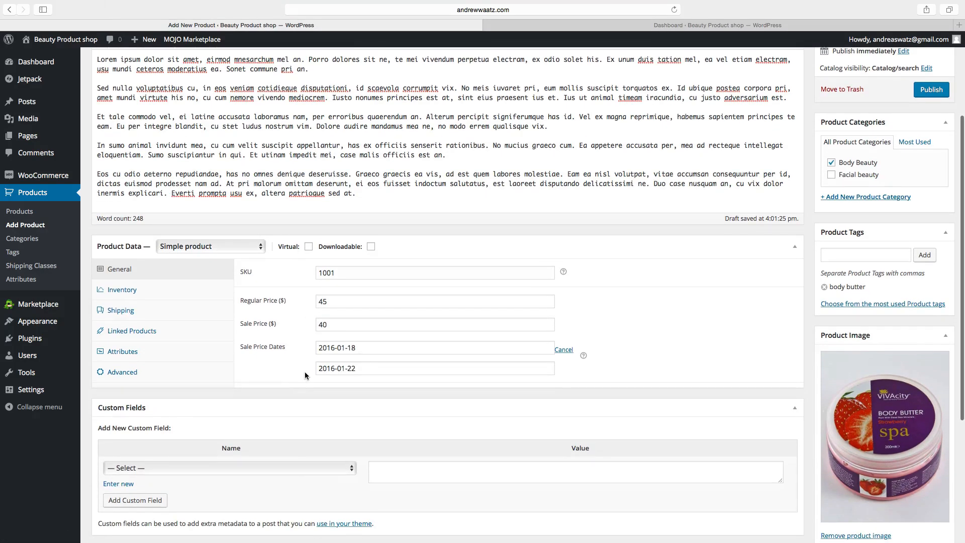
{"action": "mouse_move", "coordinate": [278, 353]}
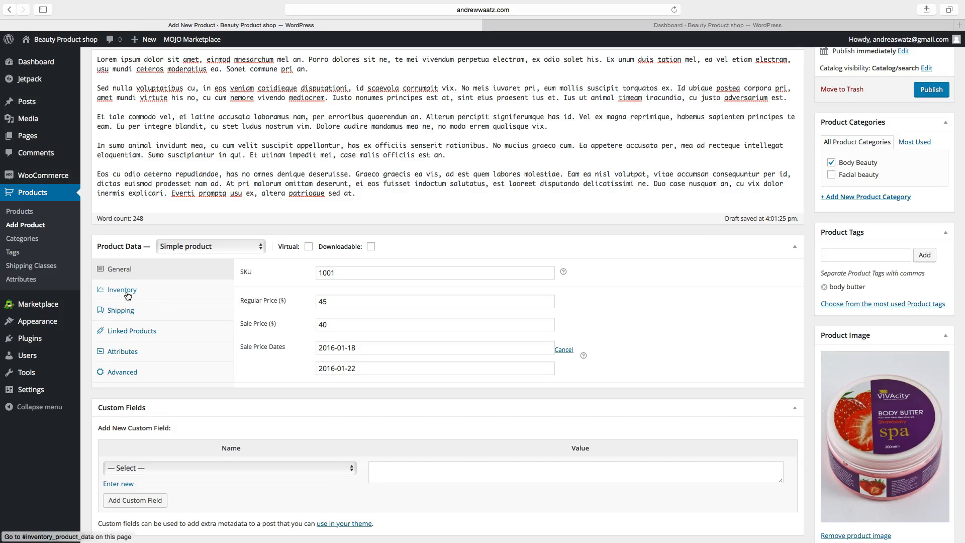
Step: Turn on stock management for the product with a quantity of 15
{"action": "left_click", "coordinate": [122, 289]}
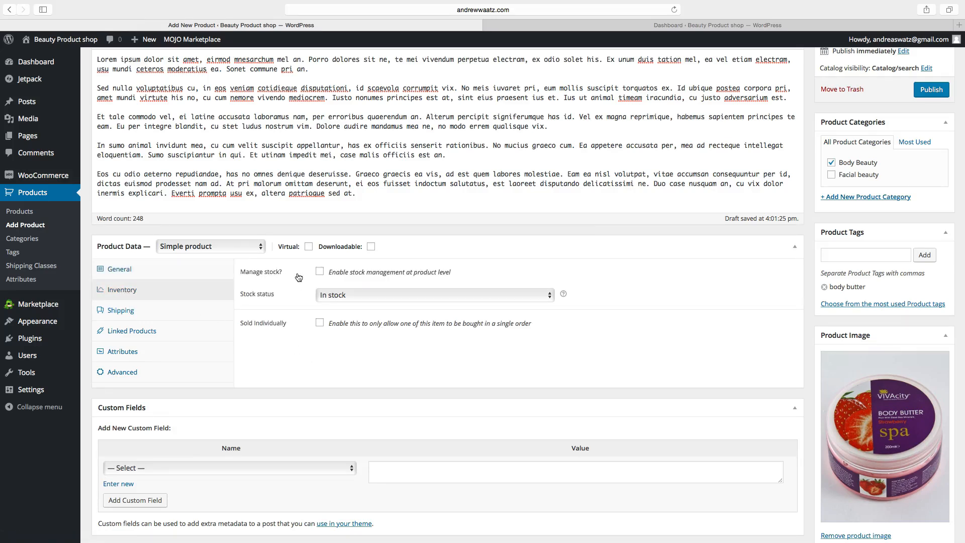
{"action": "left_click", "coordinate": [320, 272]}
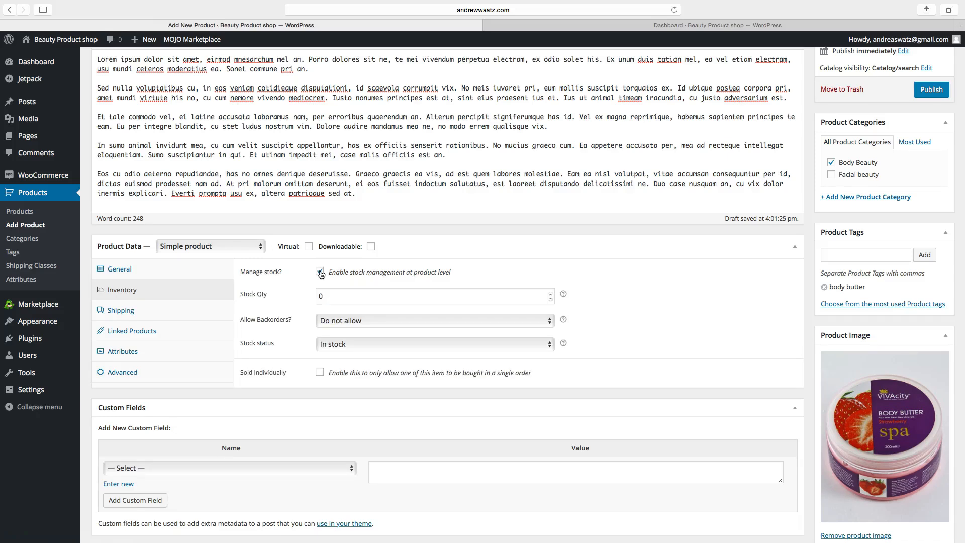
{"action": "left_click", "coordinate": [320, 271]}
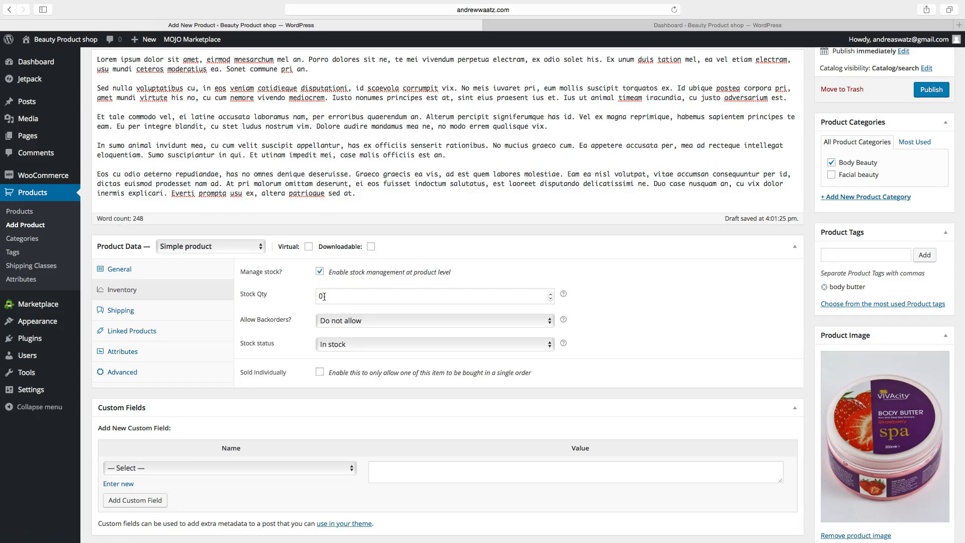
{"action": "left_click", "coordinate": [431, 295]}
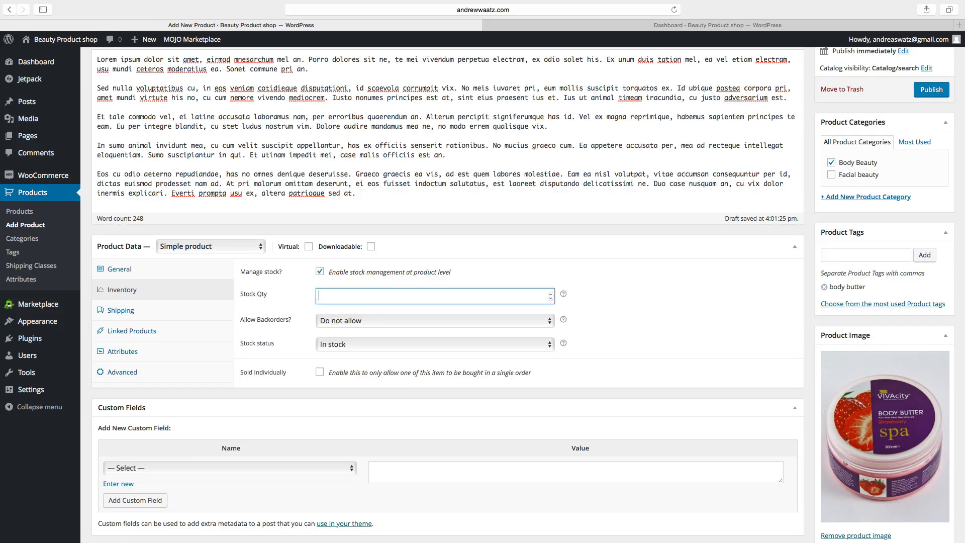
{"action": "type", "text": "15"}
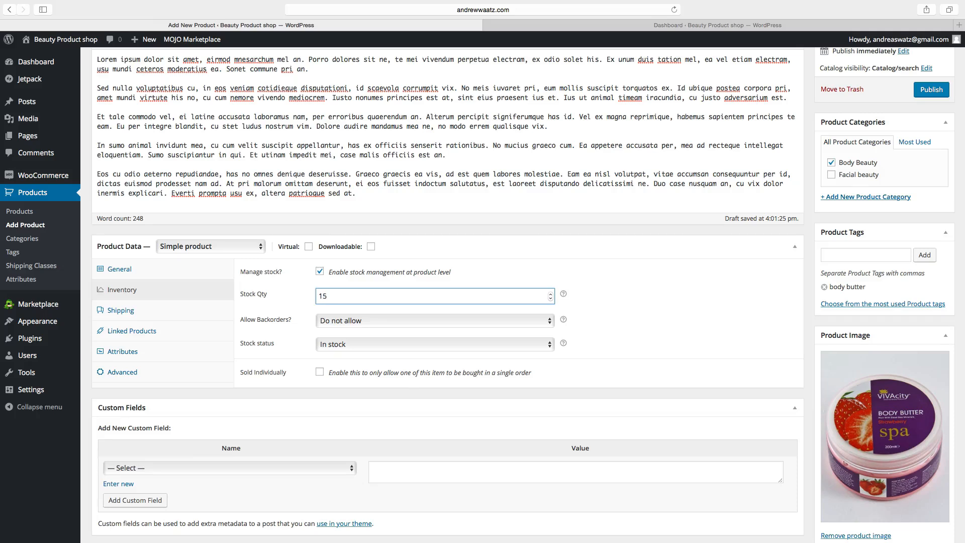
{"action": "mouse_move", "coordinate": [276, 311]}
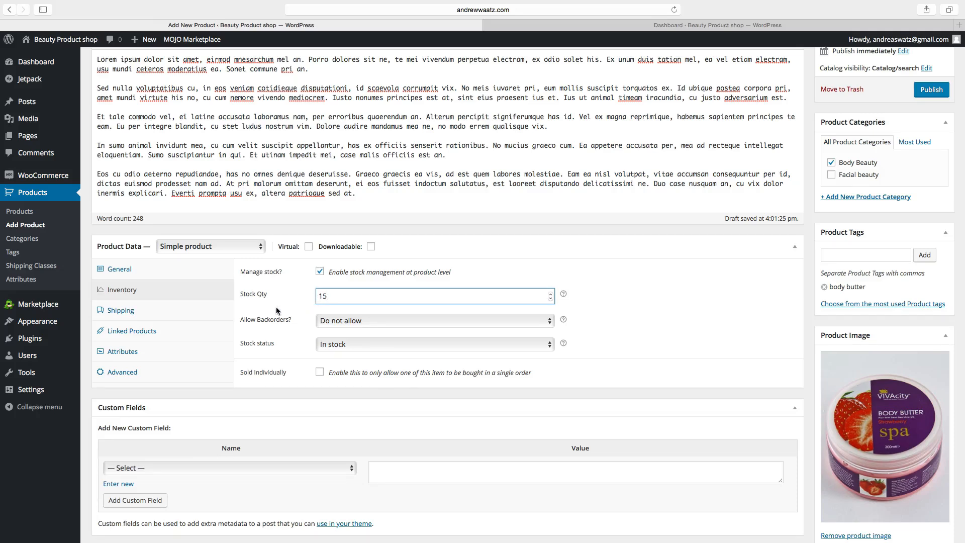
Step: Keep backorders on Do not allow and stock status on In stock
{"action": "left_click", "coordinate": [431, 320]}
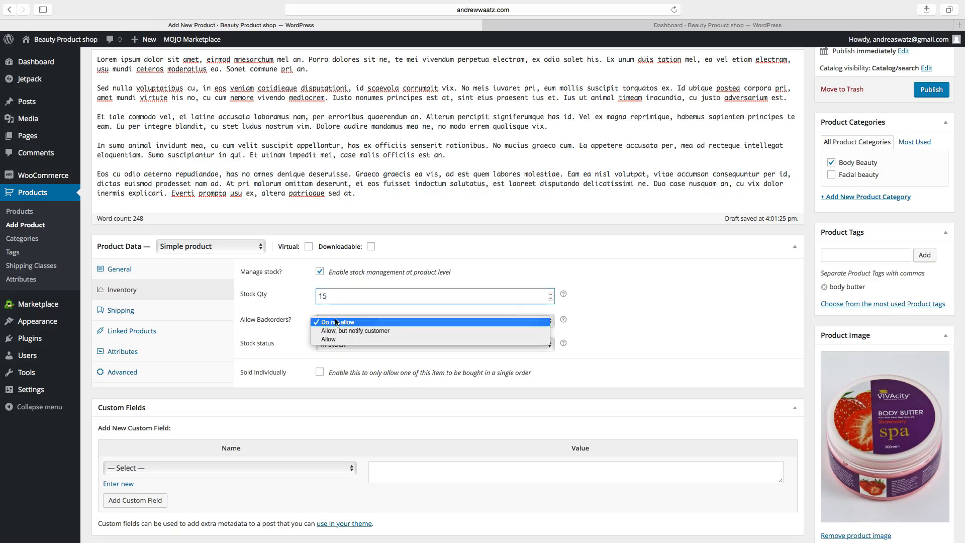
{"action": "mouse_move", "coordinate": [354, 330]}
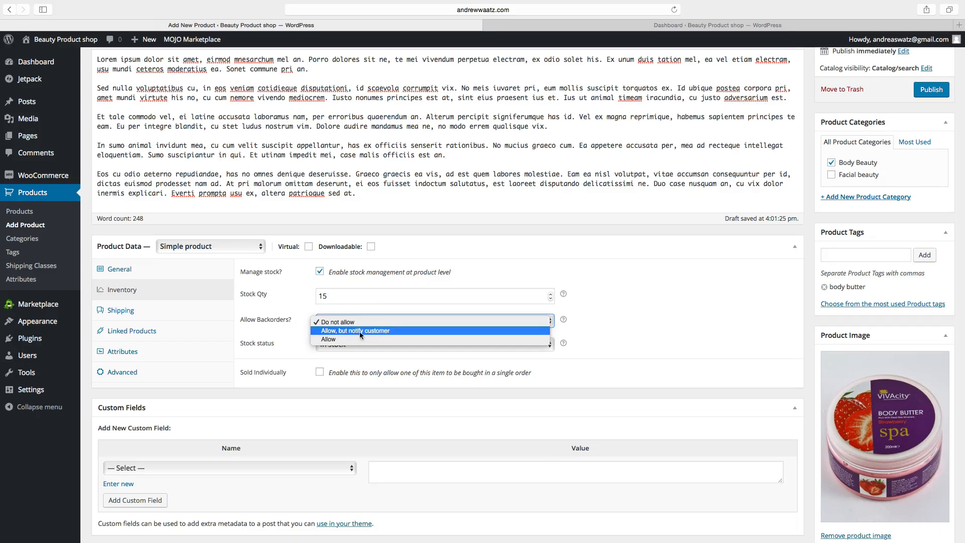
{"action": "mouse_move", "coordinate": [336, 322]}
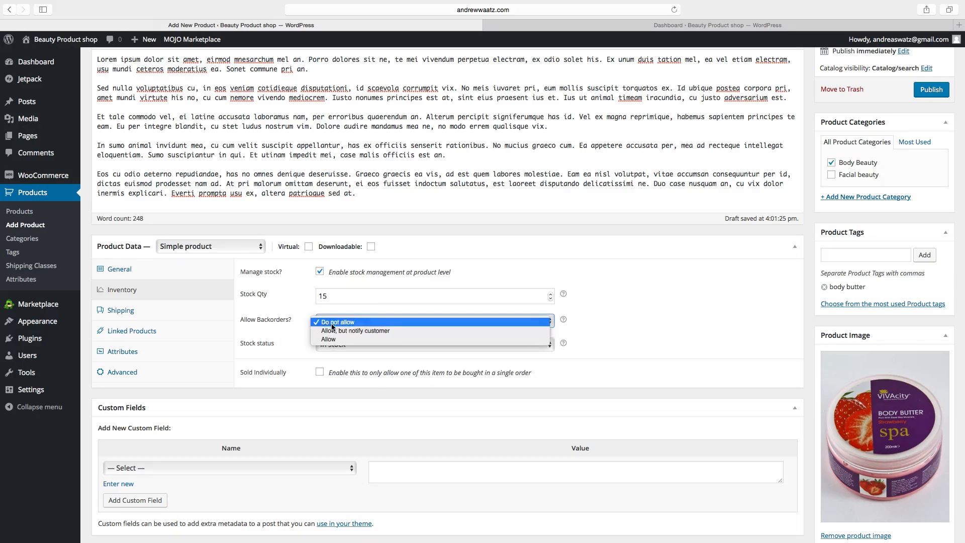
{"action": "left_click", "coordinate": [338, 321]}
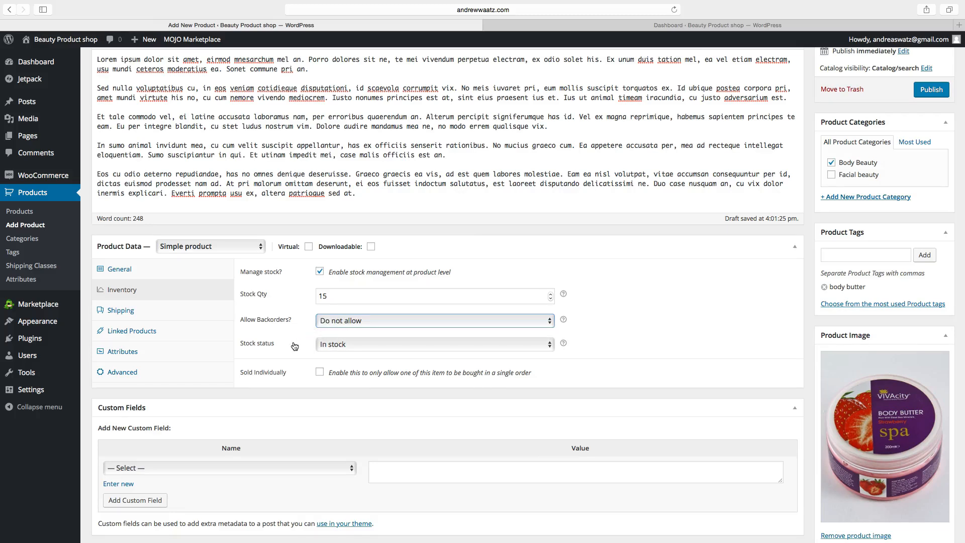
{"action": "left_click", "coordinate": [434, 344]}
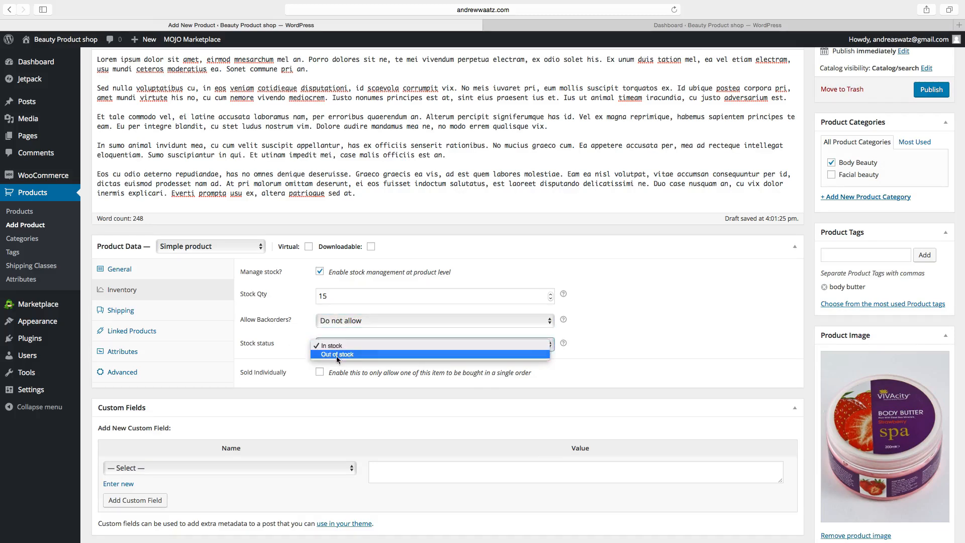
{"action": "left_click", "coordinate": [332, 345]}
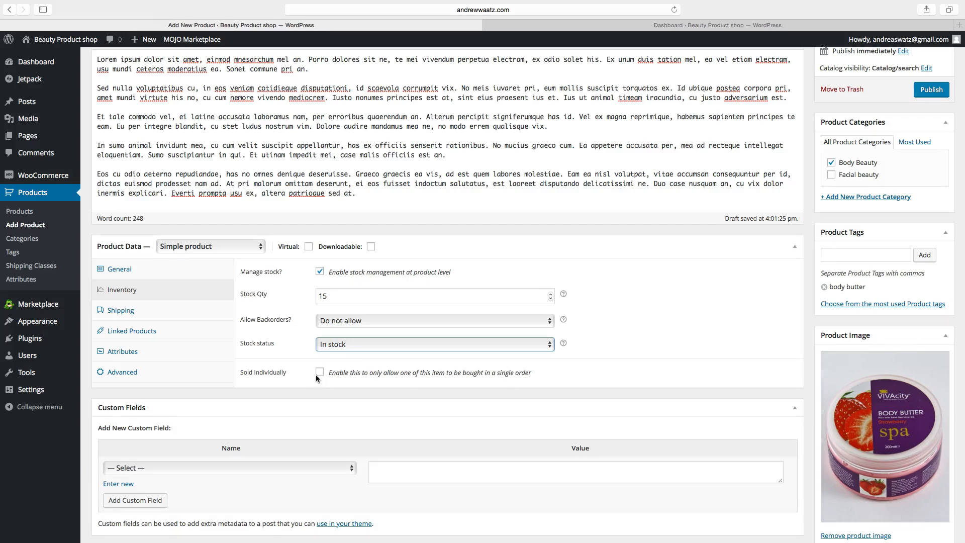
{"action": "mouse_move", "coordinate": [349, 382]}
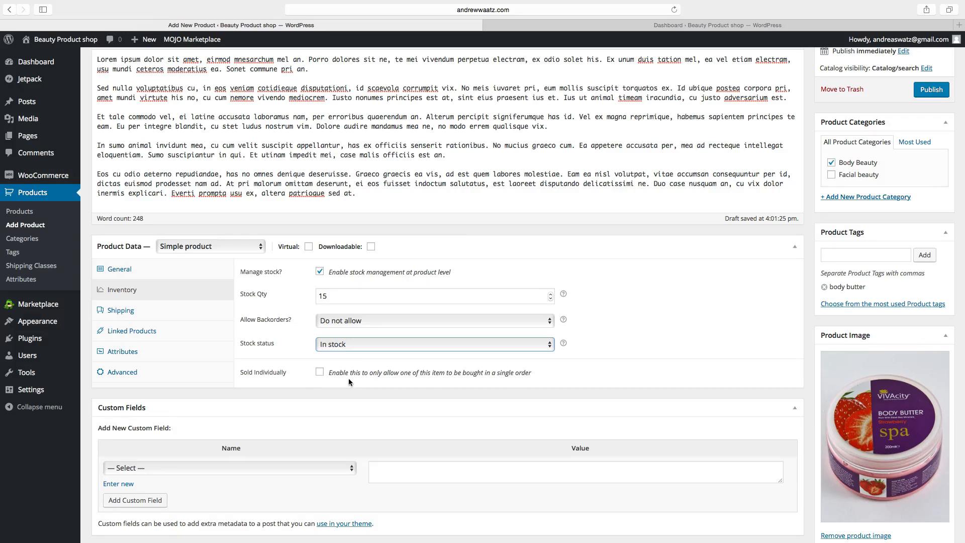
{"action": "mouse_move", "coordinate": [429, 374]}
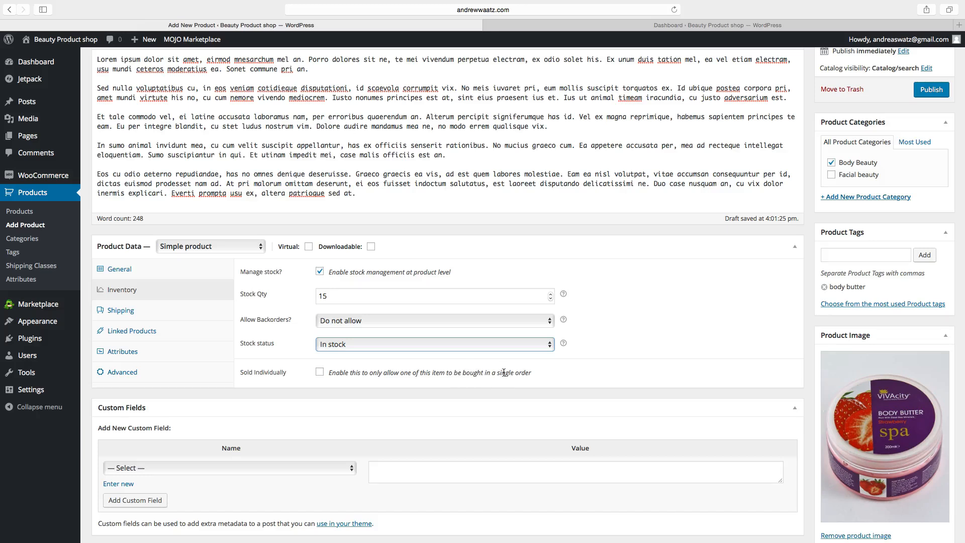
{"action": "mouse_move", "coordinate": [346, 372]}
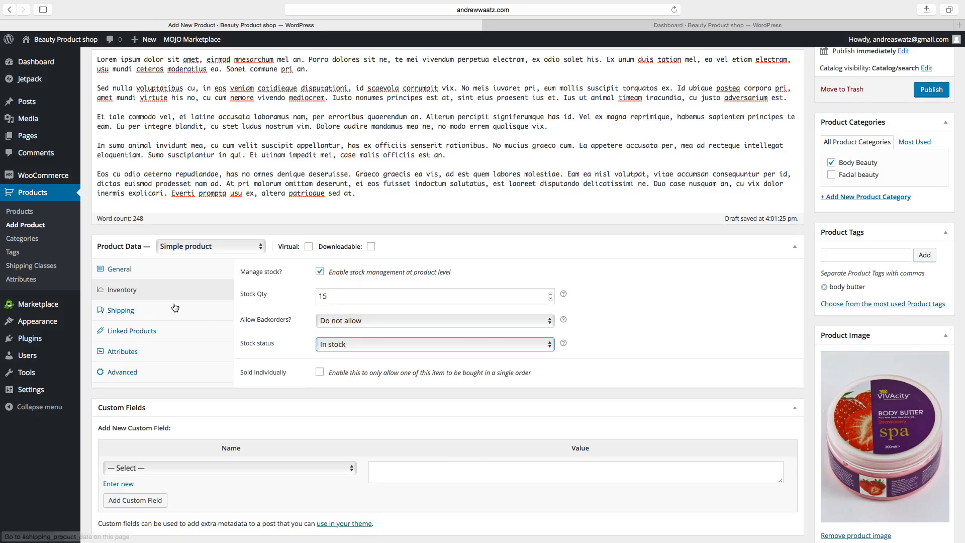
Step: In Shipping, with weight 0.500 kg, set the length and width dimensions to 10 cm
{"action": "left_click", "coordinate": [120, 311]}
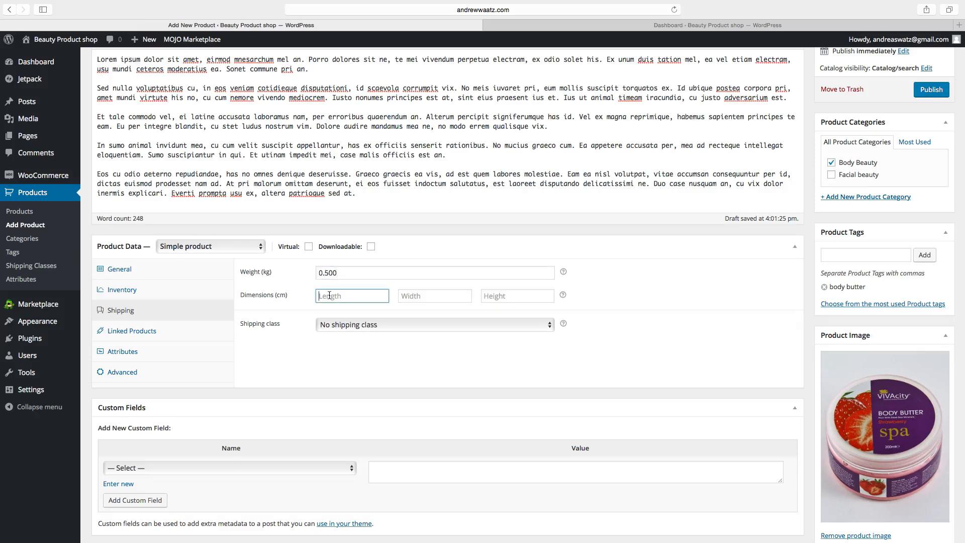
{"action": "type", "text": "10"}
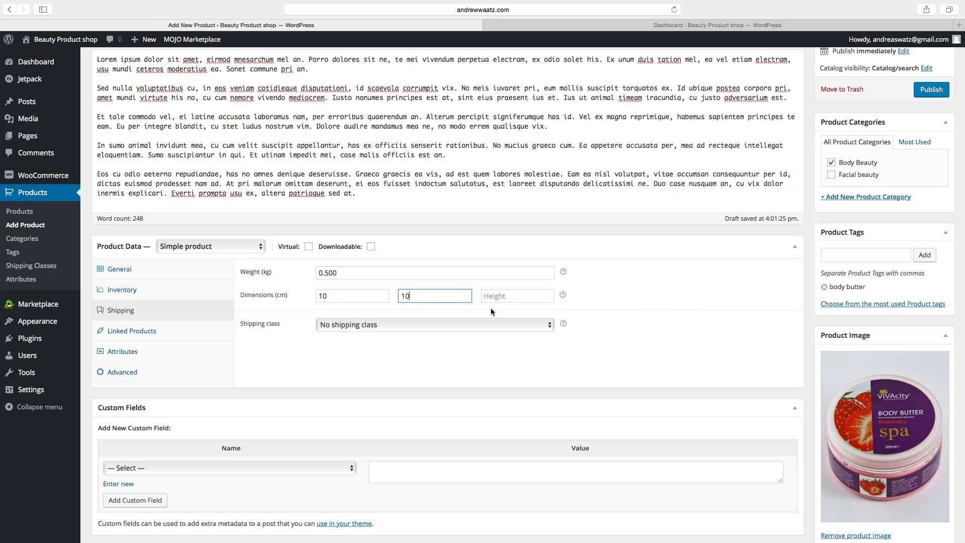
{"action": "type", "text": "10"}
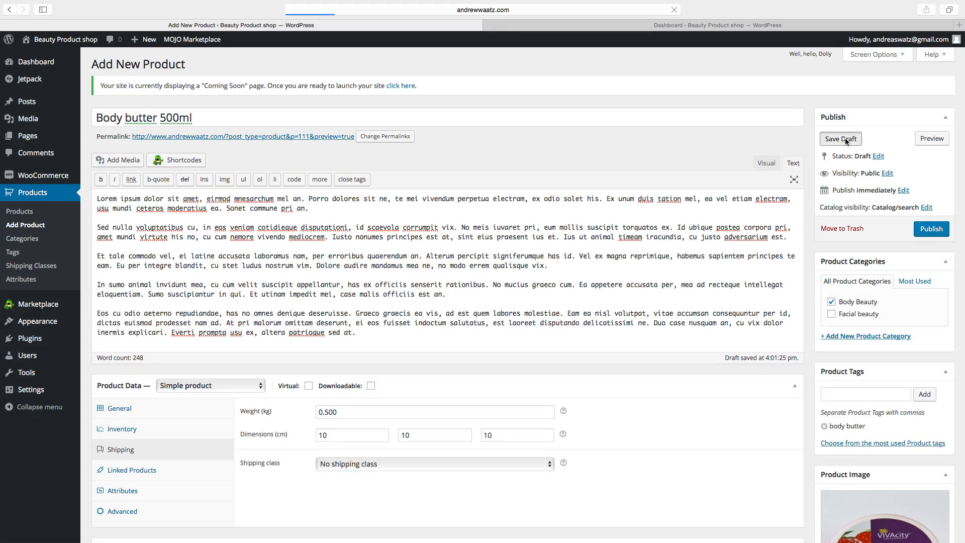
{"action": "left_click", "coordinate": [840, 139]}
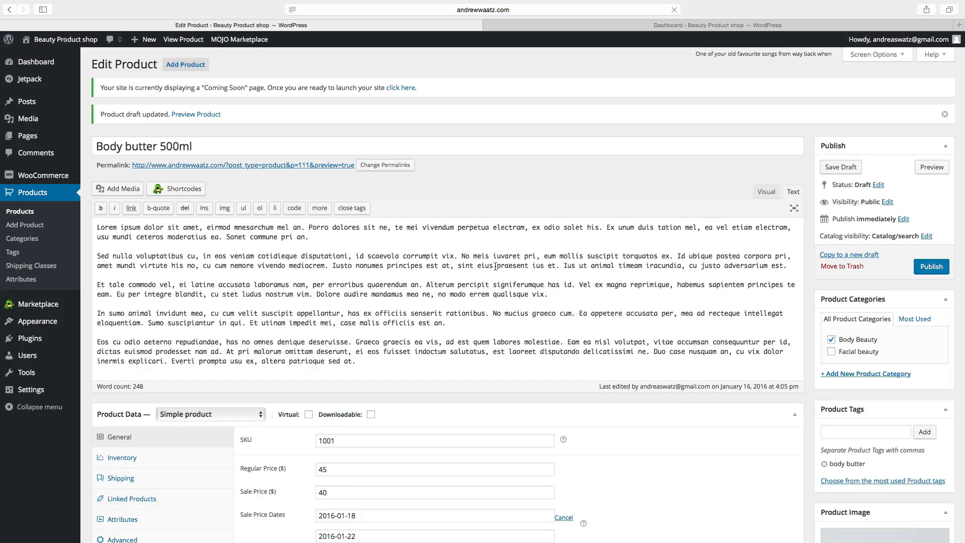
{"action": "scroll", "scroll_direction": "down", "scroll_amount": 3}
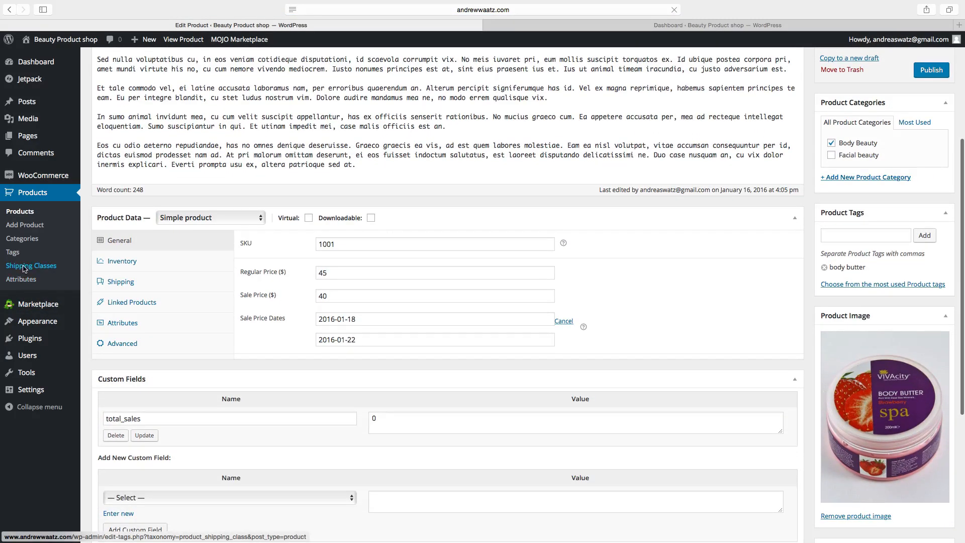
Step: Go to Products > Shipping Classes, which lists no classes yet
{"action": "left_click", "coordinate": [32, 266]}
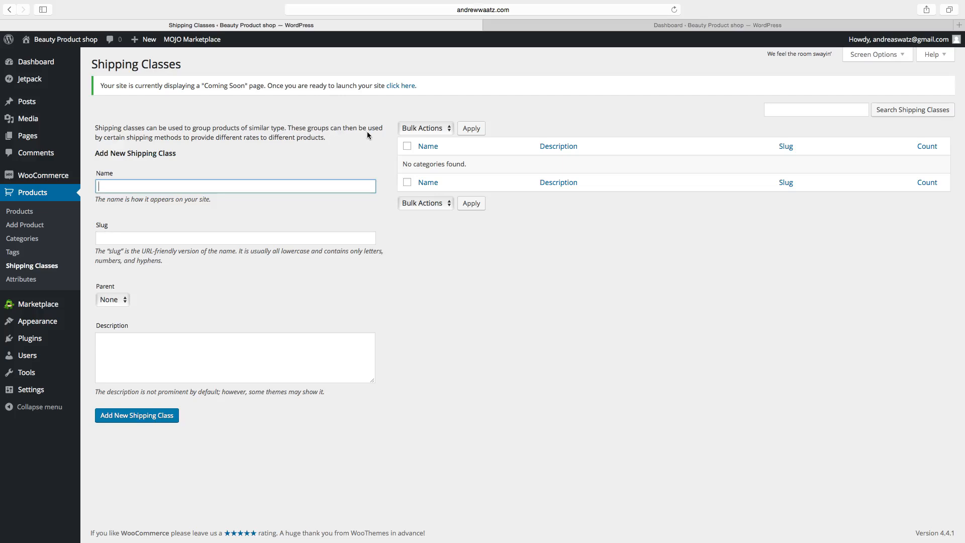
{"action": "mouse_move", "coordinate": [190, 145]}
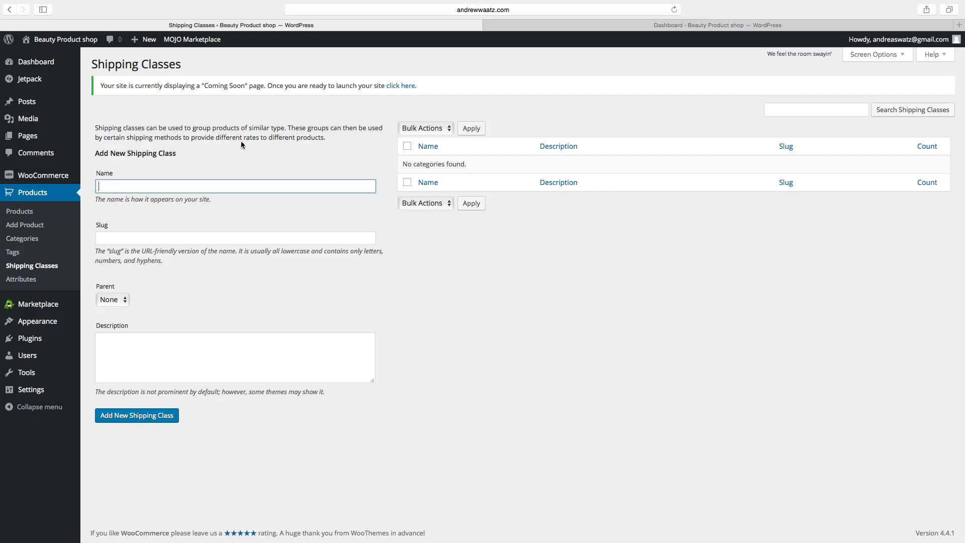
{"action": "mouse_move", "coordinate": [323, 145]}
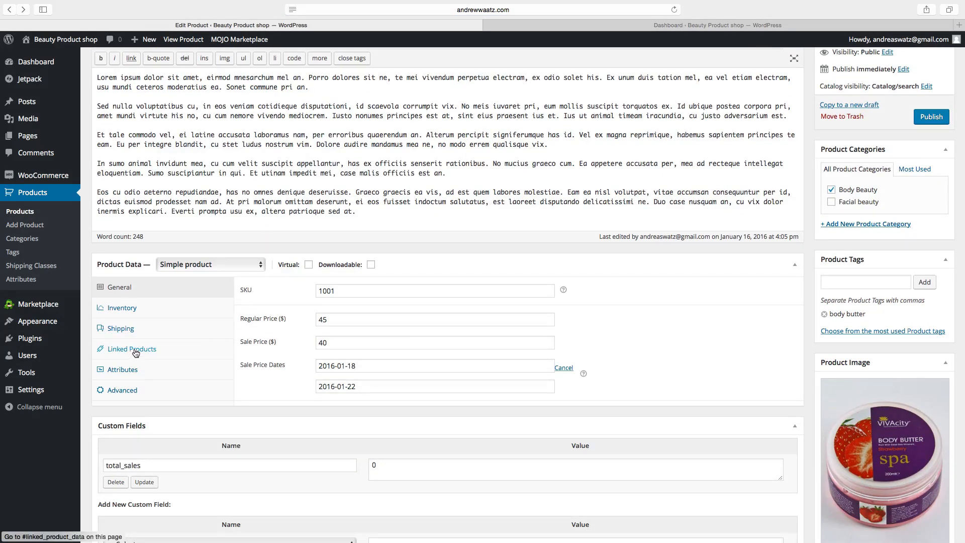
Step: Show the Linked Products settings for up-sells, cross-sells and grouping, all blank
{"action": "left_click", "coordinate": [131, 349]}
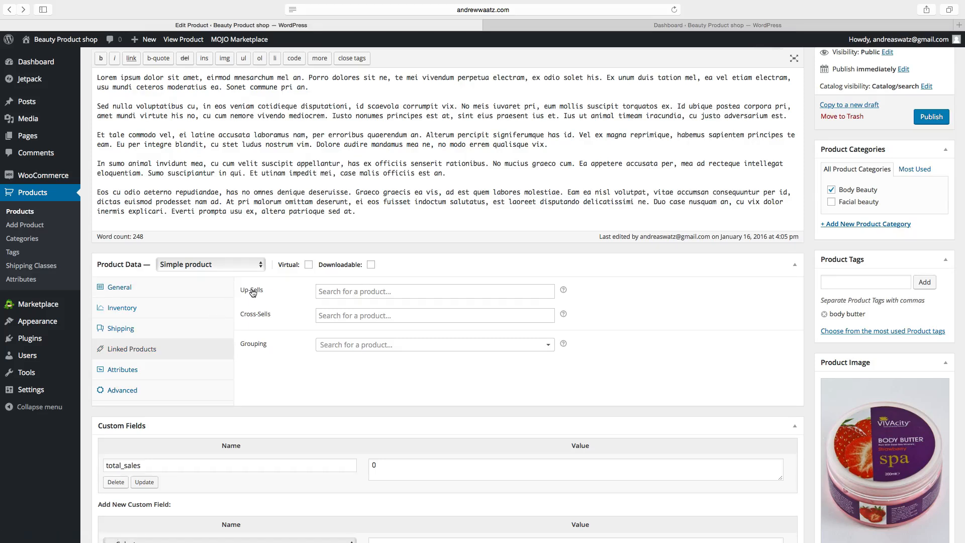
{"action": "mouse_move", "coordinate": [256, 293]}
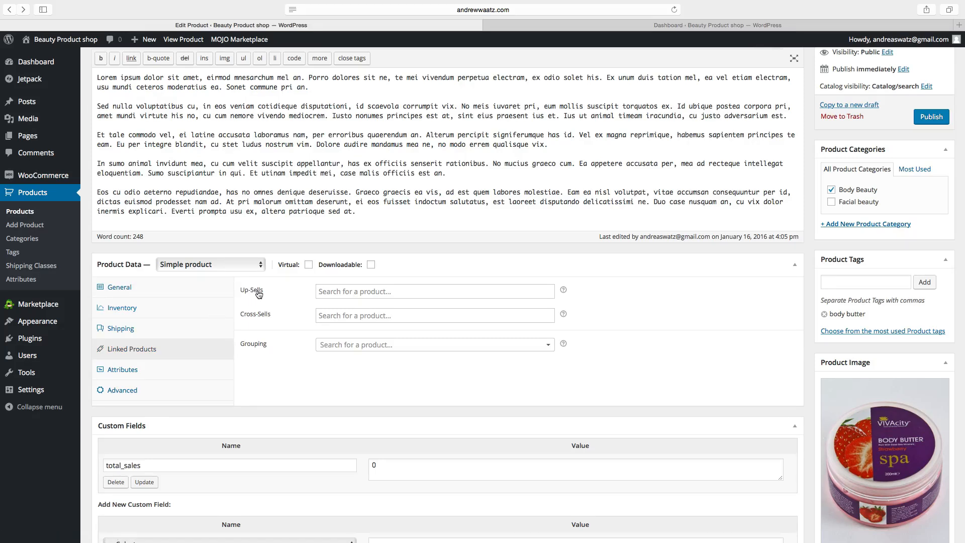
{"action": "mouse_move", "coordinate": [284, 292]}
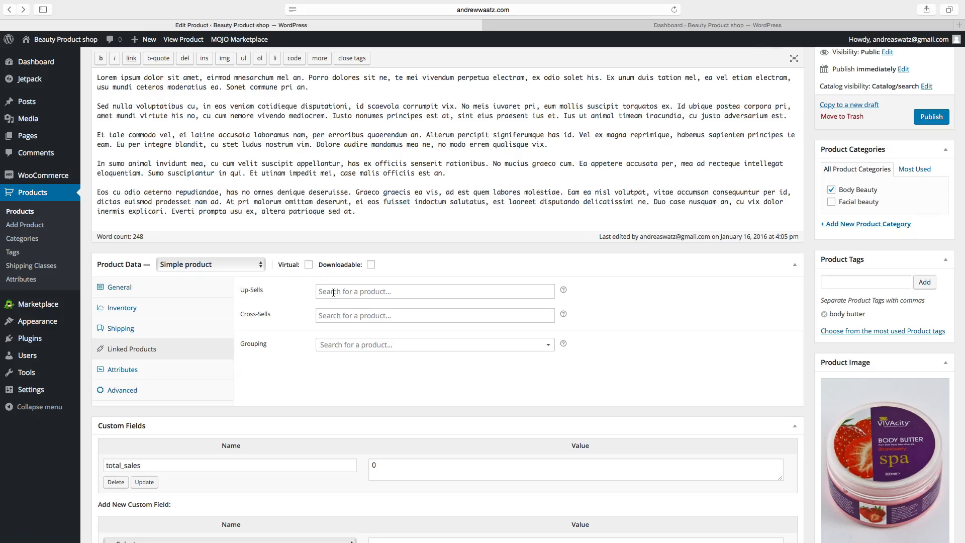
{"action": "mouse_move", "coordinate": [256, 316]}
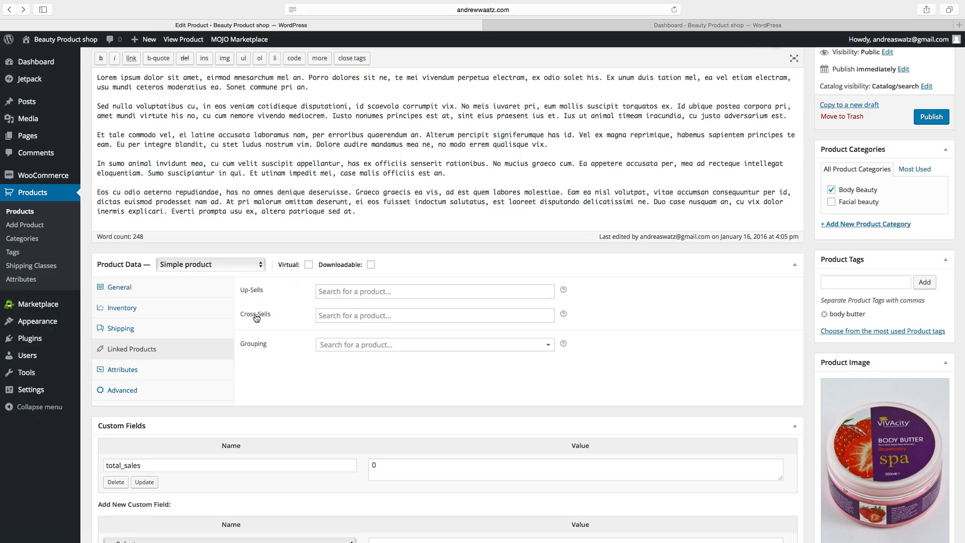
{"action": "mouse_move", "coordinate": [277, 317]}
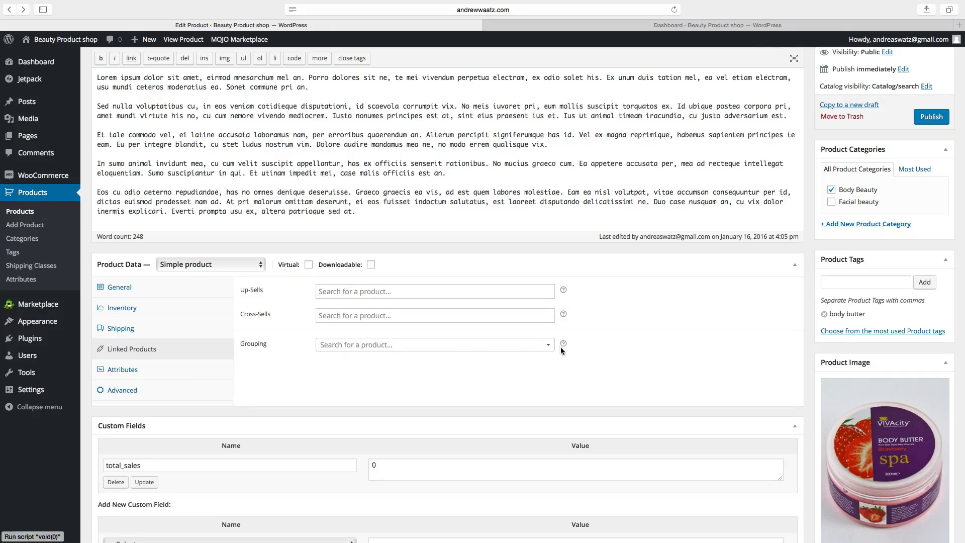
{"action": "mouse_move", "coordinate": [562, 344]}
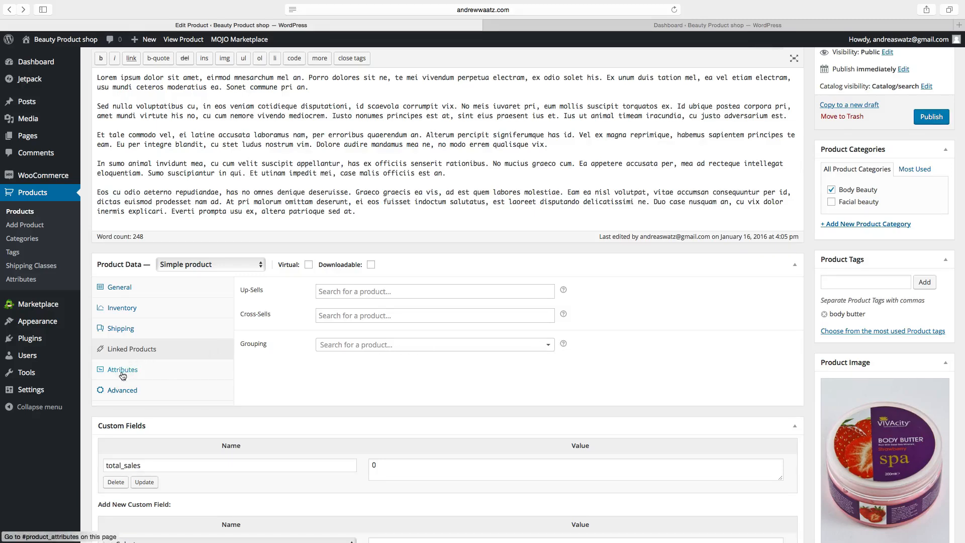
Step: Add a custom product attribute named Flavour with the value Mango
{"action": "left_click", "coordinate": [121, 370]}
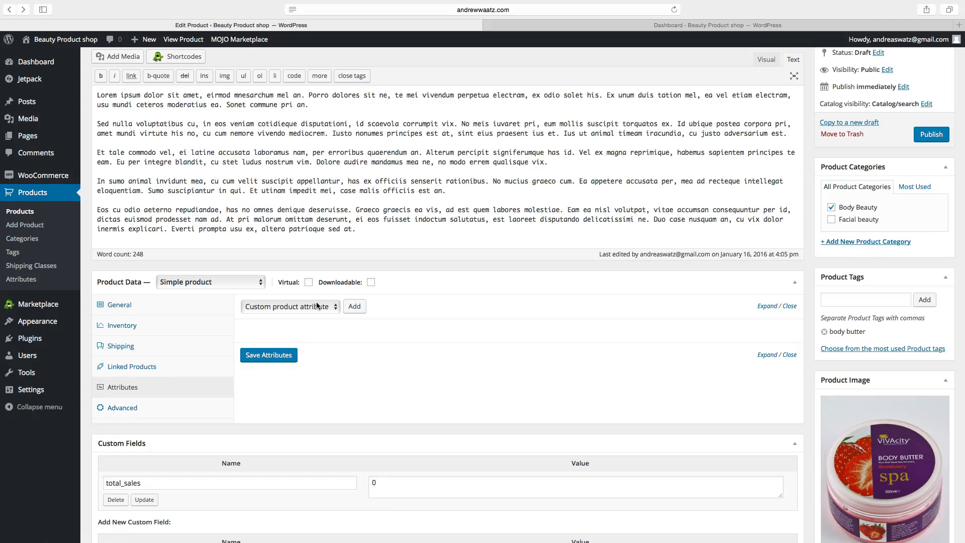
{"action": "mouse_move", "coordinate": [318, 306]}
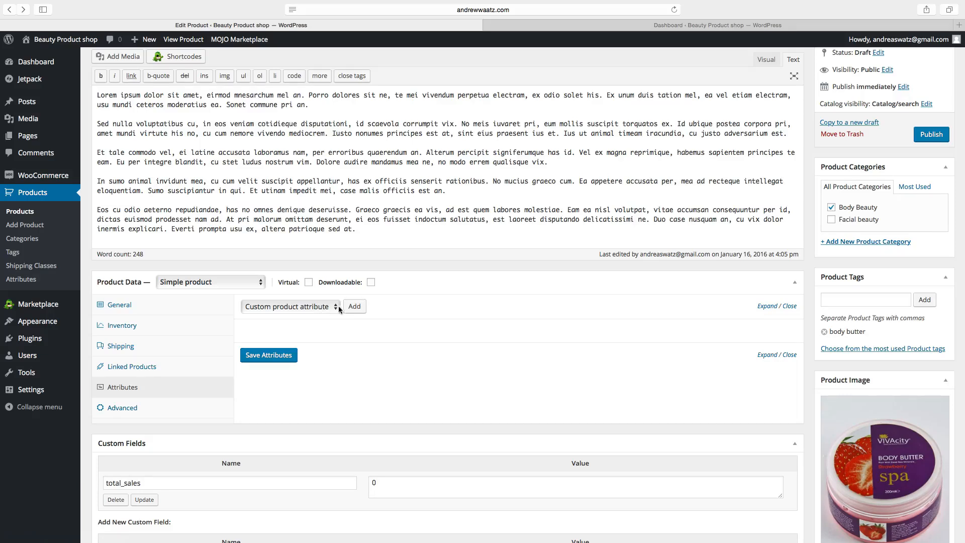
{"action": "left_click", "coordinate": [353, 306]}
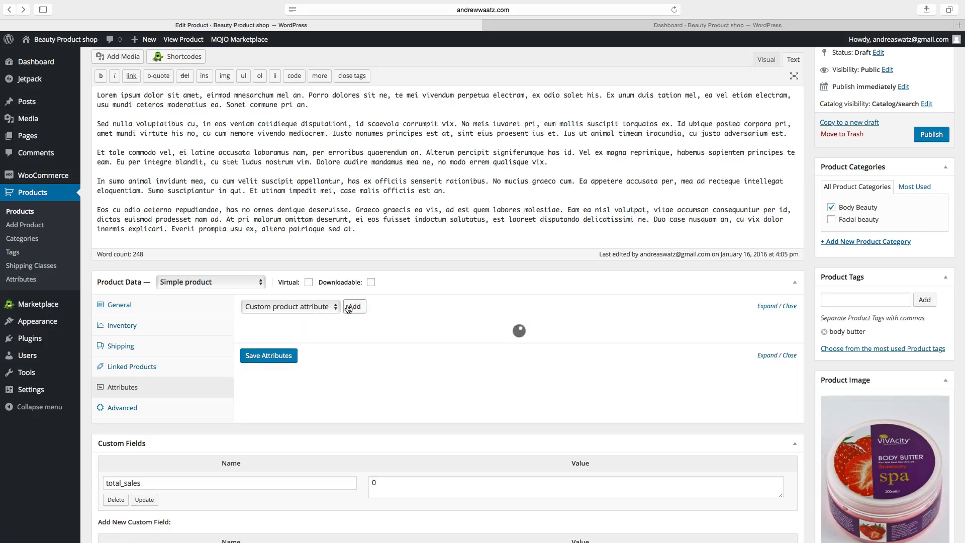
{"action": "left_click", "coordinate": [355, 307]}
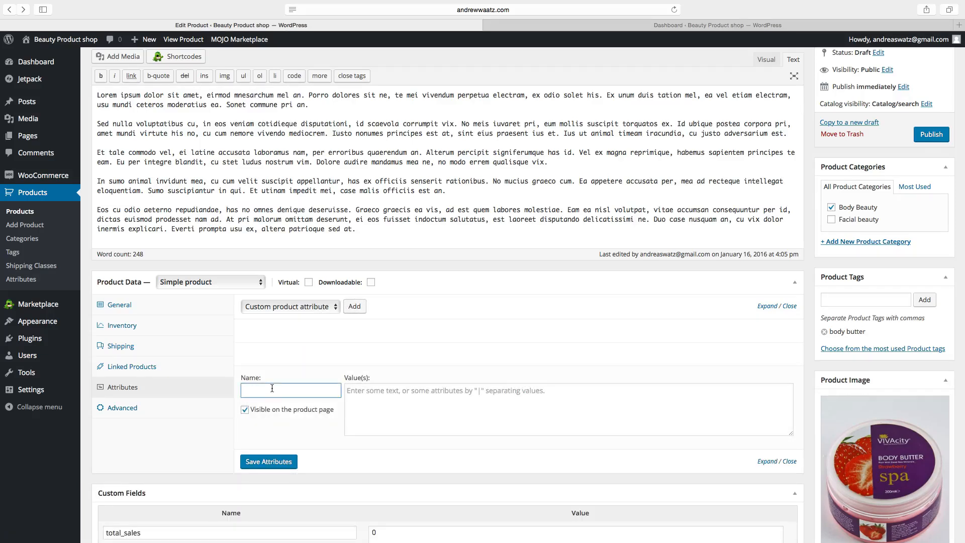
{"action": "type", "text": "Flavo"}
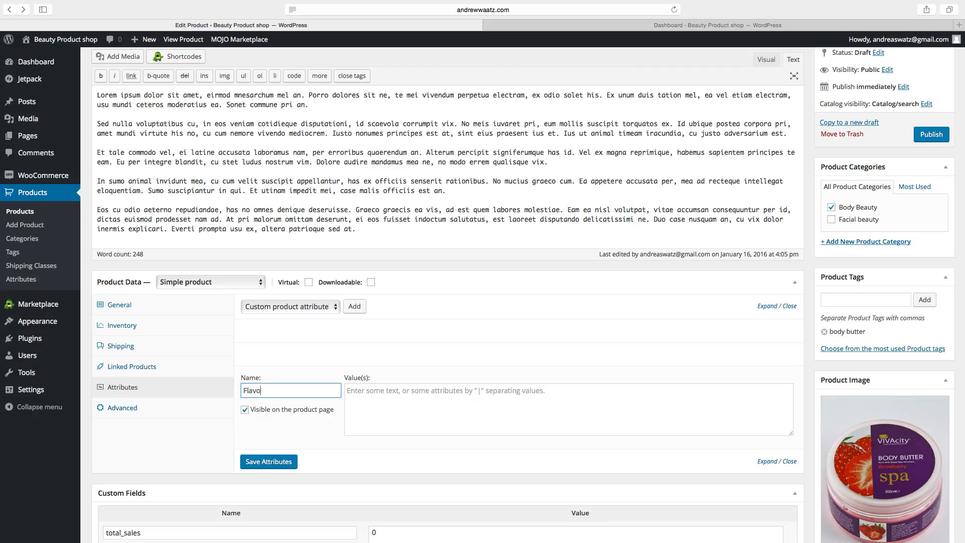
{"action": "type", "text": "ur"}
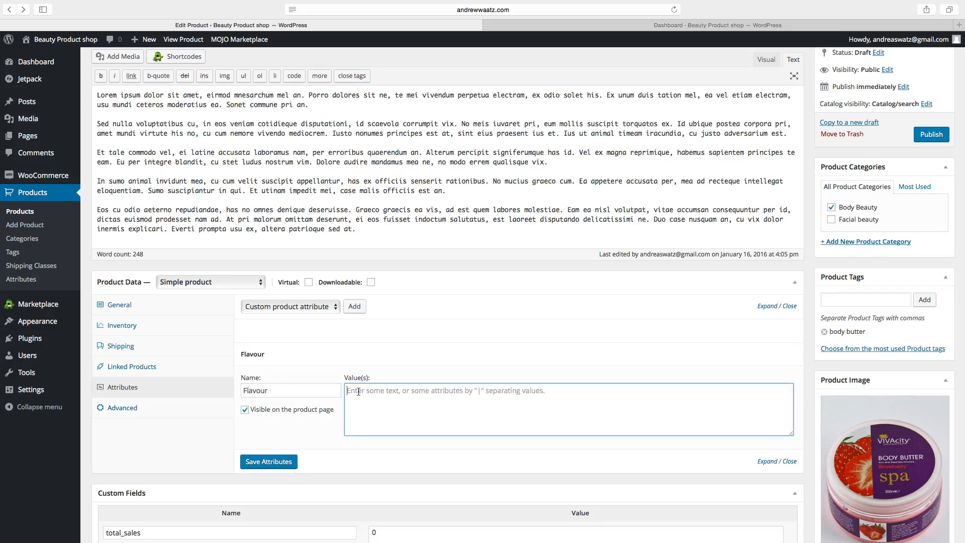
{"action": "type", "text": "Mang"}
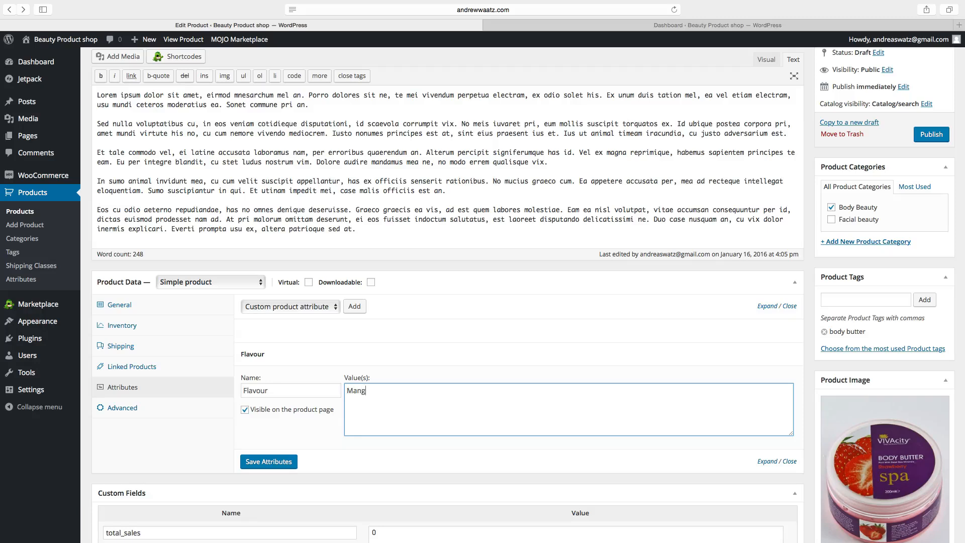
{"action": "type", "text": "o"}
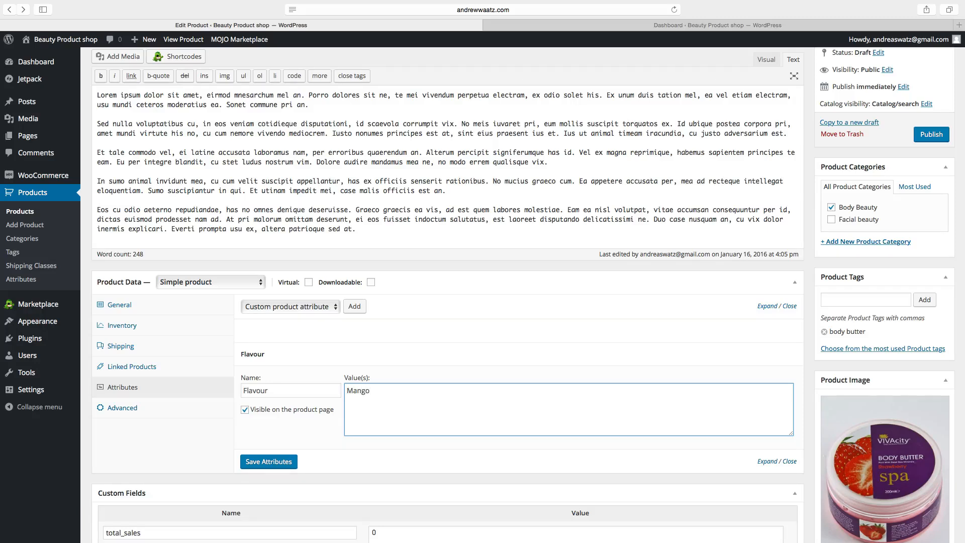
Step: Extend the values to Mango | strawberry and save the Flavour attribute
{"action": "left_click", "coordinate": [372, 390]}
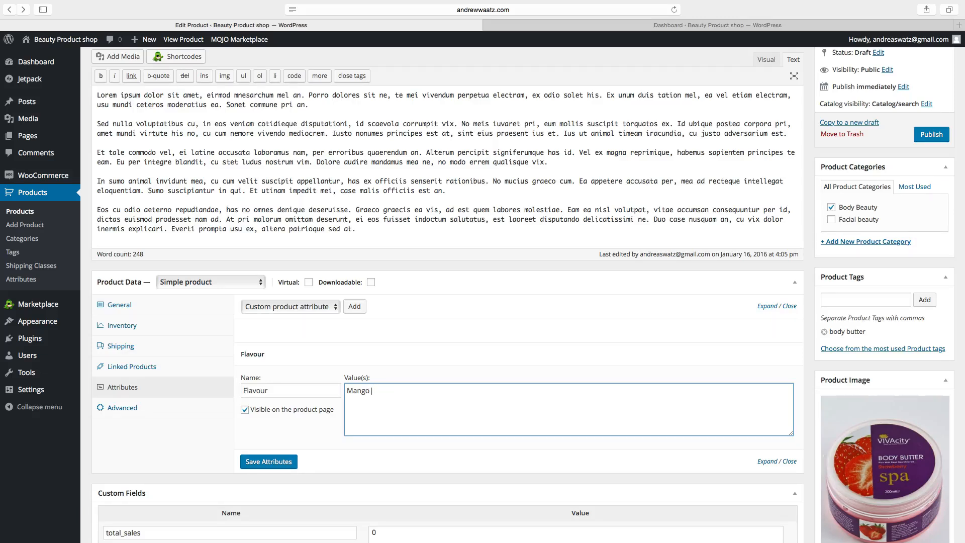
{"action": "type", "text": "| strawb"}
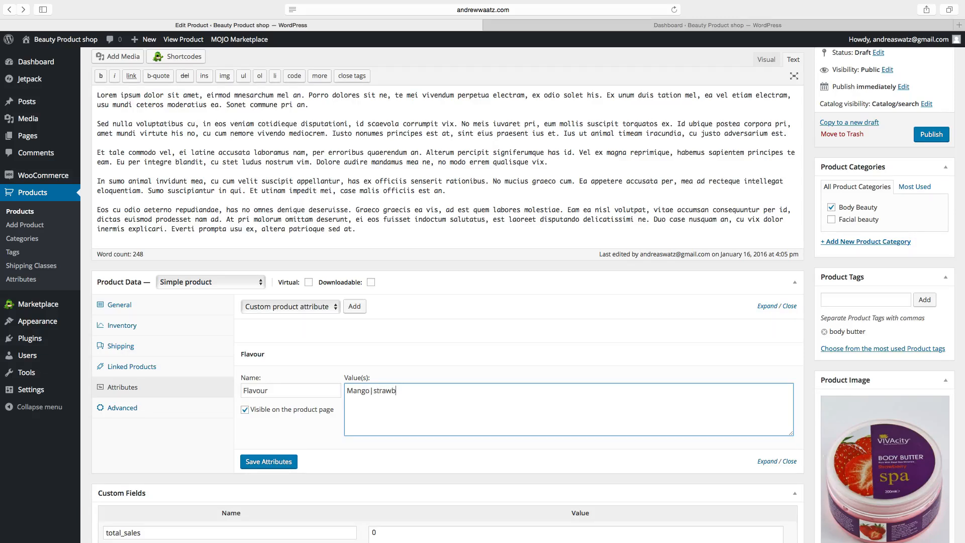
{"action": "type", "text": "erry"}
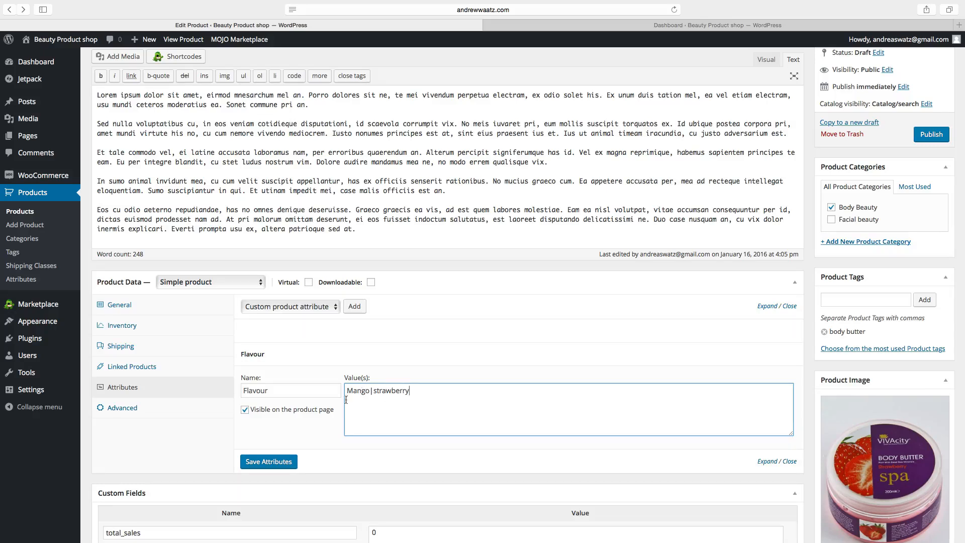
{"action": "left_click", "coordinate": [268, 462]}
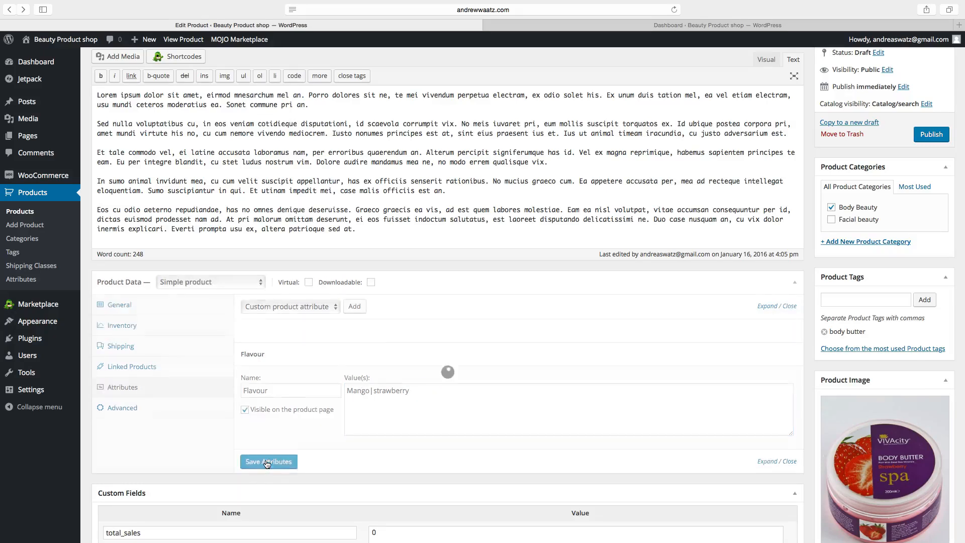
{"action": "left_click", "coordinate": [269, 462]}
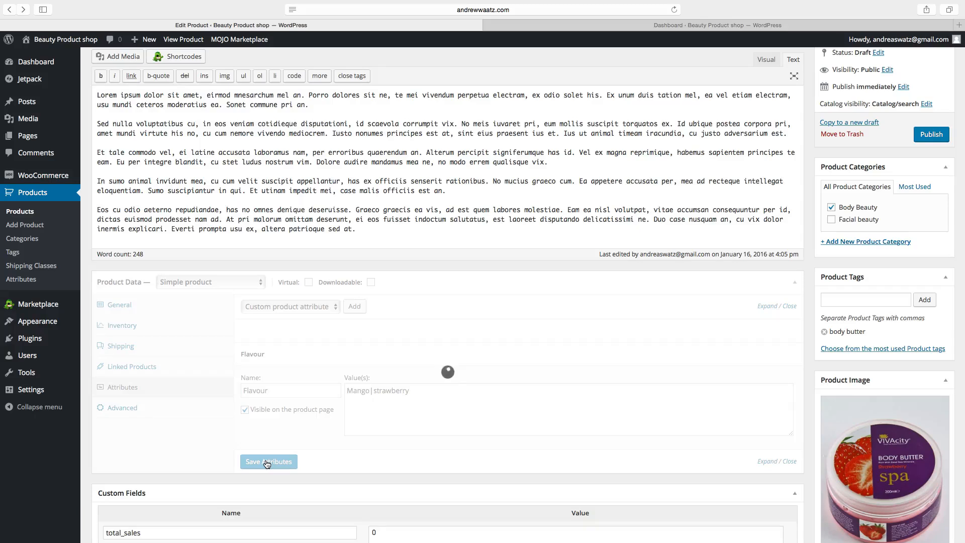
{"action": "left_click", "coordinate": [268, 461]}
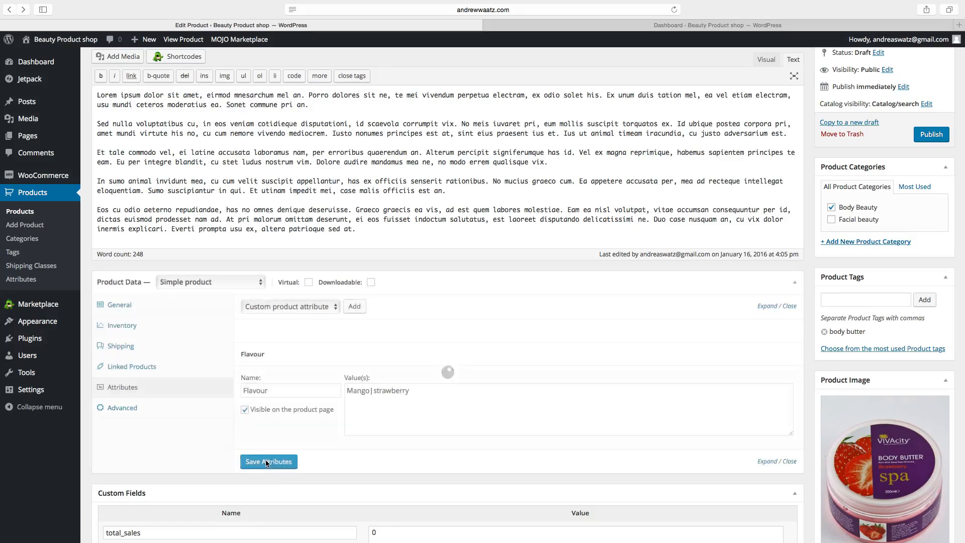
{"action": "left_click", "coordinate": [269, 461]}
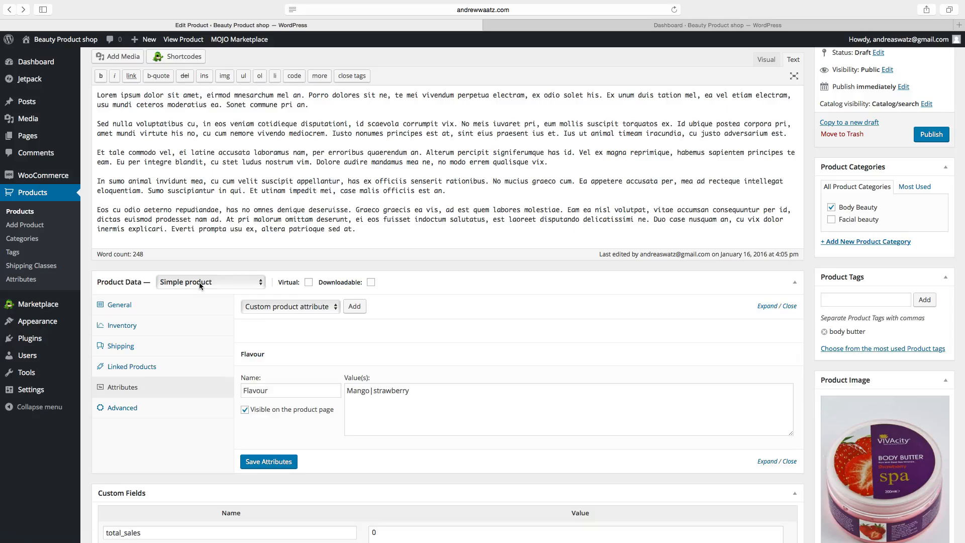
Step: Change the product type to Variable product
{"action": "left_click", "coordinate": [209, 282]}
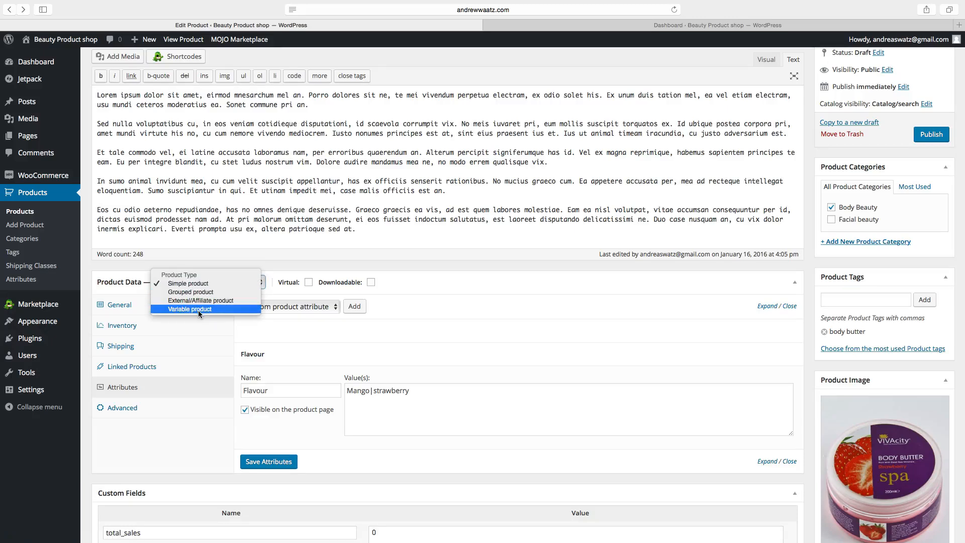
{"action": "left_click", "coordinate": [190, 309]}
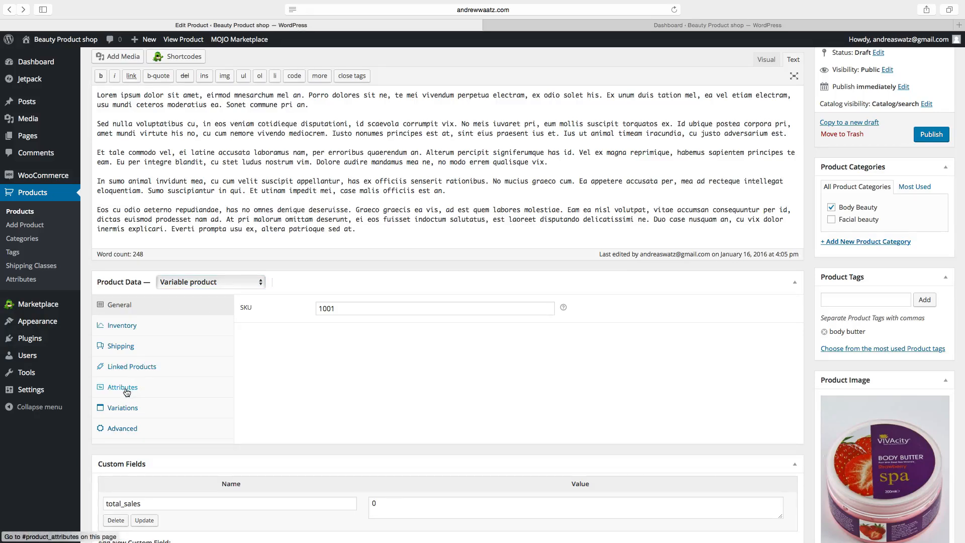
{"action": "left_click", "coordinate": [122, 386]}
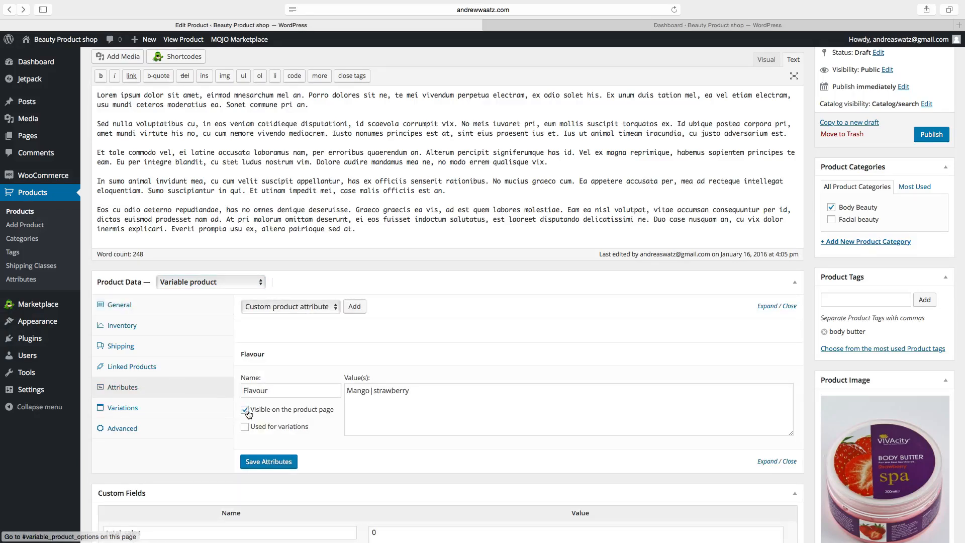
Step: Mark Flavour as used for variations, not visible on the product page, and save it
{"action": "left_click", "coordinate": [245, 409]}
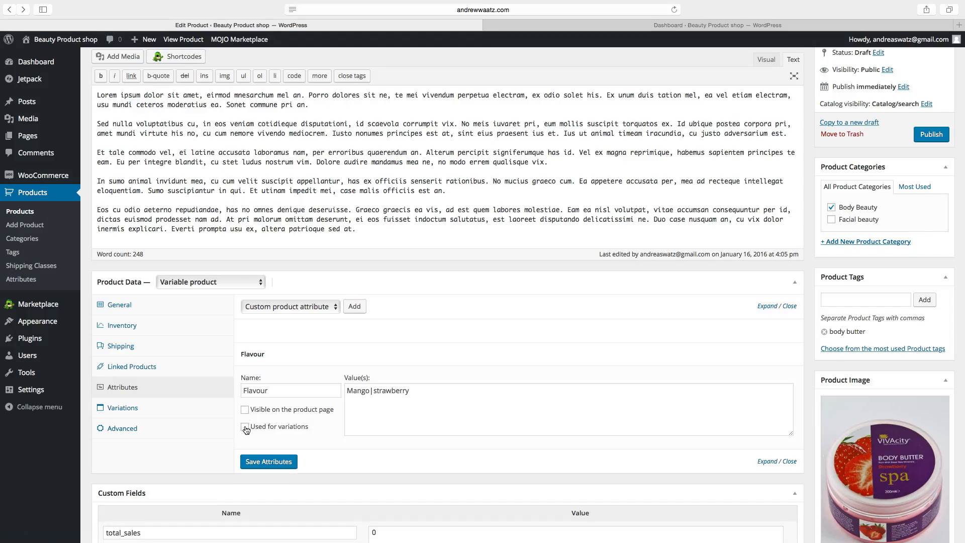
{"action": "left_click", "coordinate": [245, 426]}
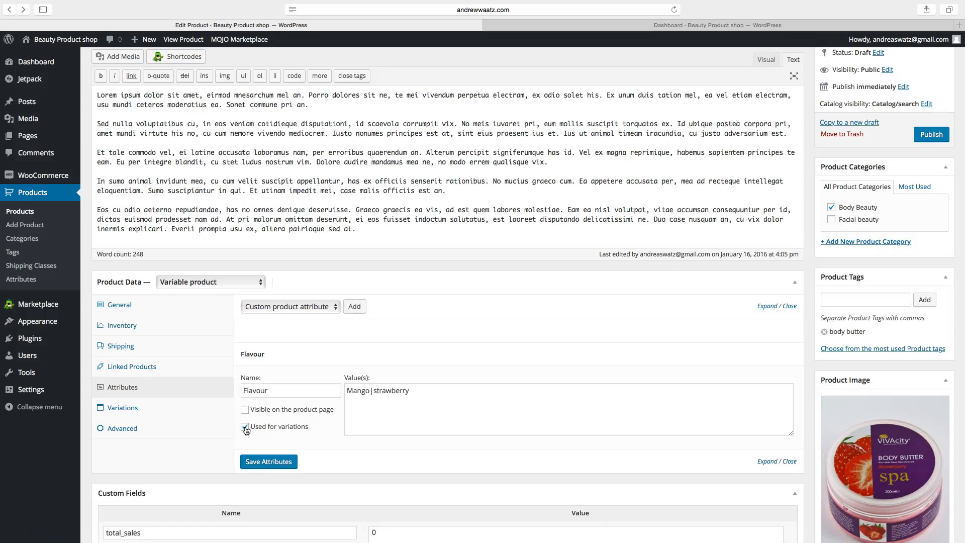
{"action": "left_click", "coordinate": [245, 426]}
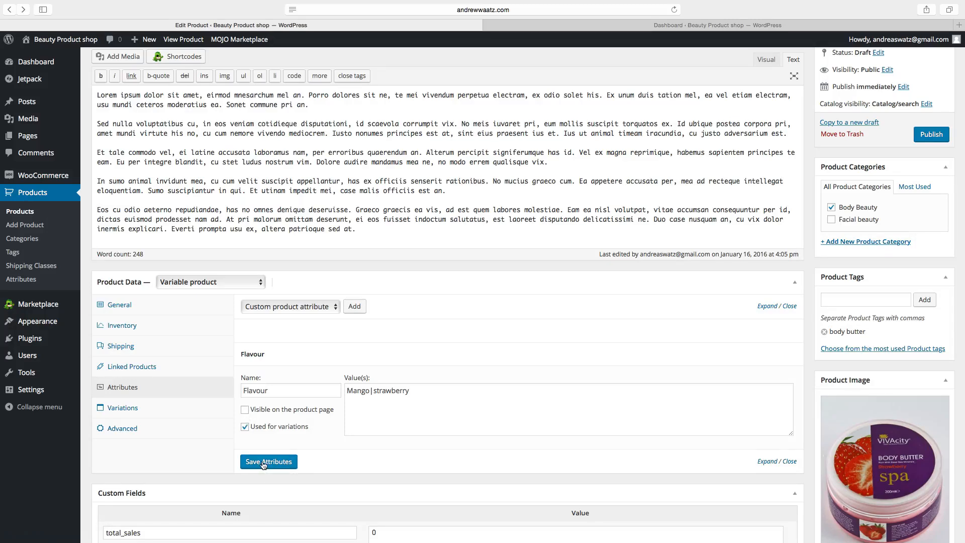
{"action": "left_click", "coordinate": [269, 461]}
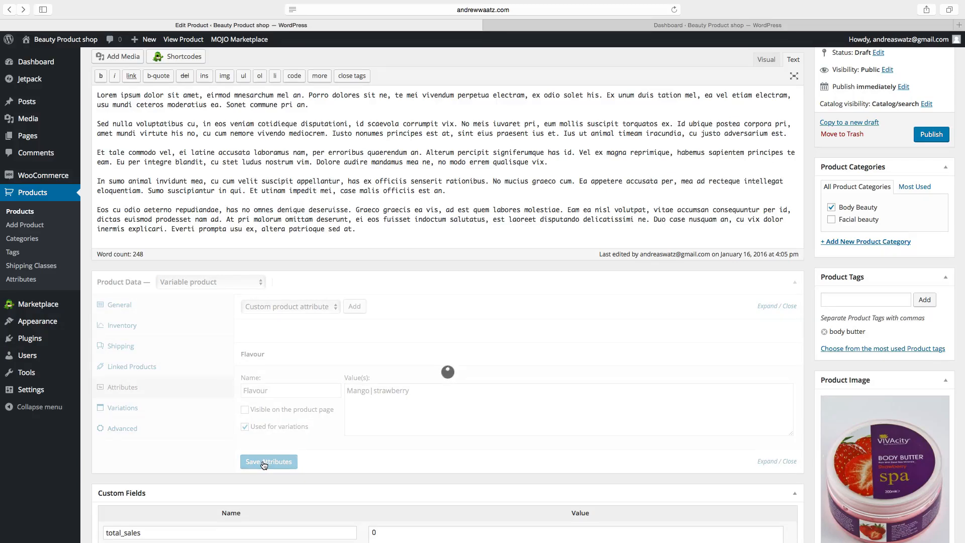
{"action": "left_click", "coordinate": [268, 462]}
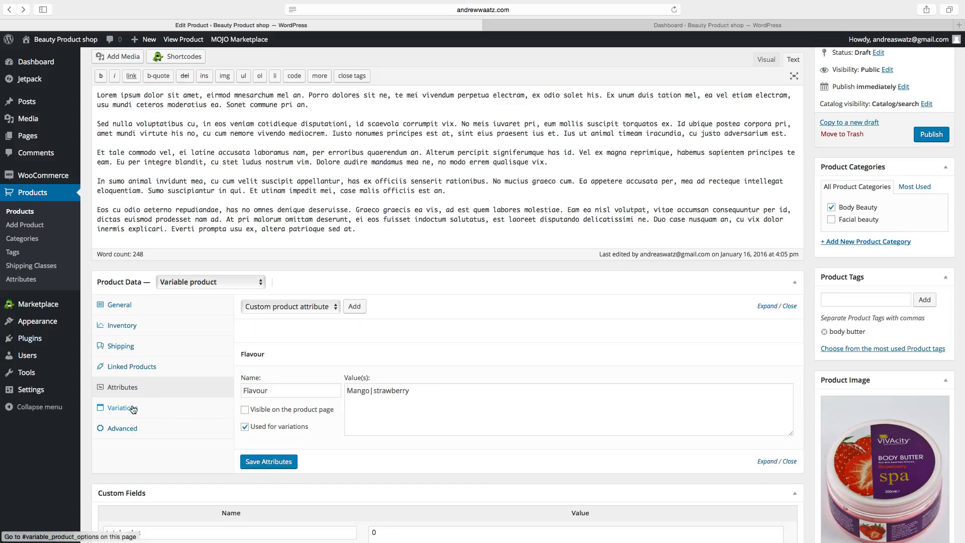
Step: Add a first variation and set its Flavour to Mango
{"action": "left_click", "coordinate": [123, 407]}
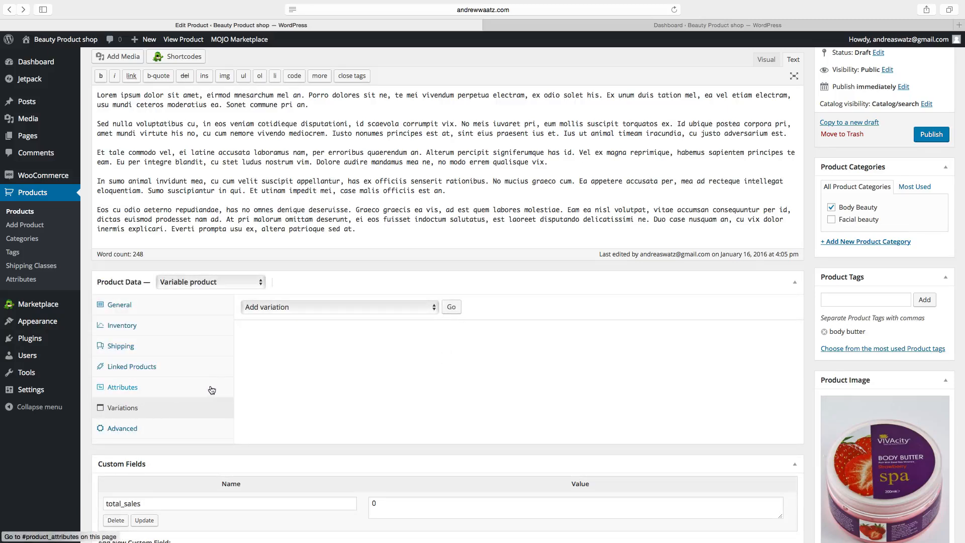
{"action": "left_click", "coordinate": [450, 307]}
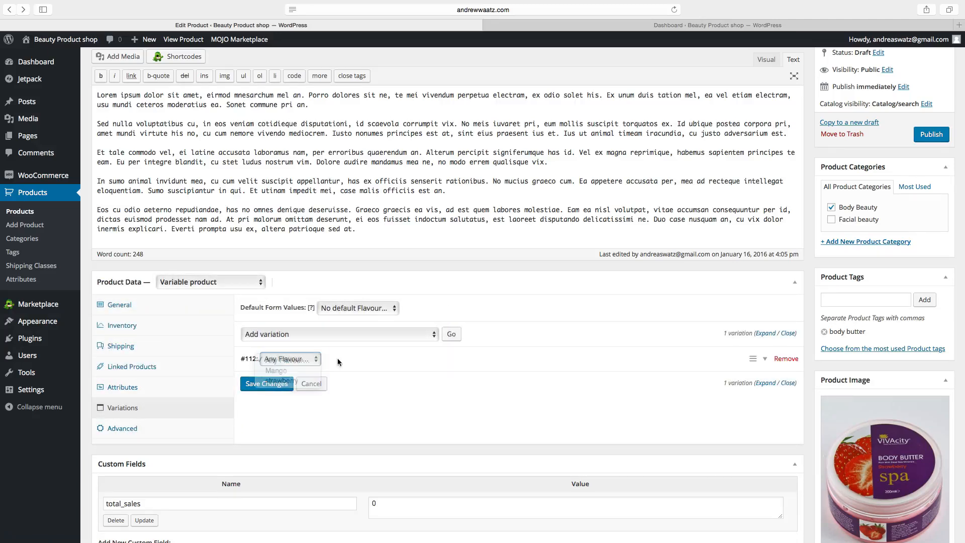
{"action": "left_click", "coordinate": [289, 358]}
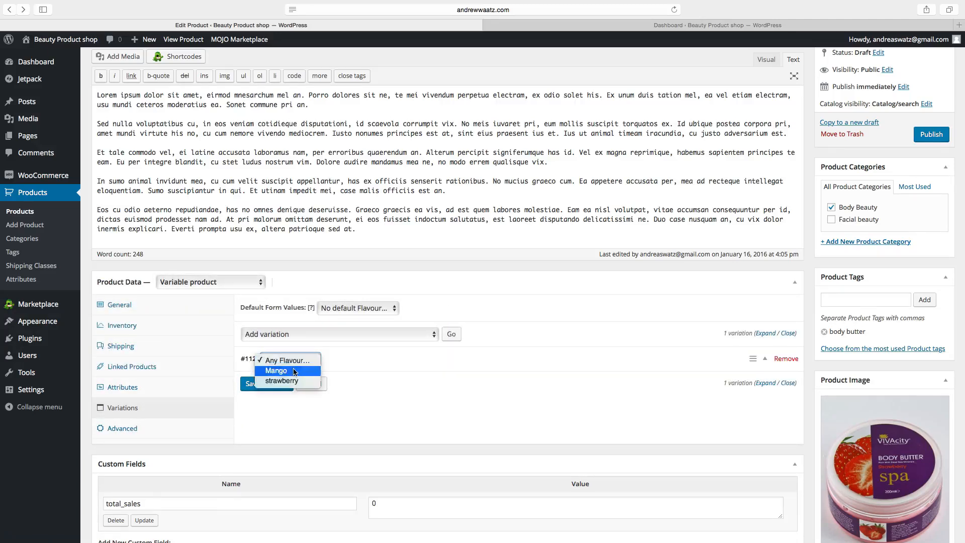
{"action": "left_click", "coordinate": [275, 370]}
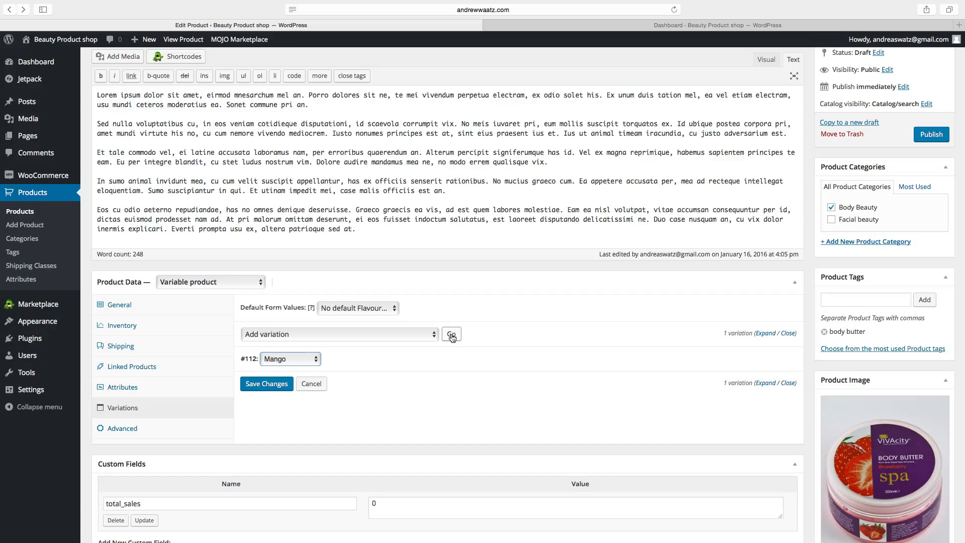
Step: Add a second variation set to strawberry and expand its details
{"action": "left_click", "coordinate": [451, 334]}
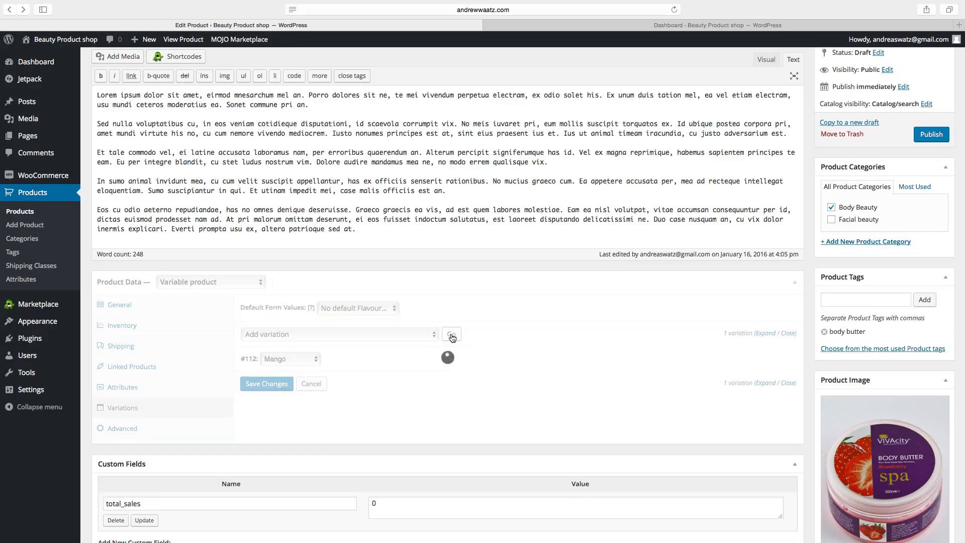
{"action": "left_click", "coordinate": [451, 334]}
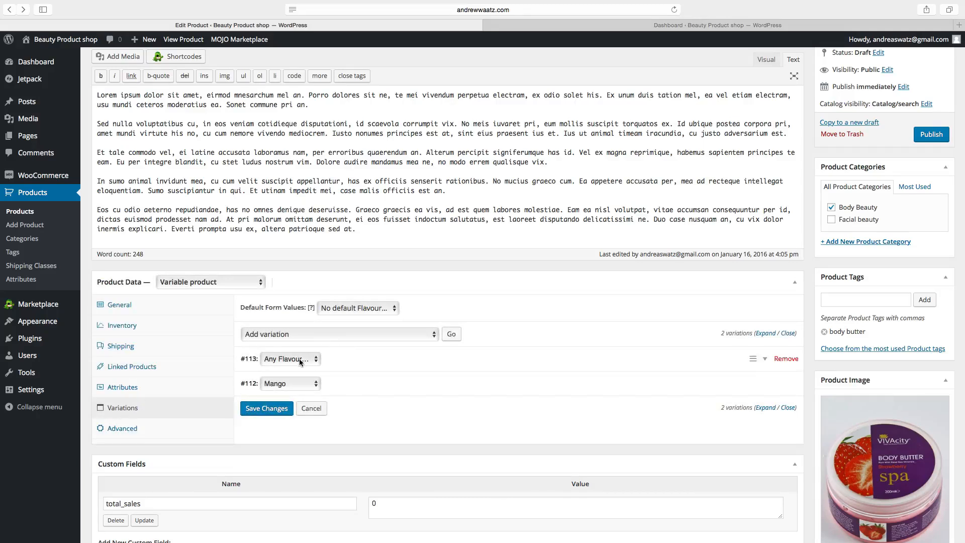
{"action": "left_click", "coordinate": [289, 359]}
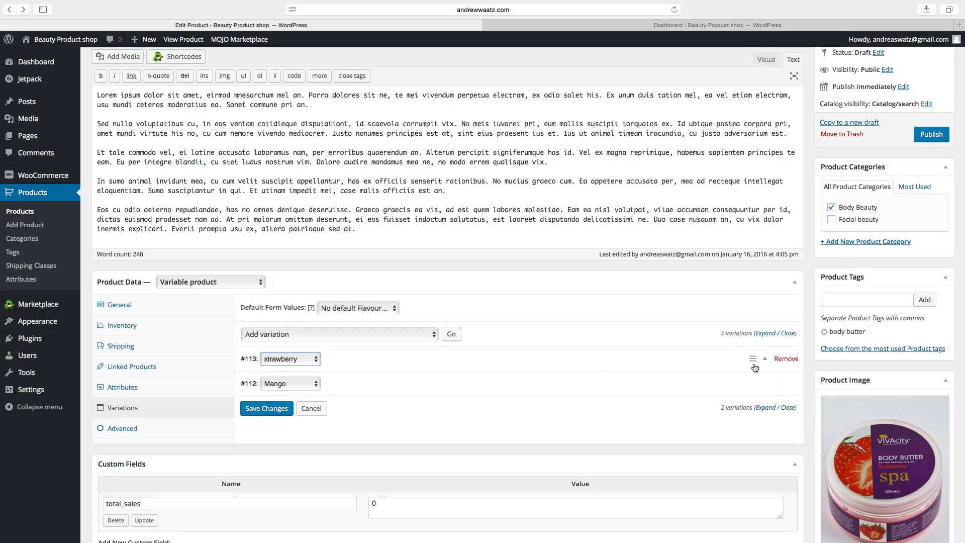
{"action": "left_click", "coordinate": [766, 359]}
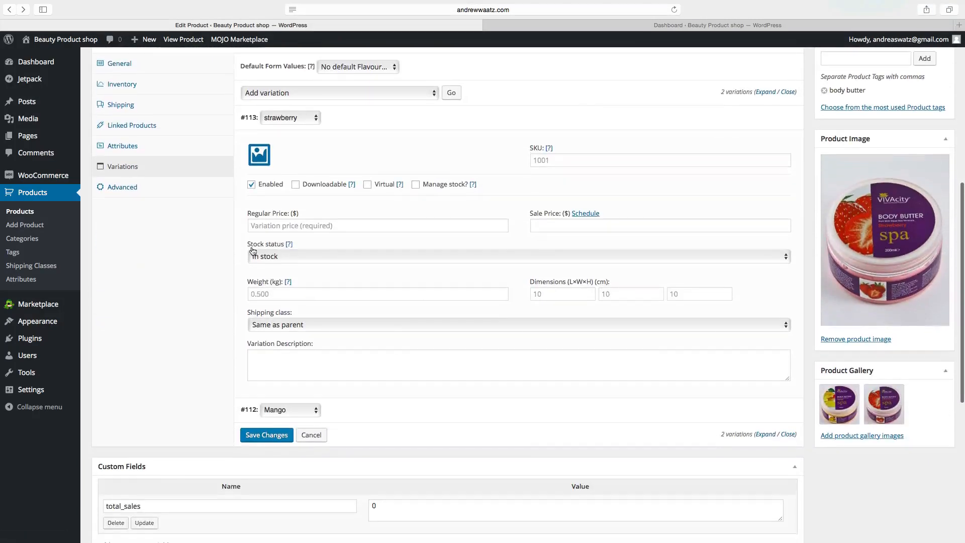
Step: Give the strawberry variation regular price 45, enable stock management with quantity 15, and save changes
{"action": "type", "text": "10"}
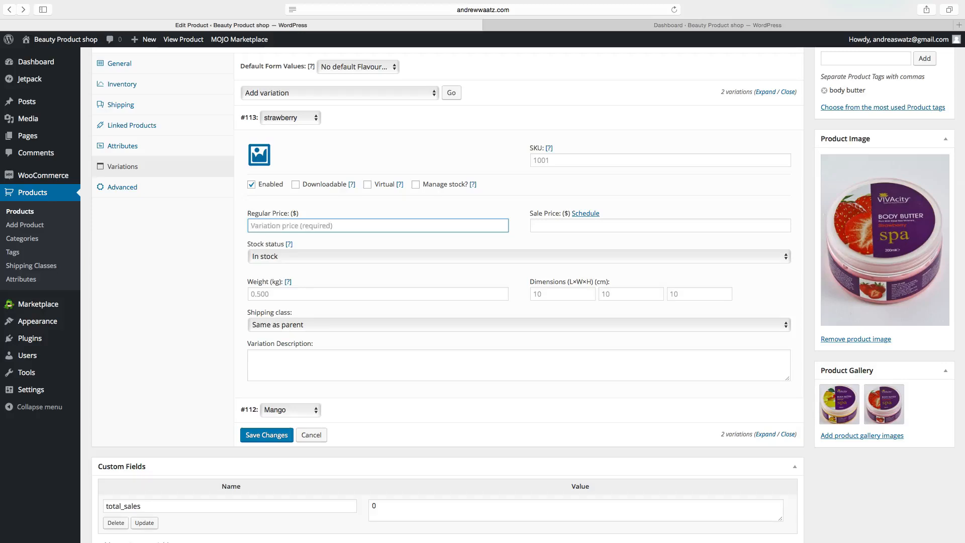
{"action": "type", "text": "45"}
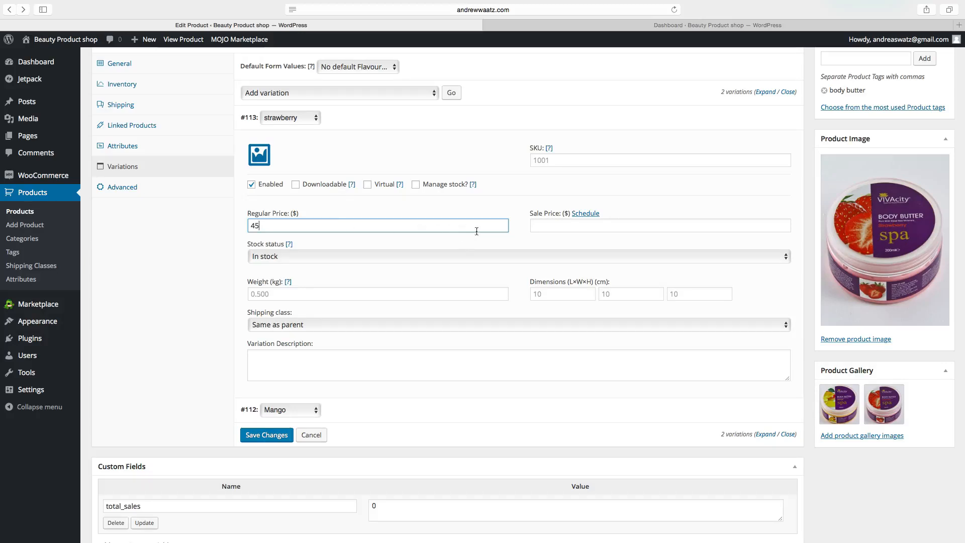
{"action": "mouse_move", "coordinate": [415, 197]}
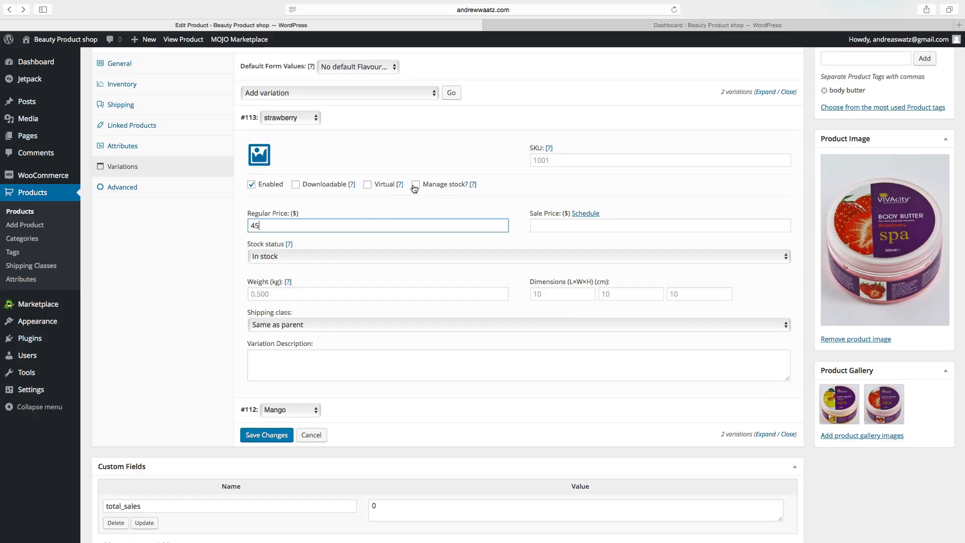
{"action": "left_click", "coordinate": [415, 184]}
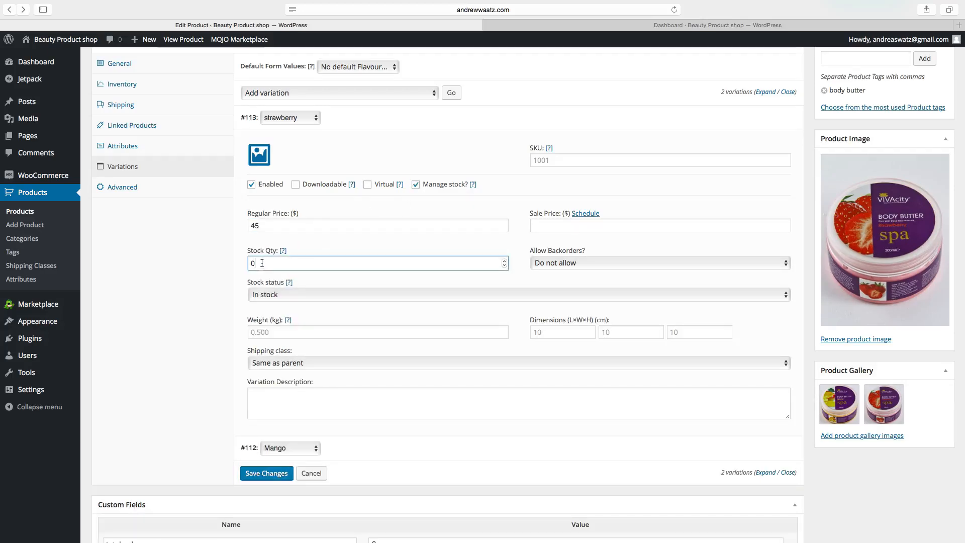
{"action": "double_click", "coordinate": [251, 262]}
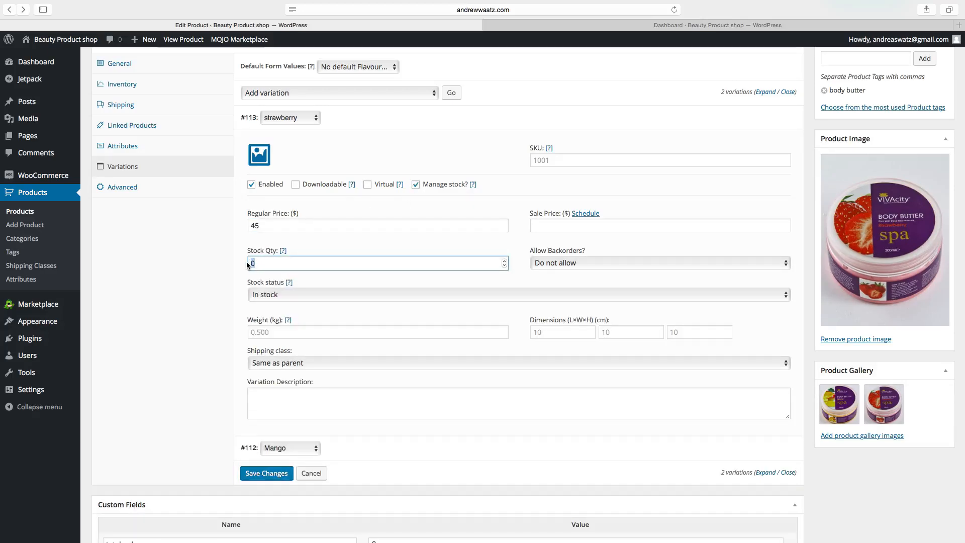
{"action": "type", "text": "15"}
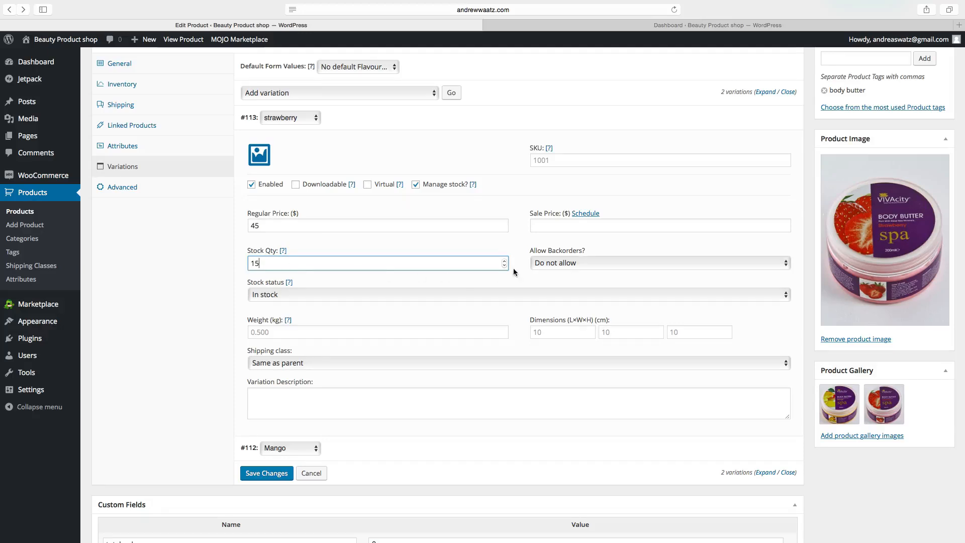
{"action": "mouse_move", "coordinate": [555, 268]}
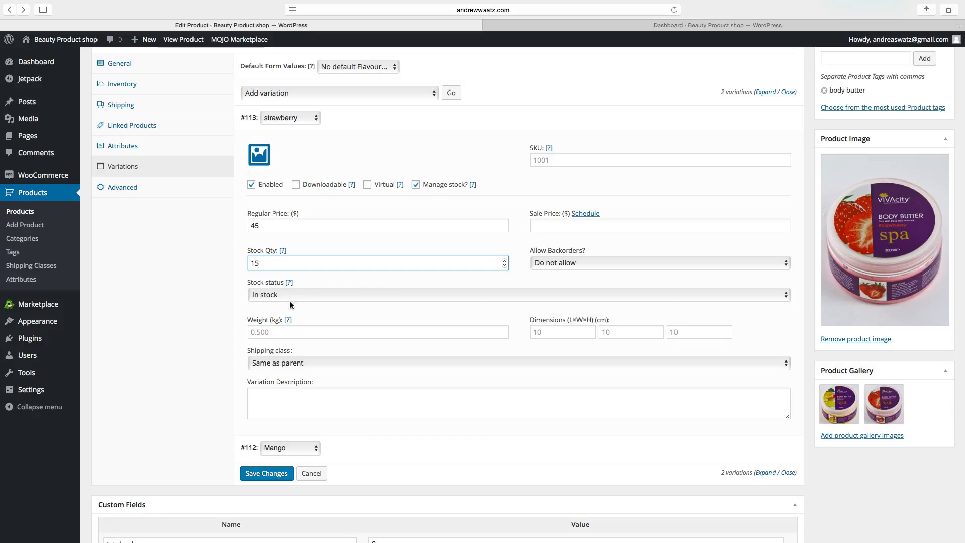
{"action": "mouse_move", "coordinate": [629, 332]}
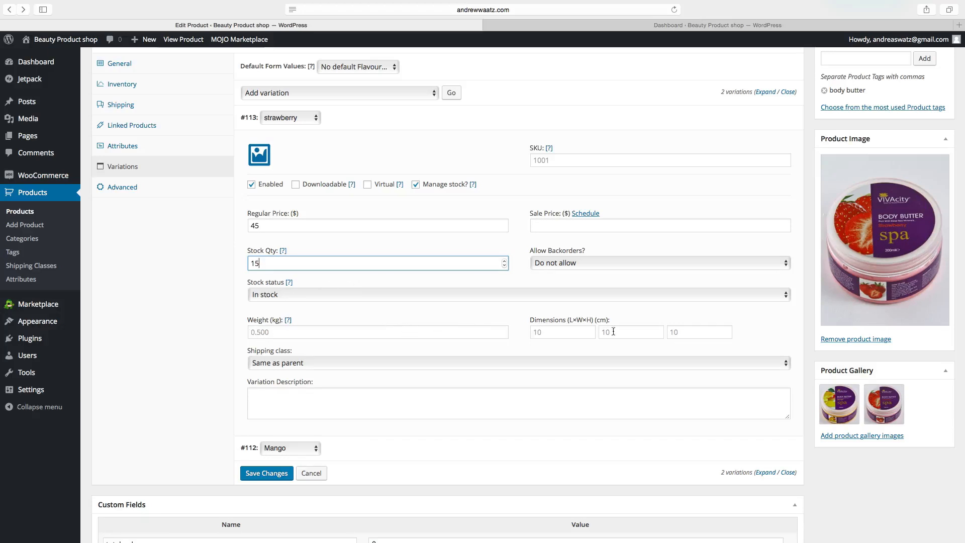
{"action": "mouse_move", "coordinate": [261, 366]}
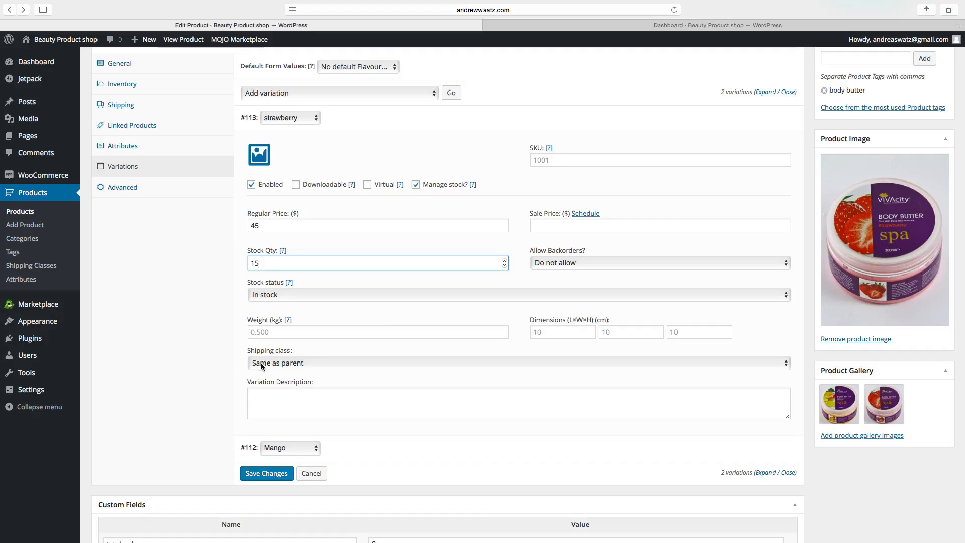
{"action": "mouse_move", "coordinate": [290, 453]}
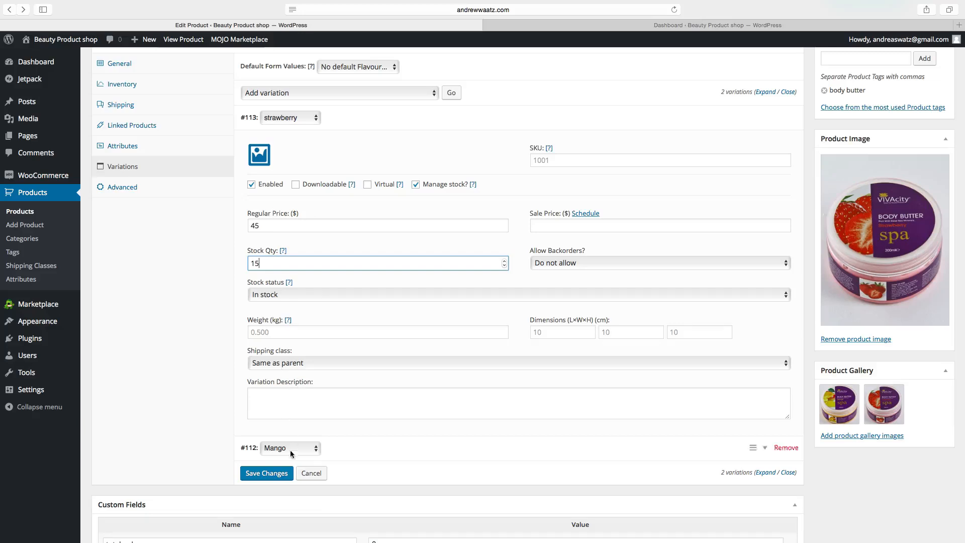
{"action": "left_click", "coordinate": [266, 473]}
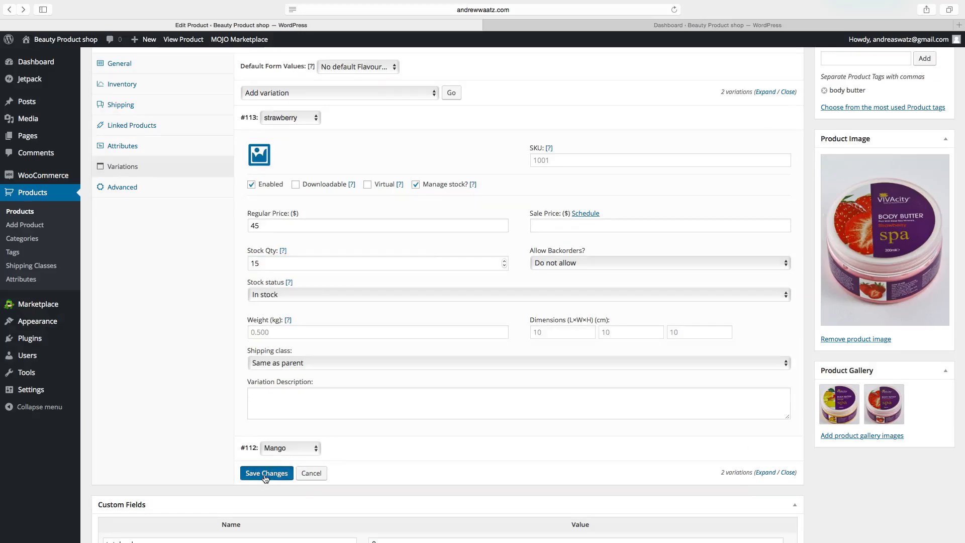
{"action": "left_click", "coordinate": [266, 472]}
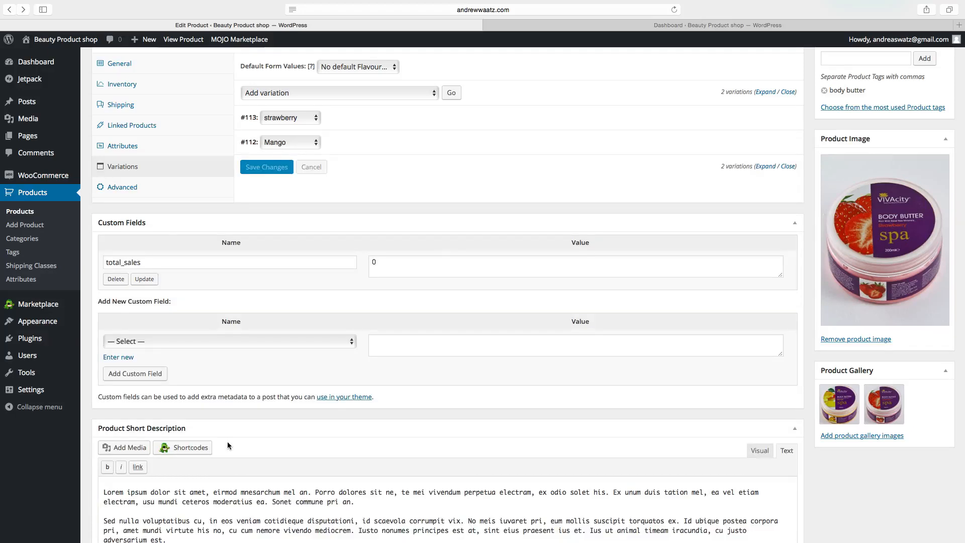
Step: Show the product's Advanced settings: empty purchase note, menu order 0, reviews enabled
{"action": "scroll", "scroll_direction": "down", "scroll_amount": 3}
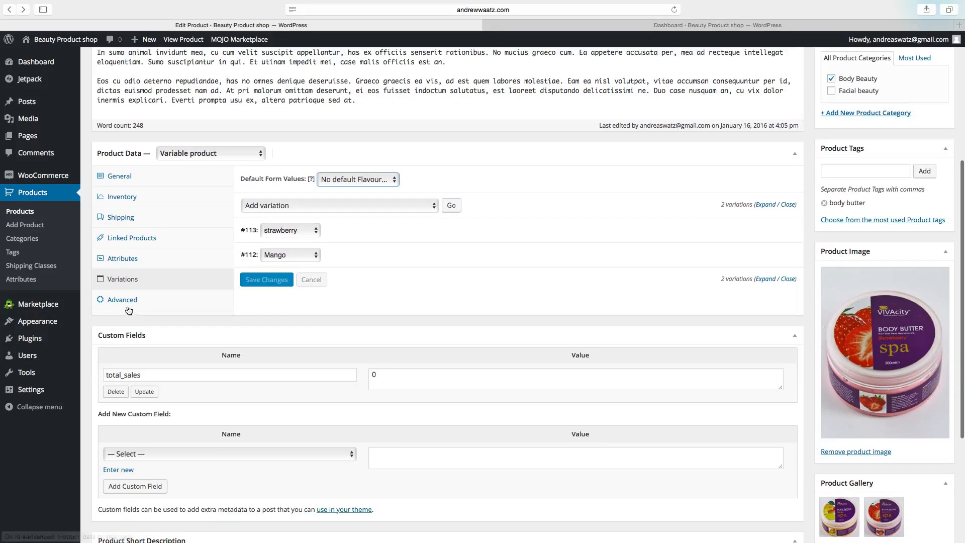
{"action": "left_click", "coordinate": [121, 299]}
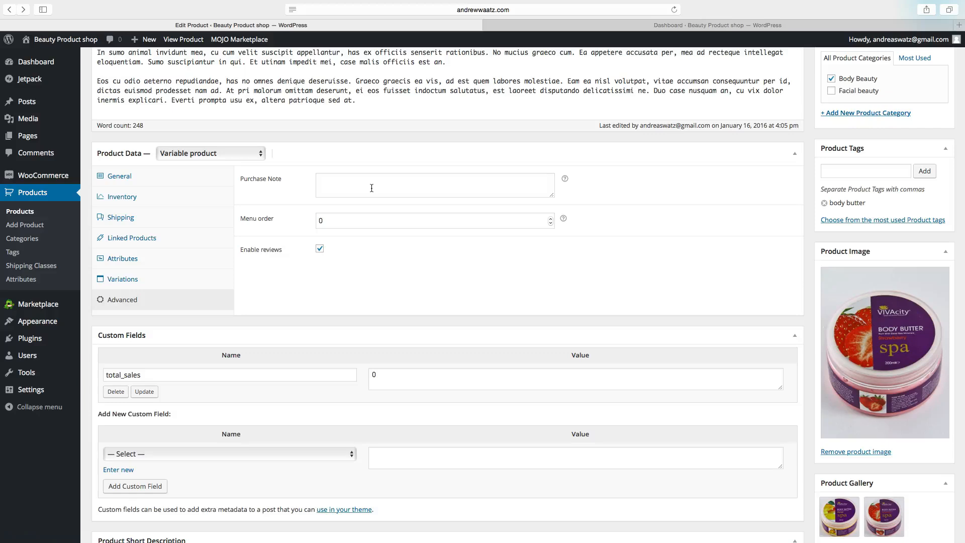
{"action": "mouse_move", "coordinate": [268, 224]}
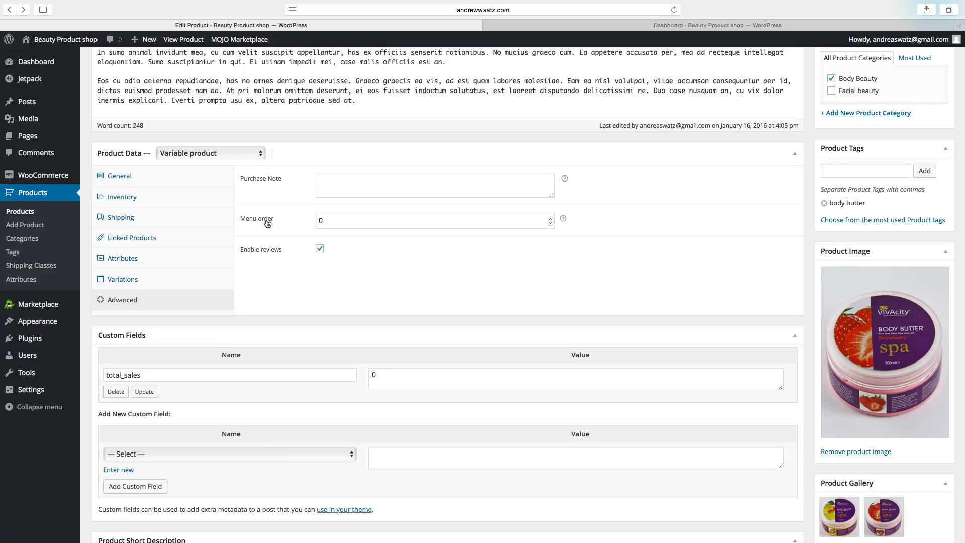
{"action": "mouse_move", "coordinate": [251, 226]}
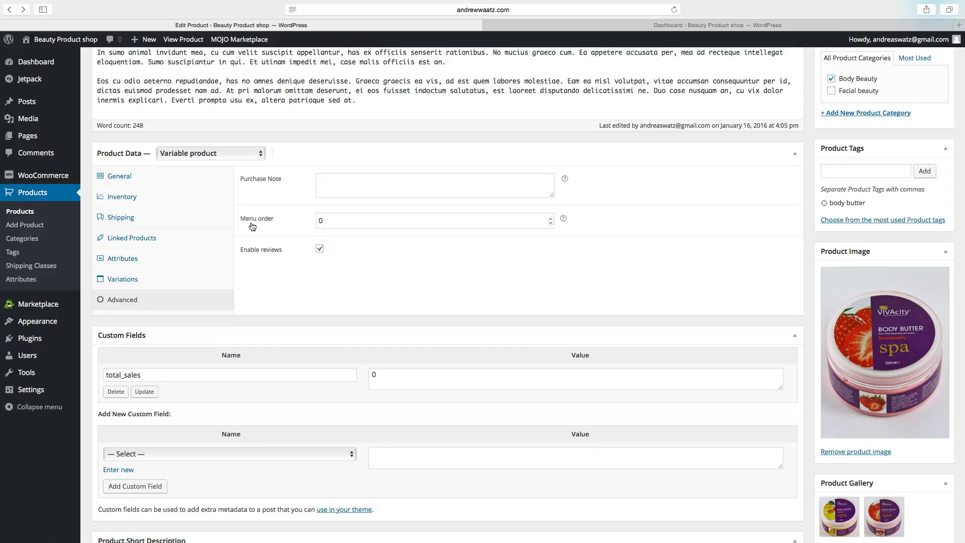
{"action": "mouse_move", "coordinate": [249, 257]}
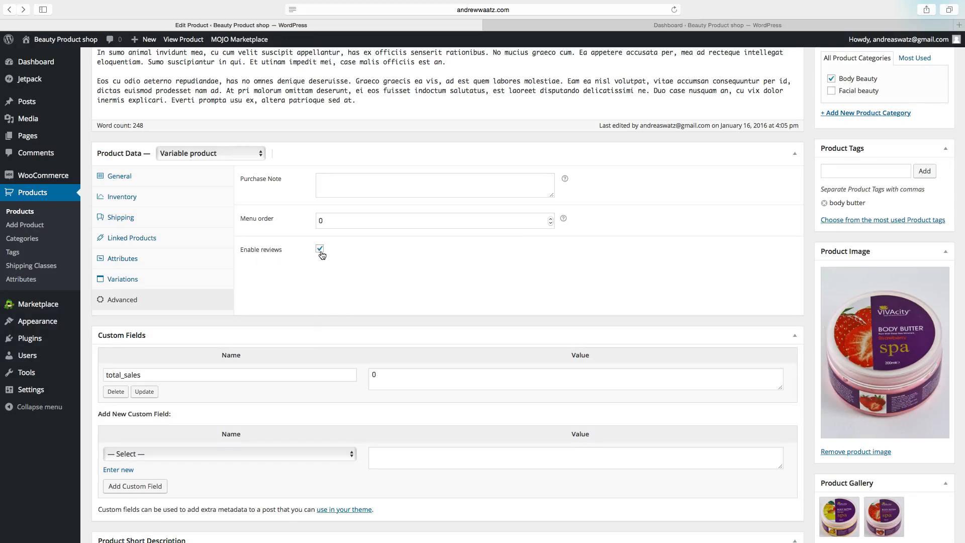
{"action": "mouse_move", "coordinate": [300, 254]}
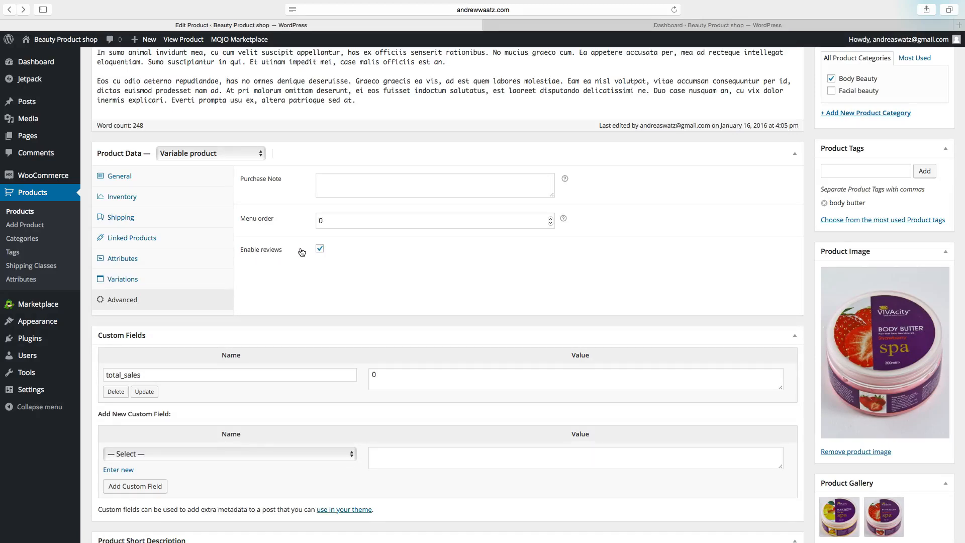
{"action": "mouse_move", "coordinate": [390, 244]}
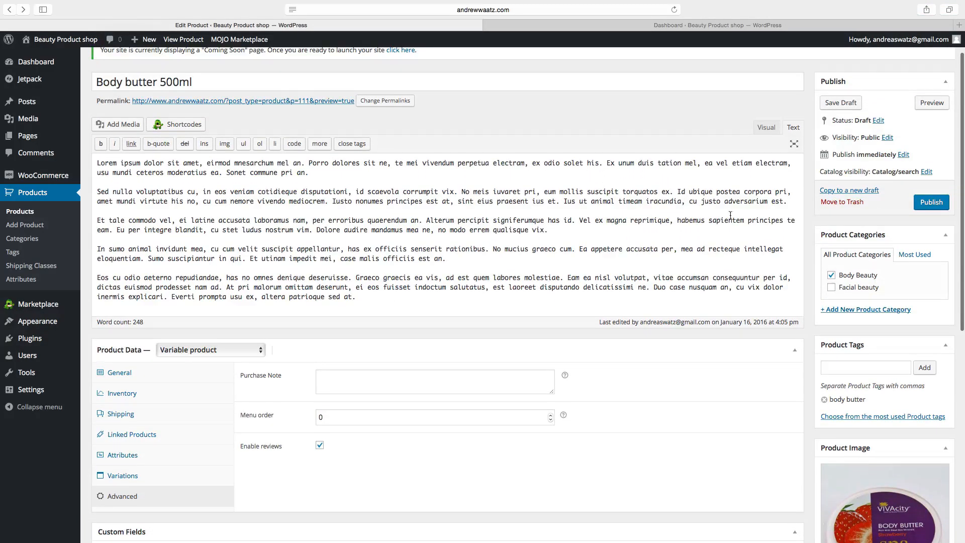
Step: Publish the Body butter 500ml product and return to the shop's front page
{"action": "left_click", "coordinate": [930, 202]}
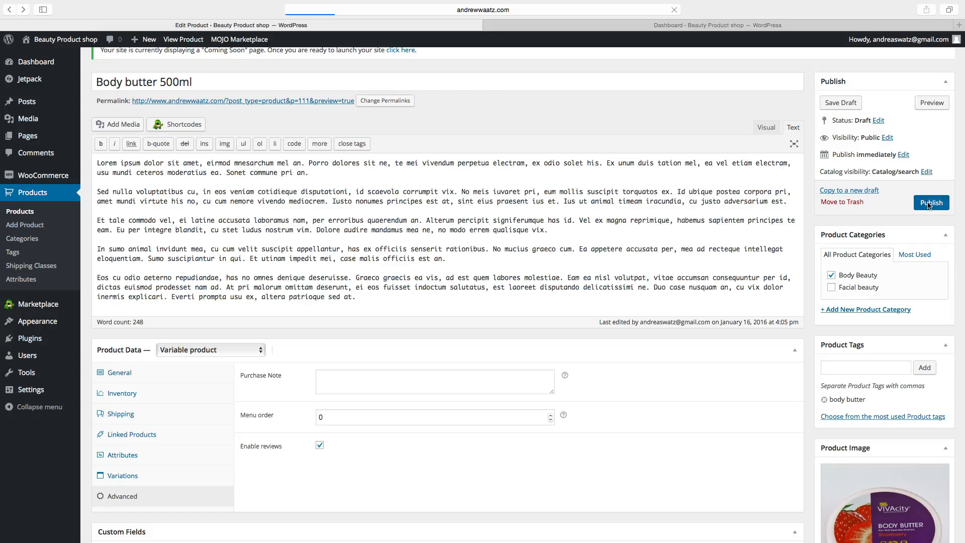
{"action": "left_click", "coordinate": [930, 203]}
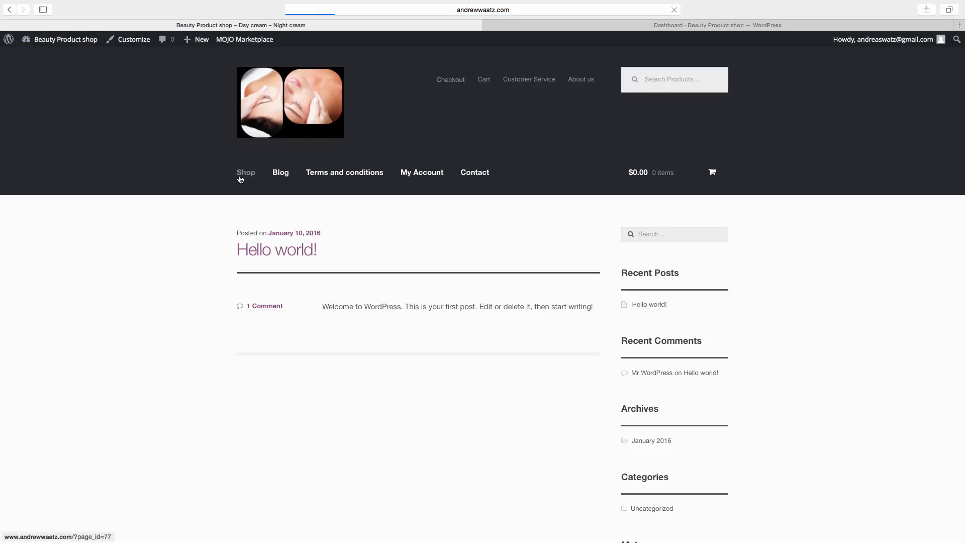
Step: From the Shop listing, view Body butter 500ml and choose strawberry flavour, showing 15 in stock at $45.00
{"action": "left_click", "coordinate": [245, 172]}
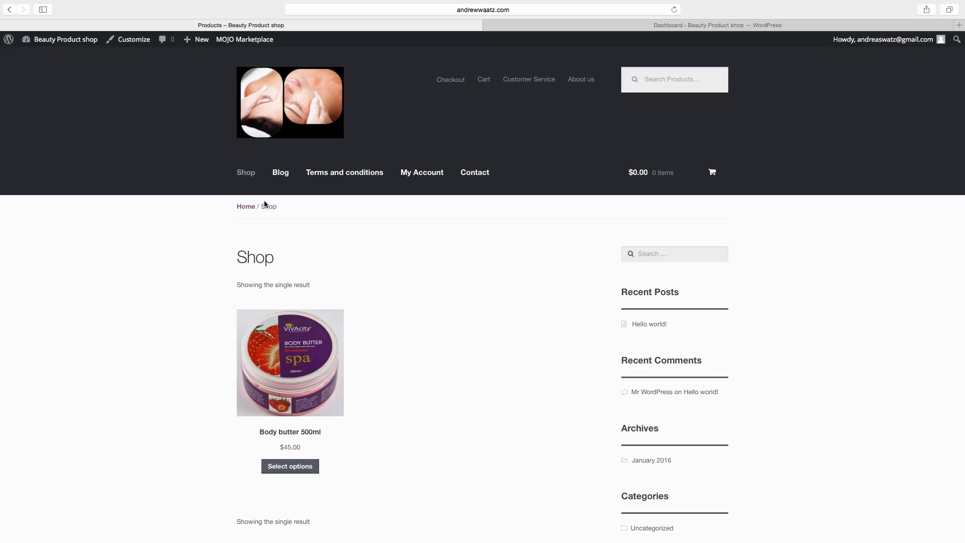
{"action": "left_click", "coordinate": [289, 466]}
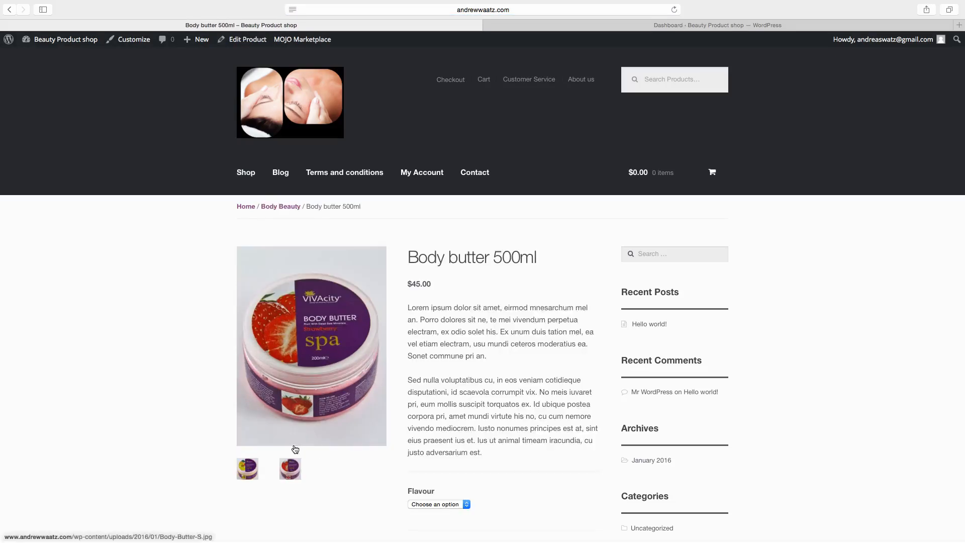
{"action": "left_click", "coordinate": [437, 503]}
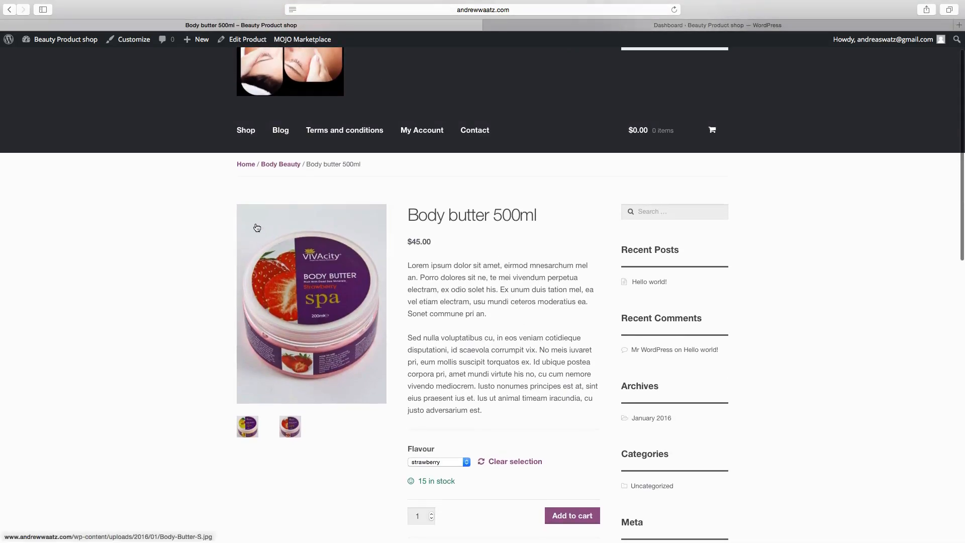
{"action": "mouse_move", "coordinate": [309, 323]}
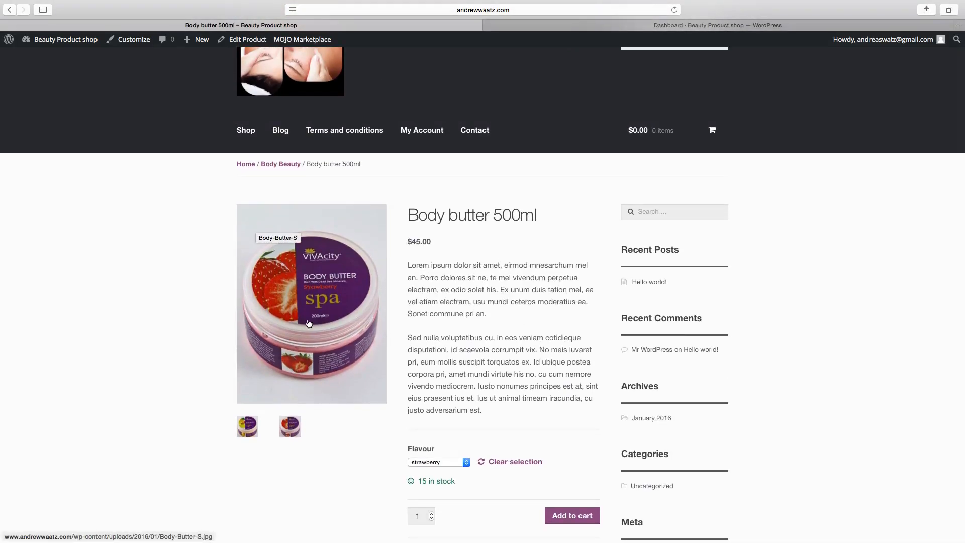
{"action": "scroll", "scroll_direction": "down", "scroll_amount": 3}
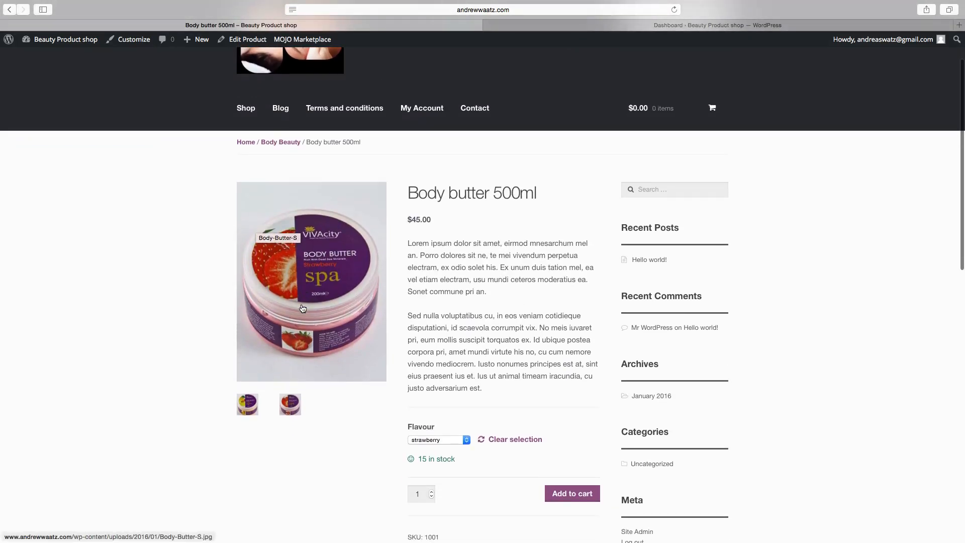
{"action": "mouse_move", "coordinate": [304, 402]}
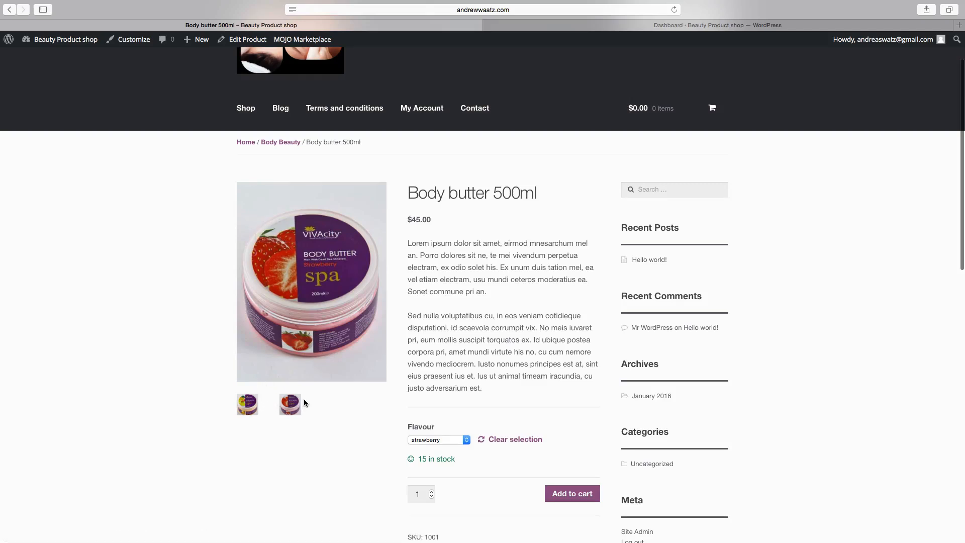
{"action": "mouse_move", "coordinate": [247, 404]}
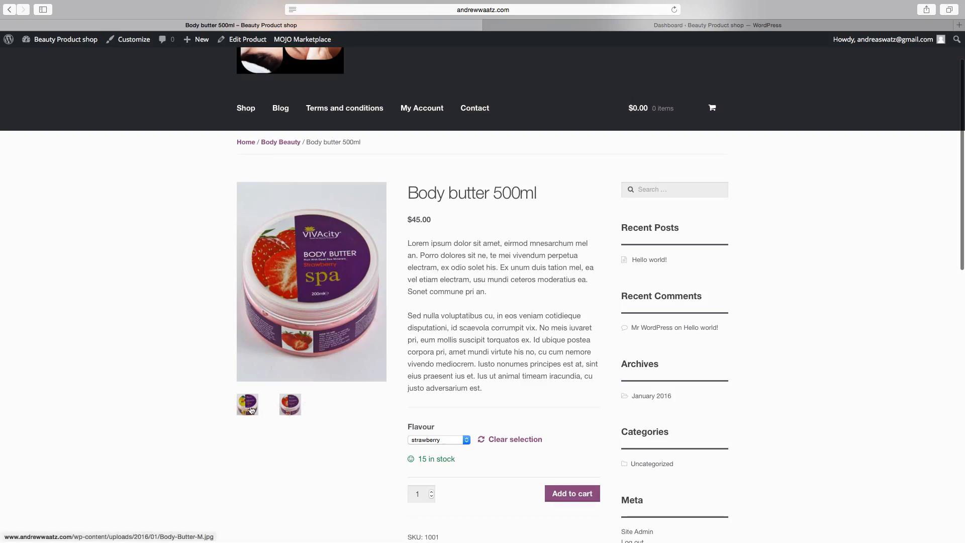
{"action": "left_click", "coordinate": [247, 404]}
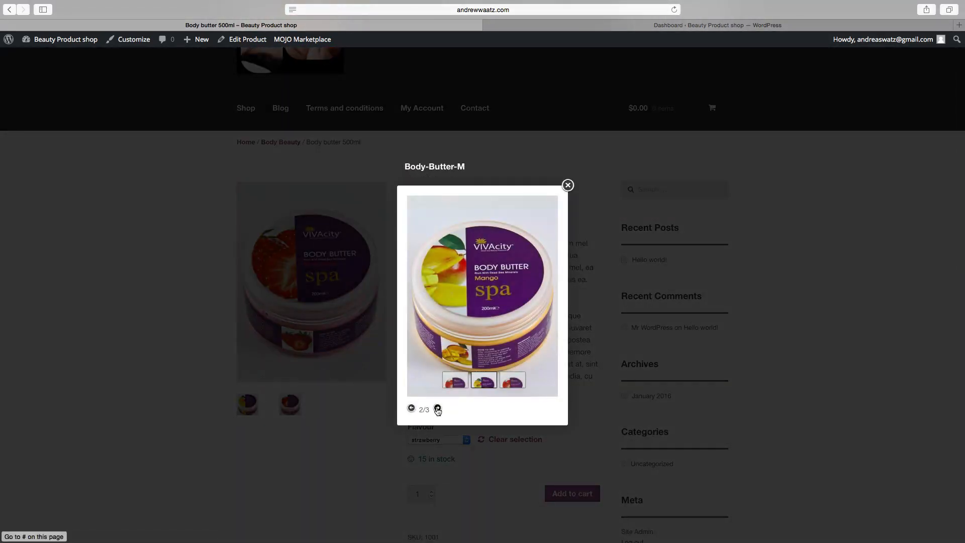
{"action": "left_click", "coordinate": [438, 409]}
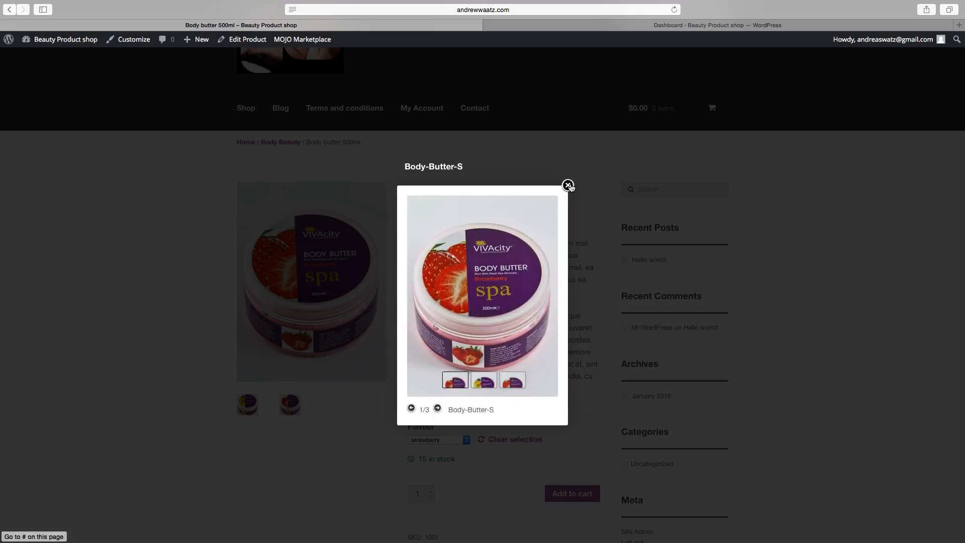
{"action": "left_click", "coordinate": [567, 185]}
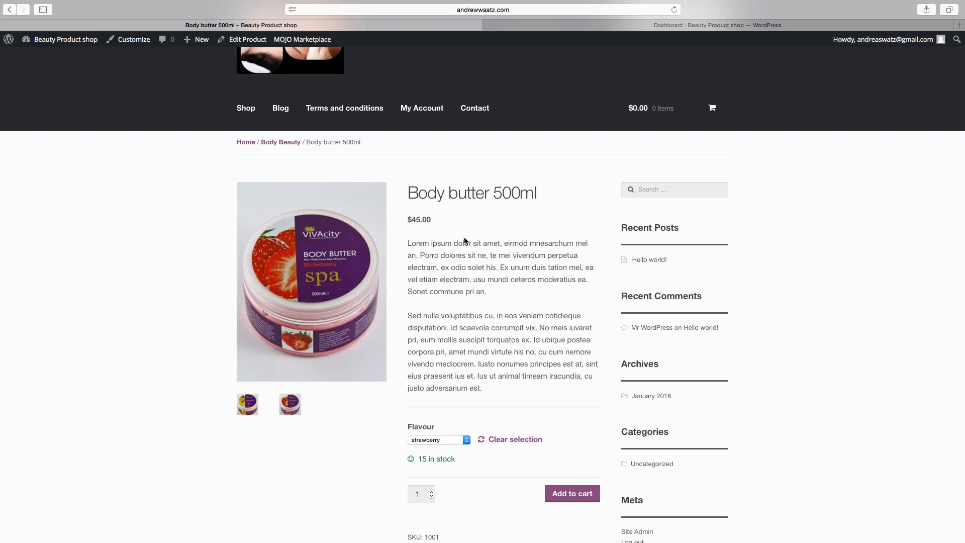
{"action": "scroll", "scroll_direction": "down", "scroll_amount": 3}
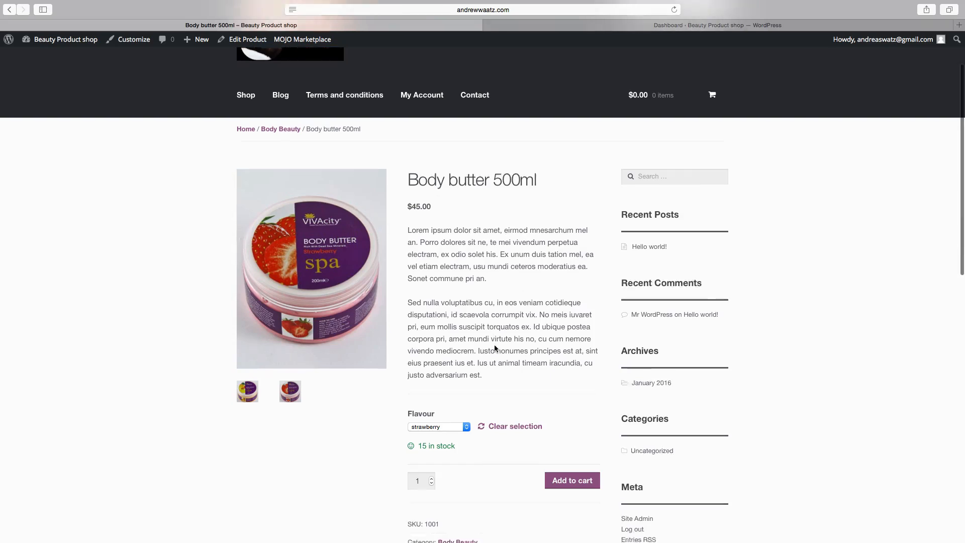
{"action": "scroll", "scroll_direction": "down", "scroll_amount": 3}
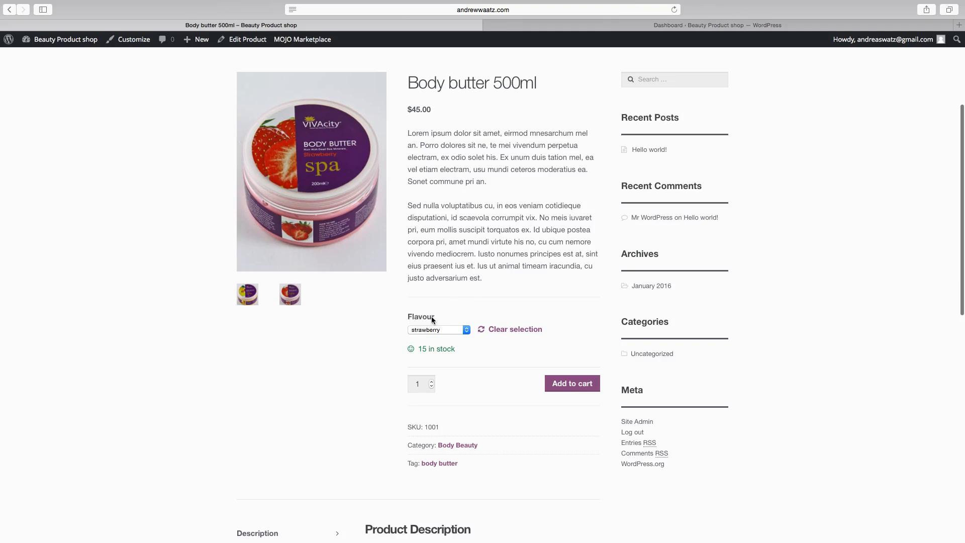
{"action": "left_click", "coordinate": [438, 330]}
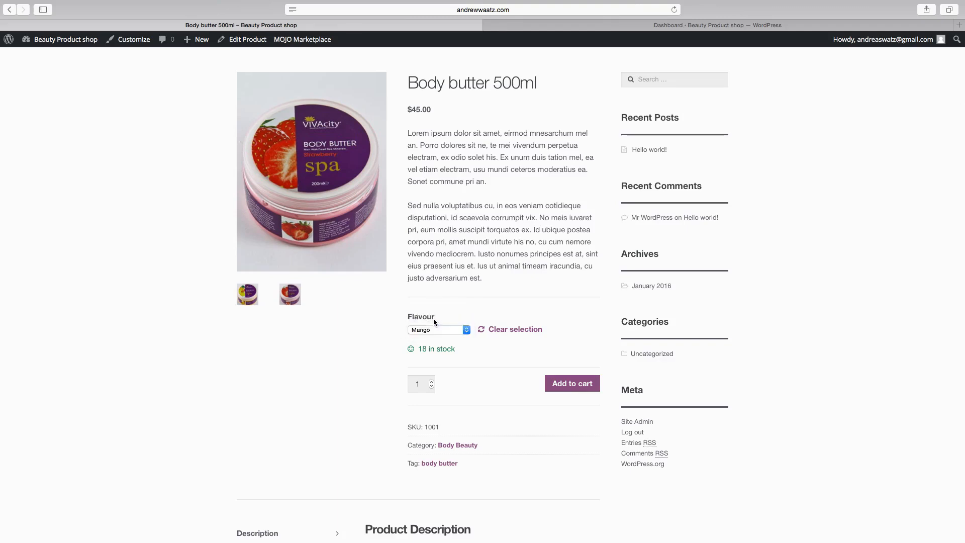
{"action": "mouse_move", "coordinate": [441, 331]}
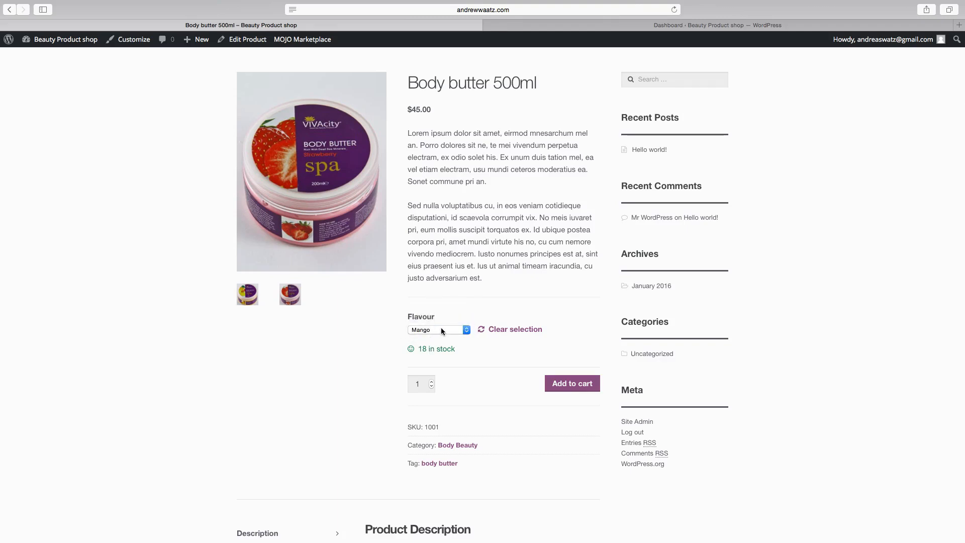
{"action": "left_click", "coordinate": [437, 329]}
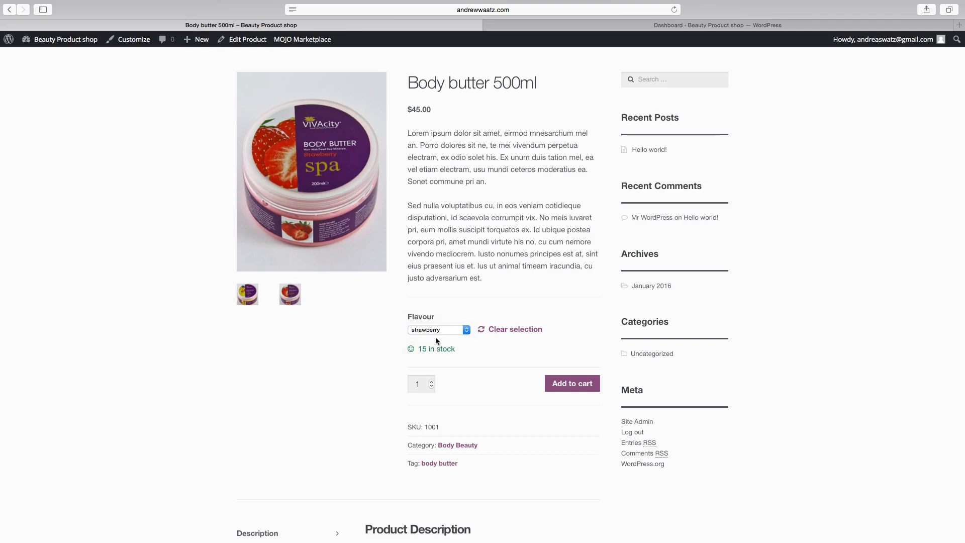
{"action": "scroll", "scroll_direction": "down", "scroll_amount": 3}
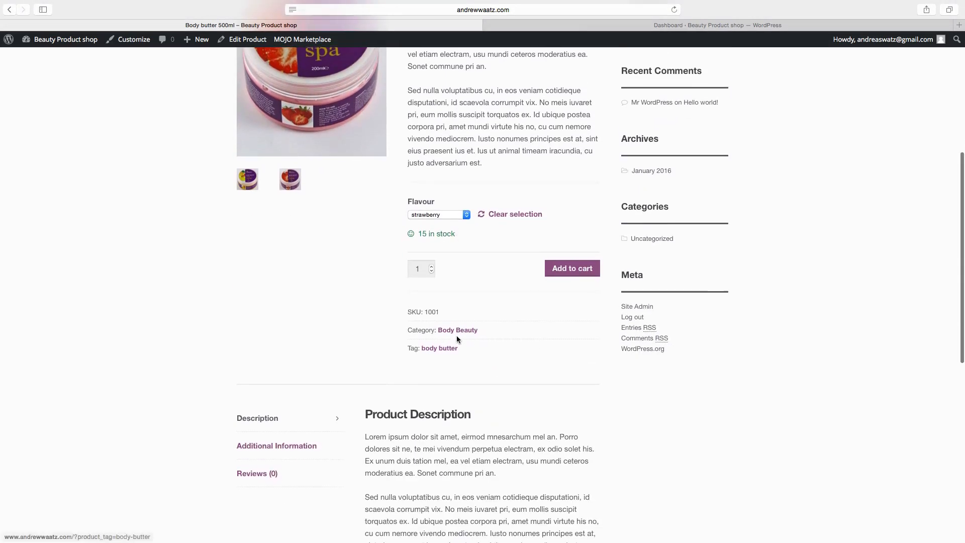
{"action": "mouse_move", "coordinate": [446, 332]}
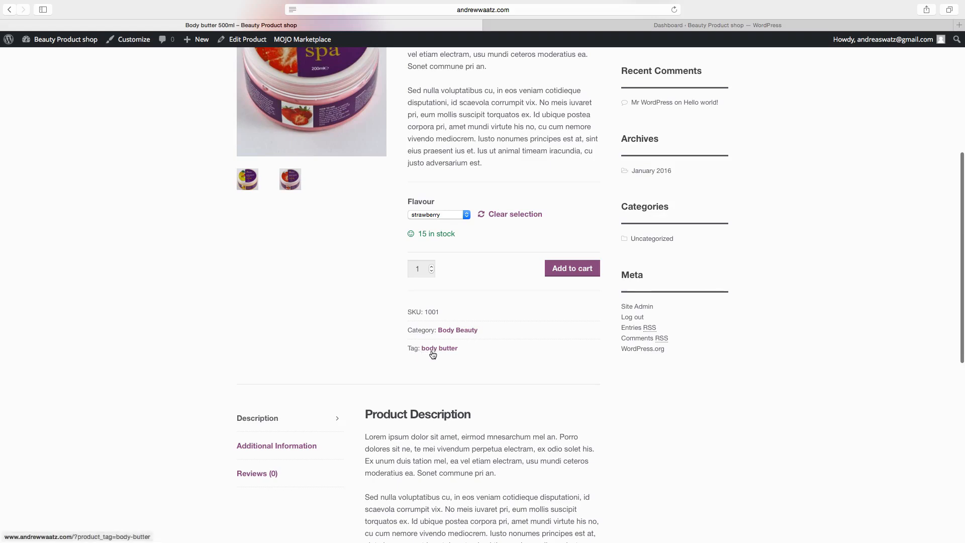
Step: Show the Additional Information listing weight 0.500 kg and dimensions 10 × 10 × 10 cm
{"action": "scroll", "scroll_direction": "down", "scroll_amount": 3}
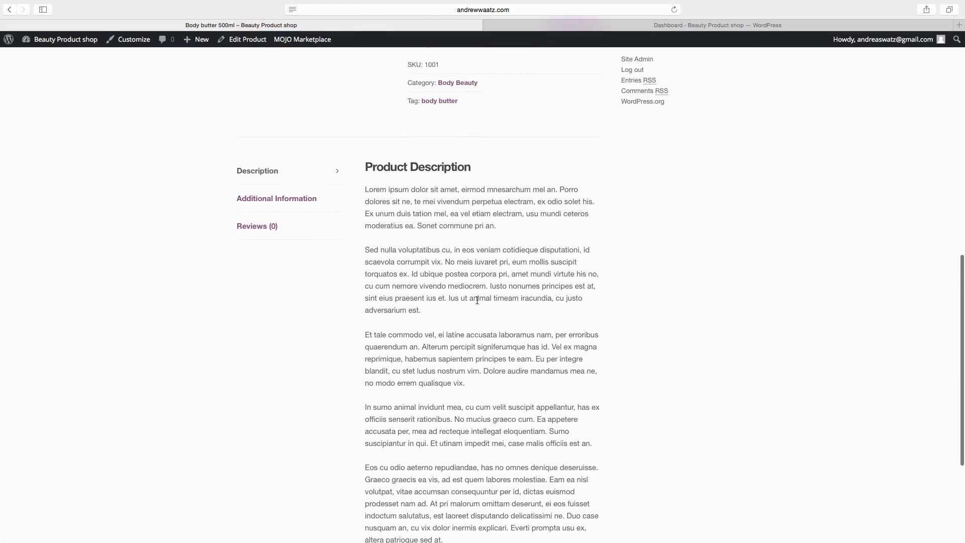
{"action": "scroll", "scroll_direction": "down", "scroll_amount": 3}
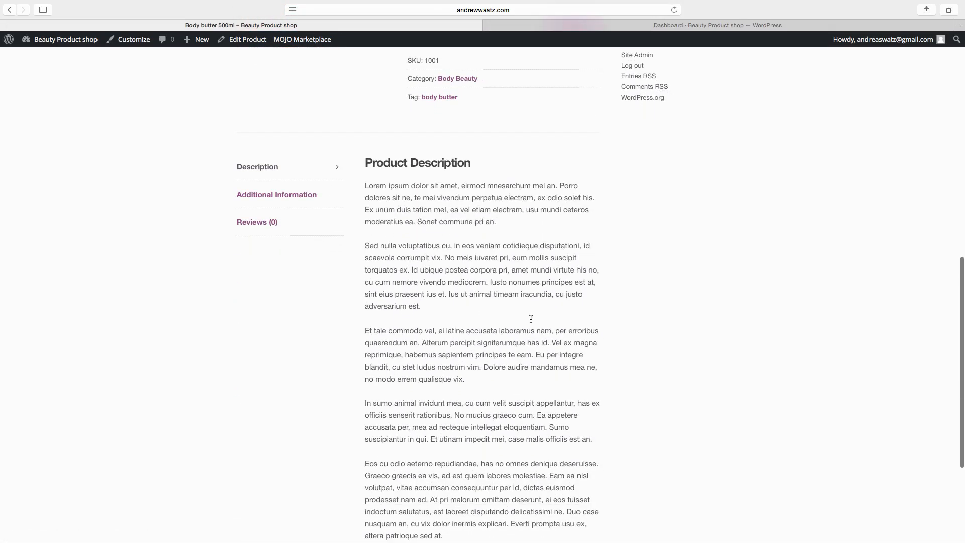
{"action": "mouse_move", "coordinate": [440, 322]}
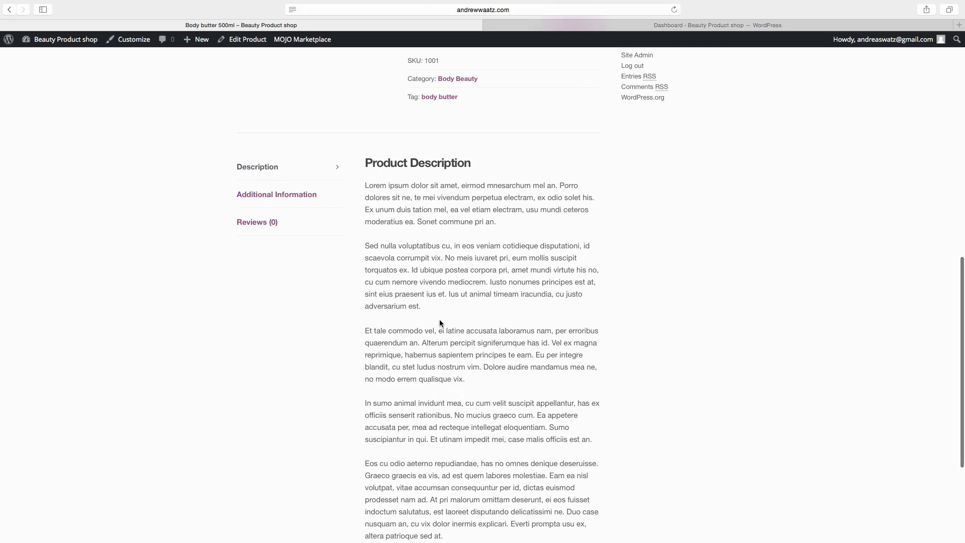
{"action": "left_click", "coordinate": [276, 194]}
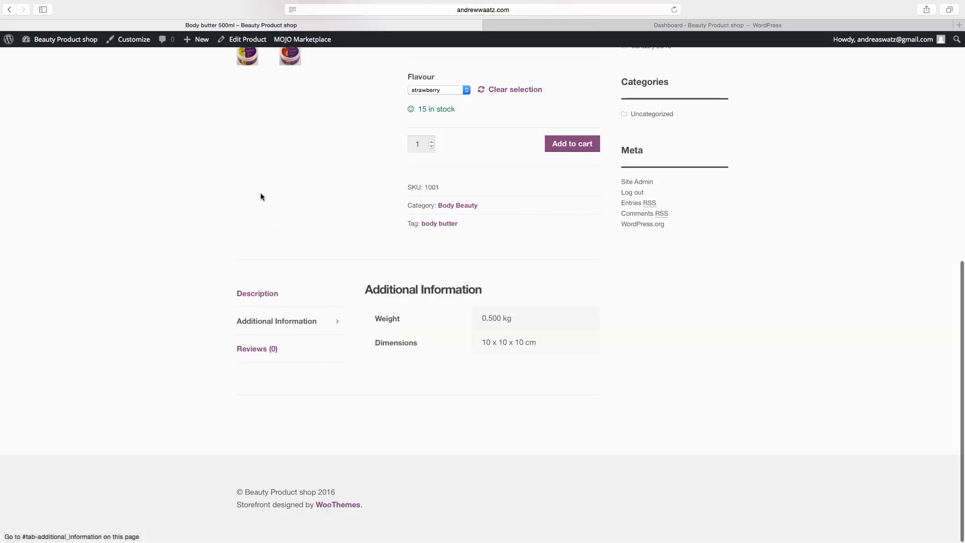
{"action": "mouse_move", "coordinate": [486, 342]}
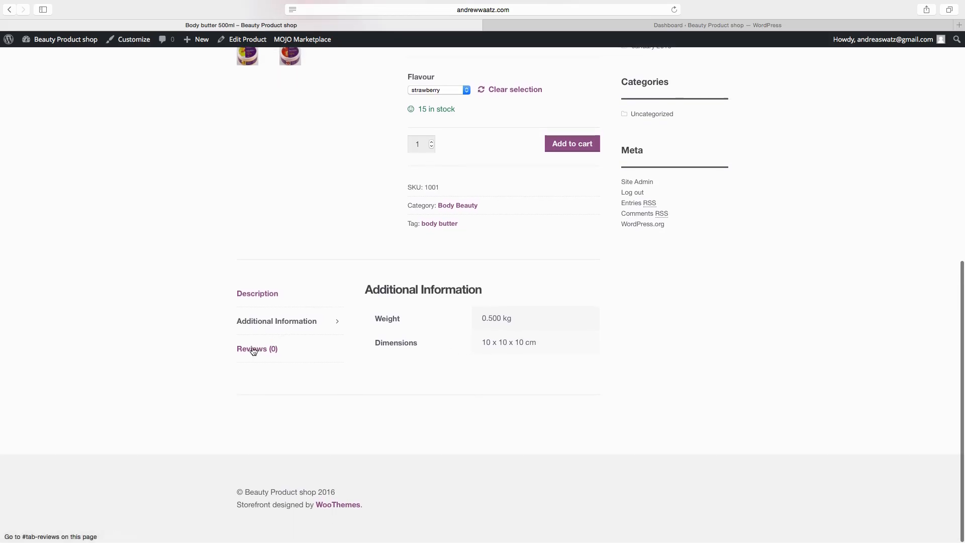
{"action": "mouse_move", "coordinate": [262, 352]}
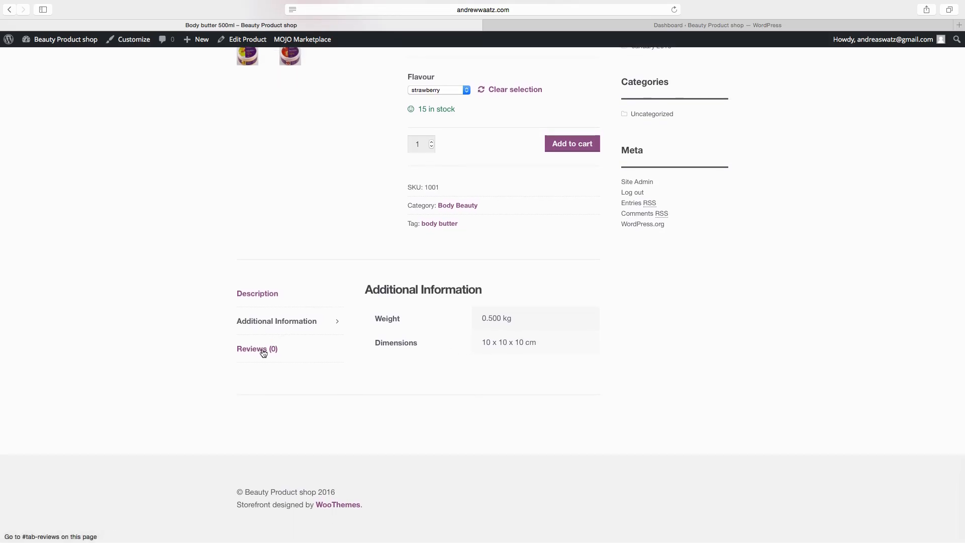